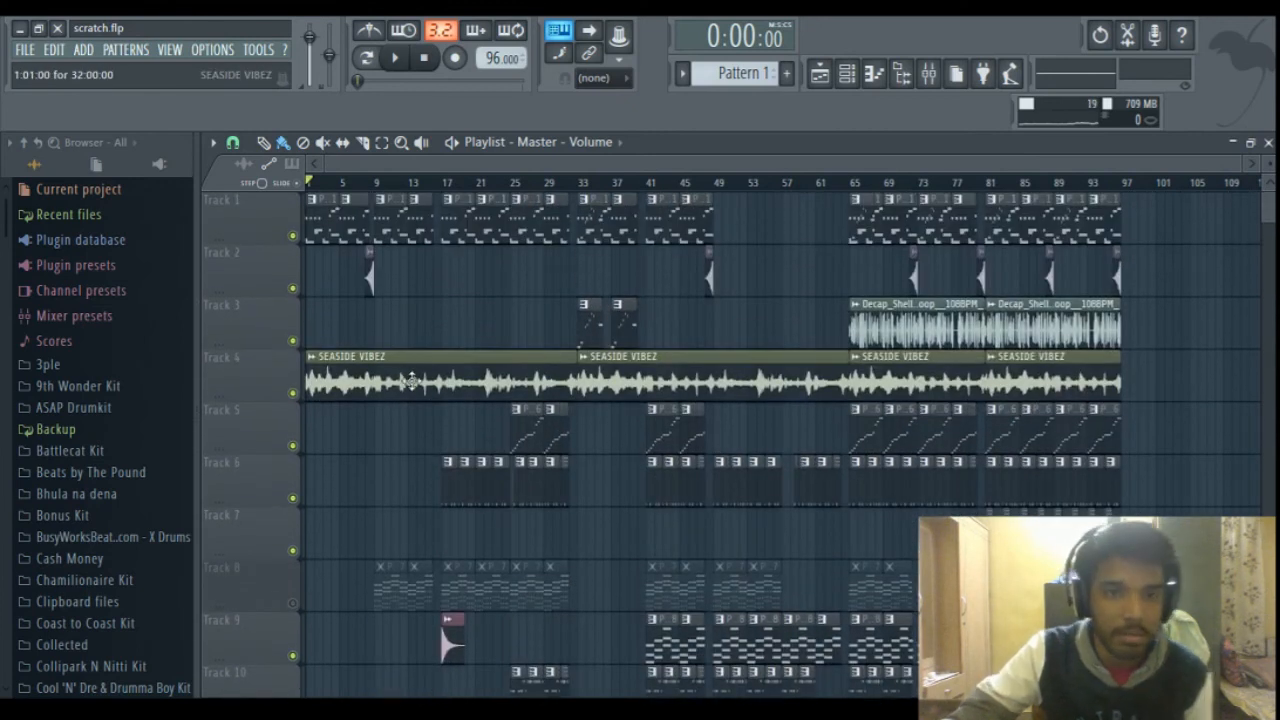
{"action": "mouse_move", "coordinate": [430, 320]}
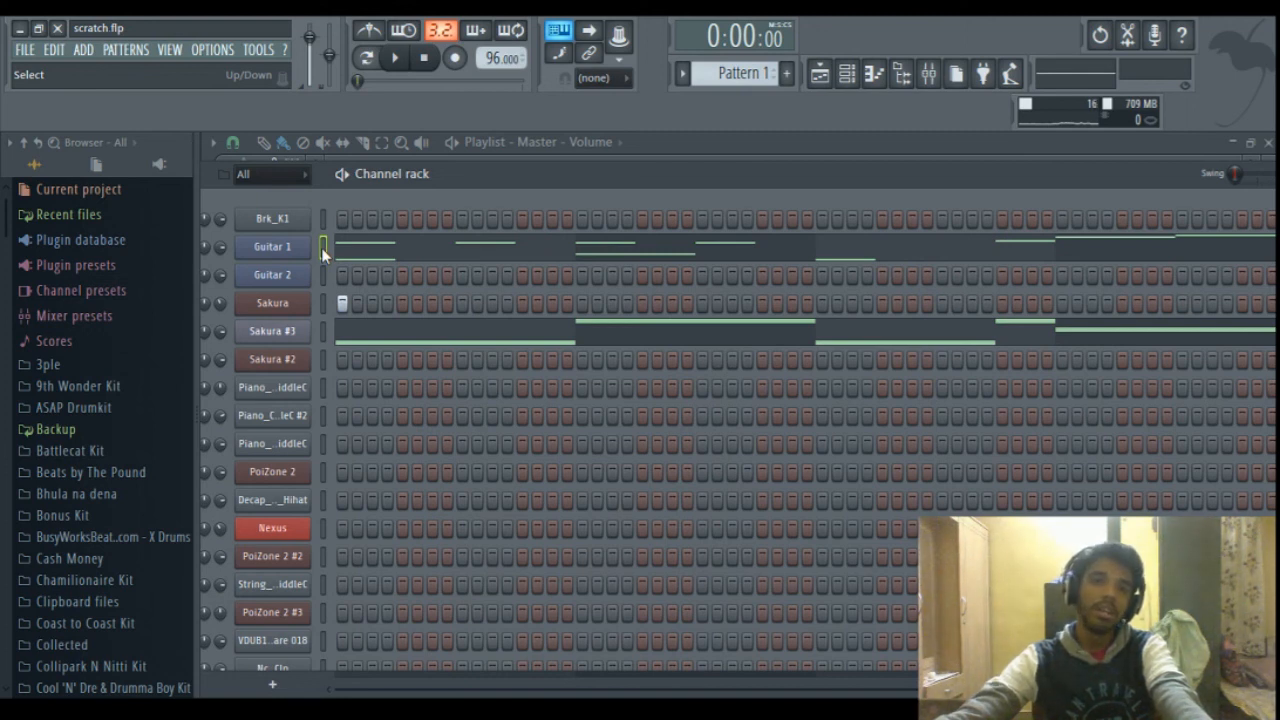
{"action": "mouse_move", "coordinate": [328, 268]}
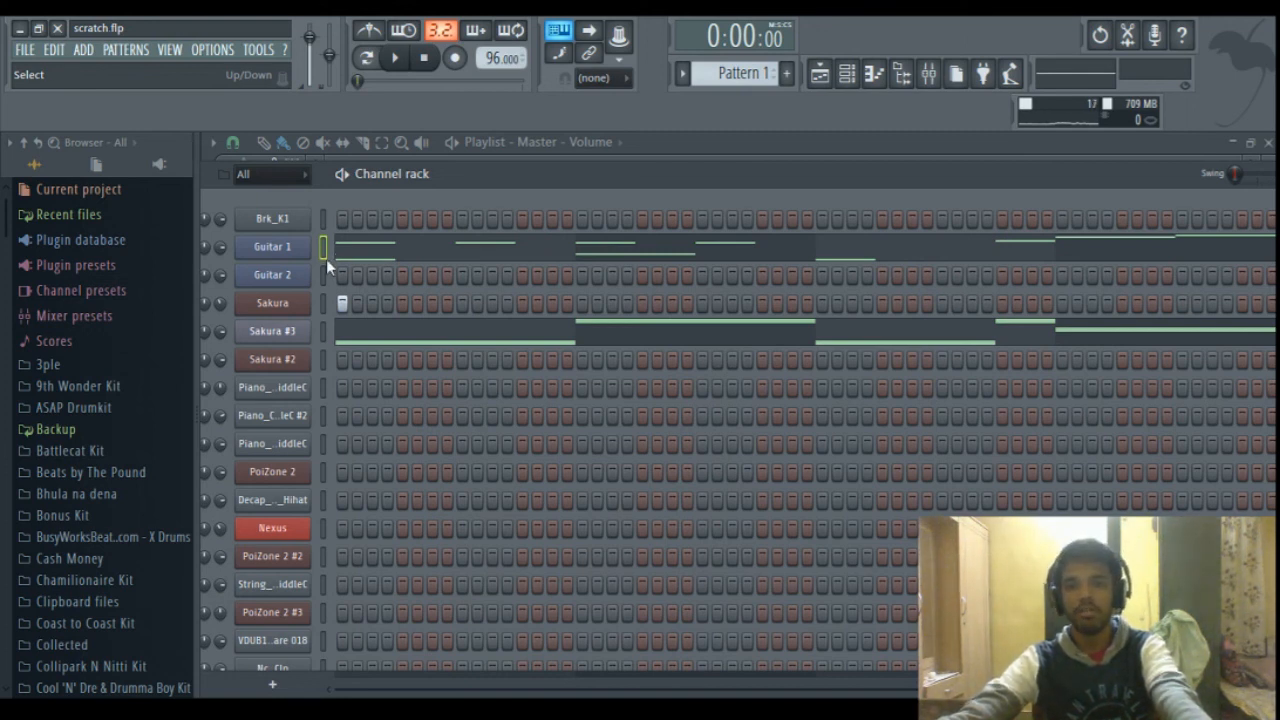
{"action": "mouse_move", "coordinate": [315, 250]}
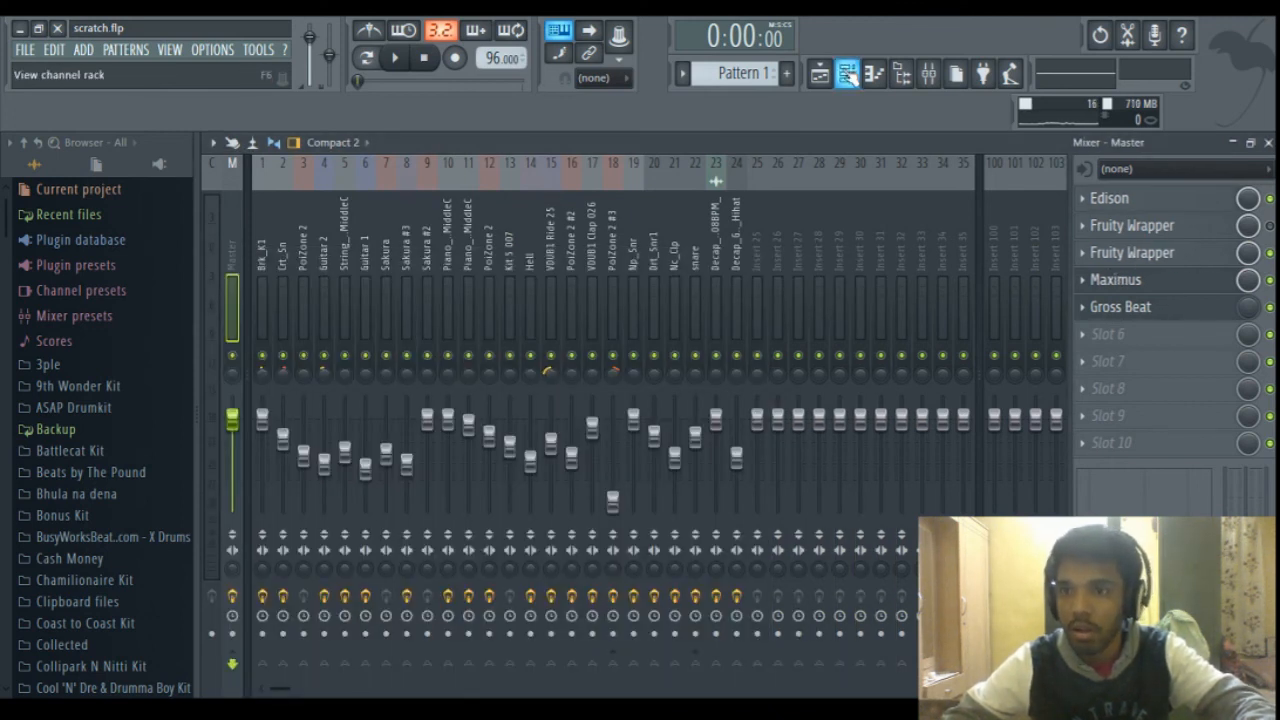
Step: Open and close Guitar 1's Fruity Slicer, then show its slice notes in the piano roll
{"action": "left_click", "coordinate": [847, 73]}
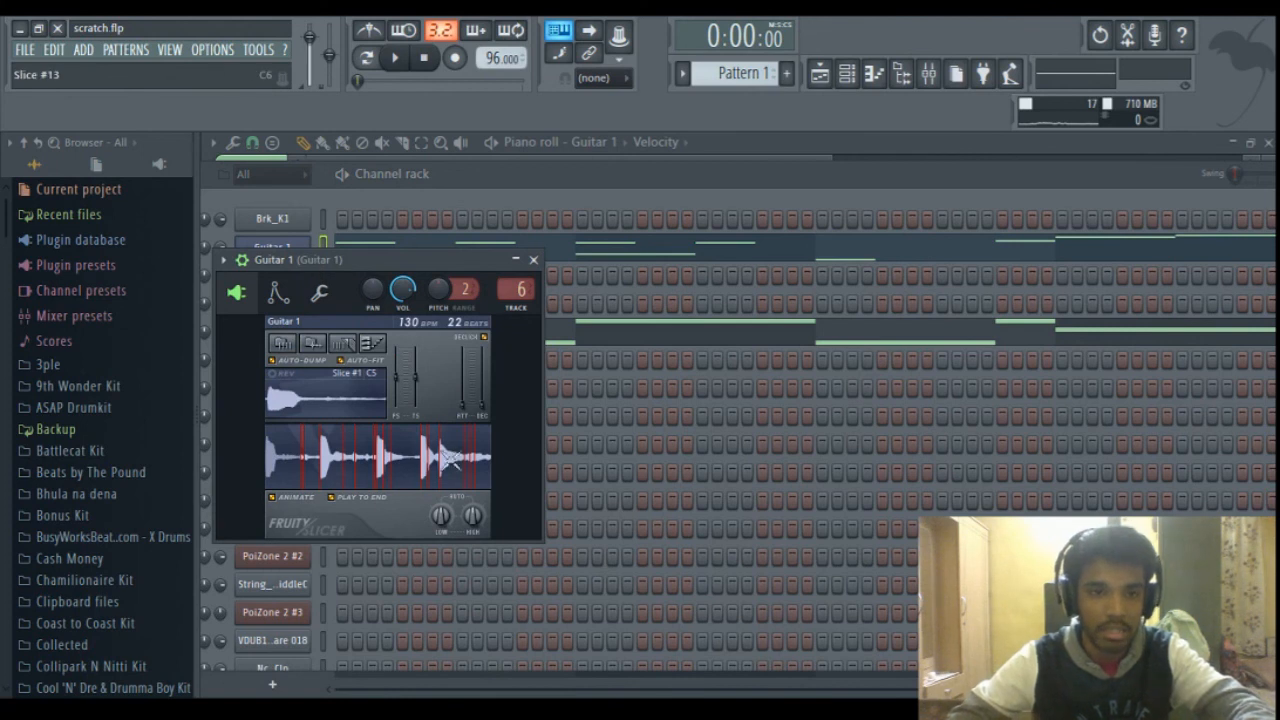
{"action": "mouse_move", "coordinate": [443, 445]}
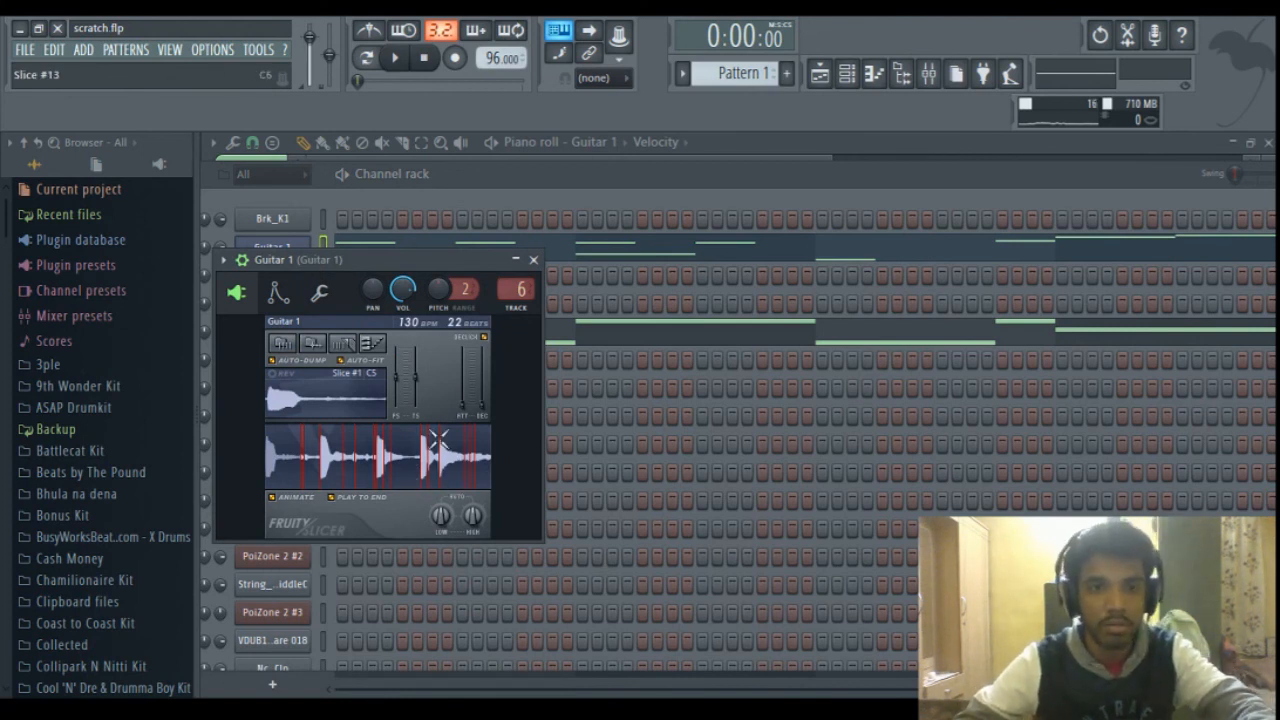
{"action": "left_click", "coordinate": [533, 259]}
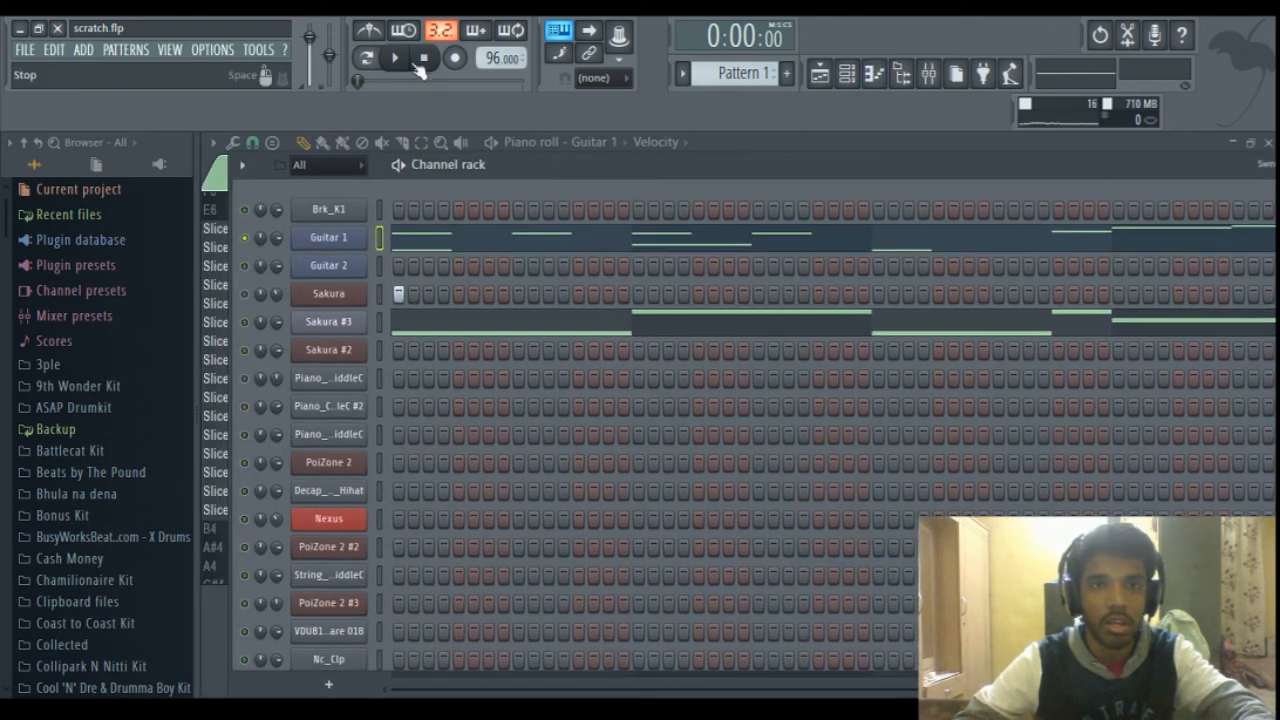
{"action": "left_click", "coordinate": [366, 58]}
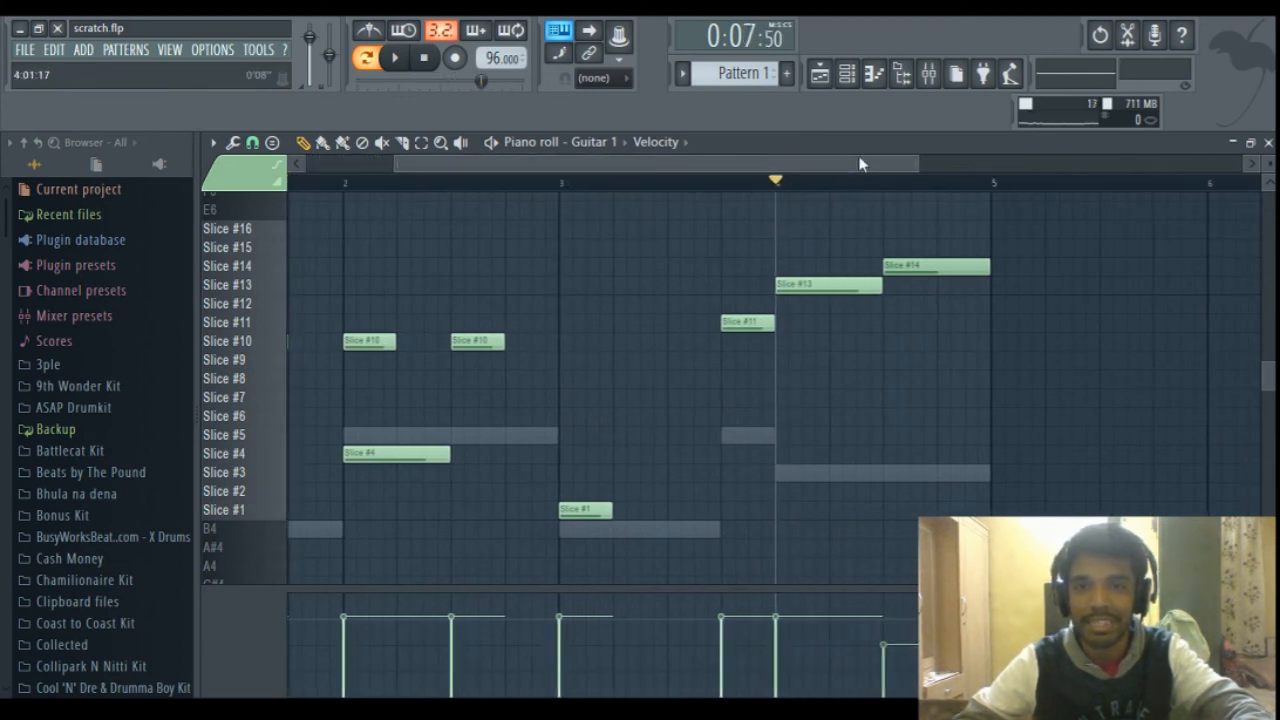
Step: Play the Guitar 1 pattern and show its insert's parametric EQ, reverb and filter chain
{"action": "left_click", "coordinate": [394, 57]}
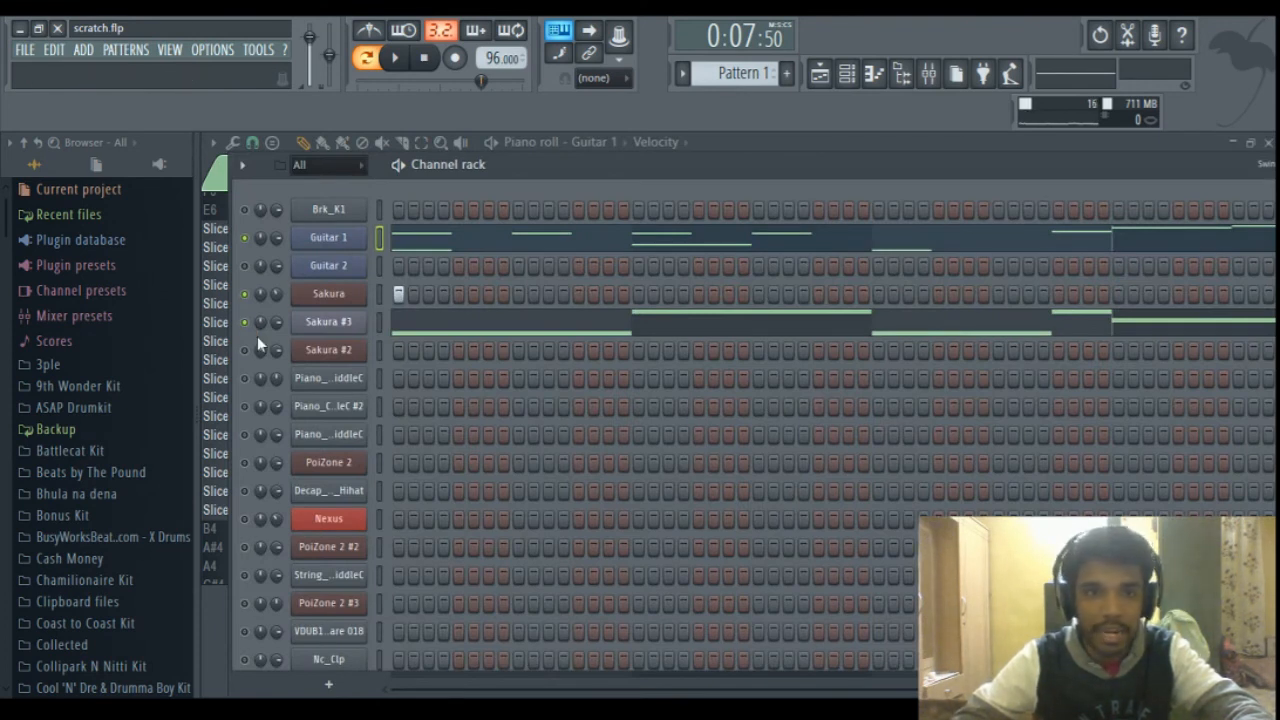
{"action": "left_click", "coordinate": [328, 349]}
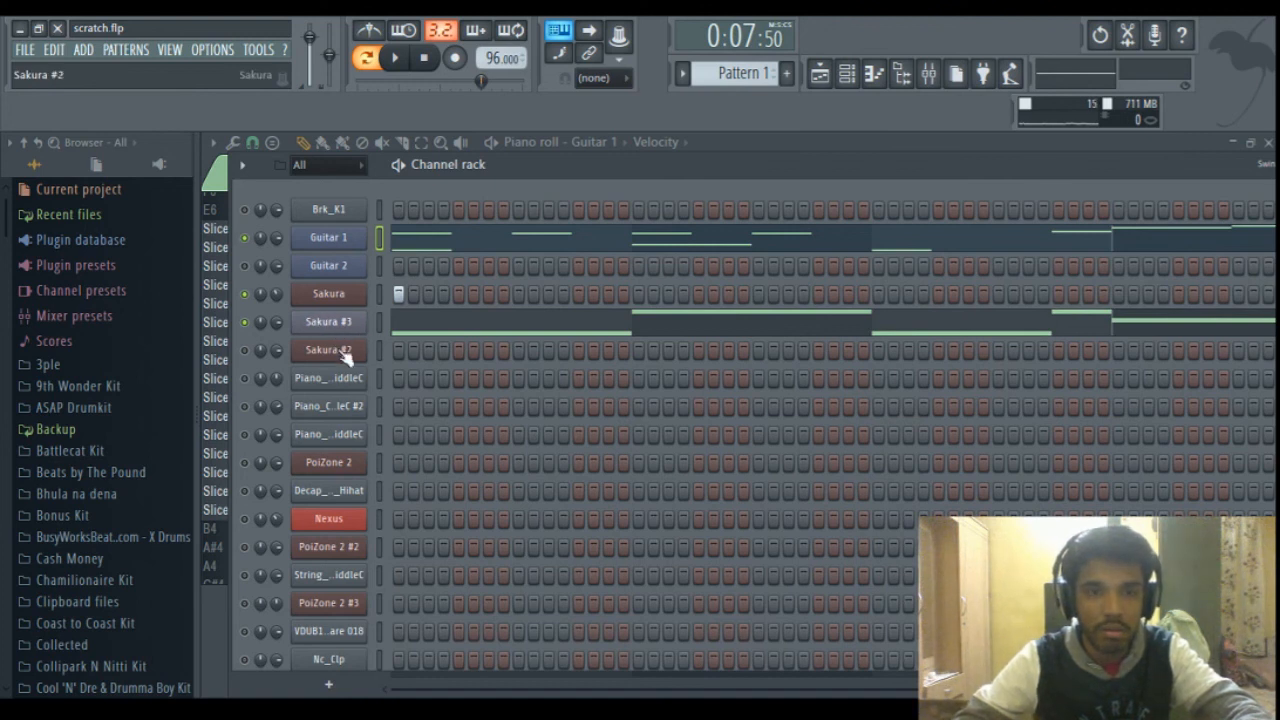
{"action": "left_click", "coordinate": [328, 265]}
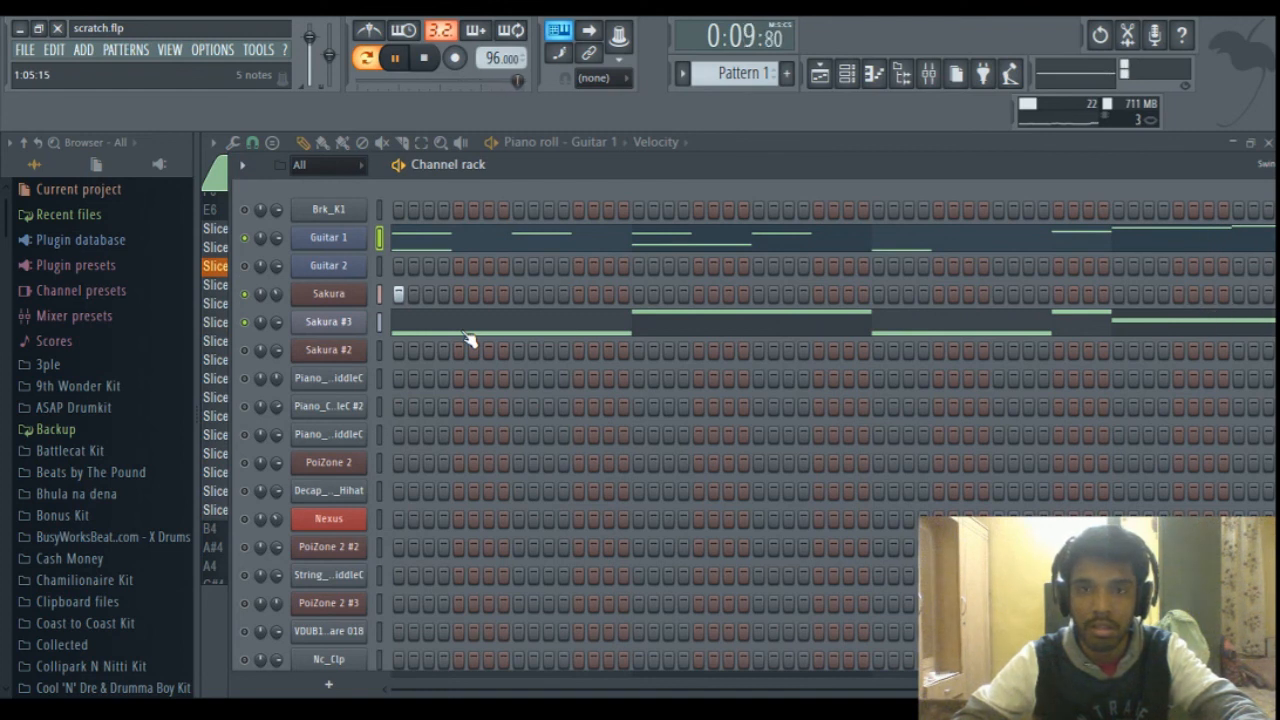
{"action": "left_click", "coordinate": [424, 57]}
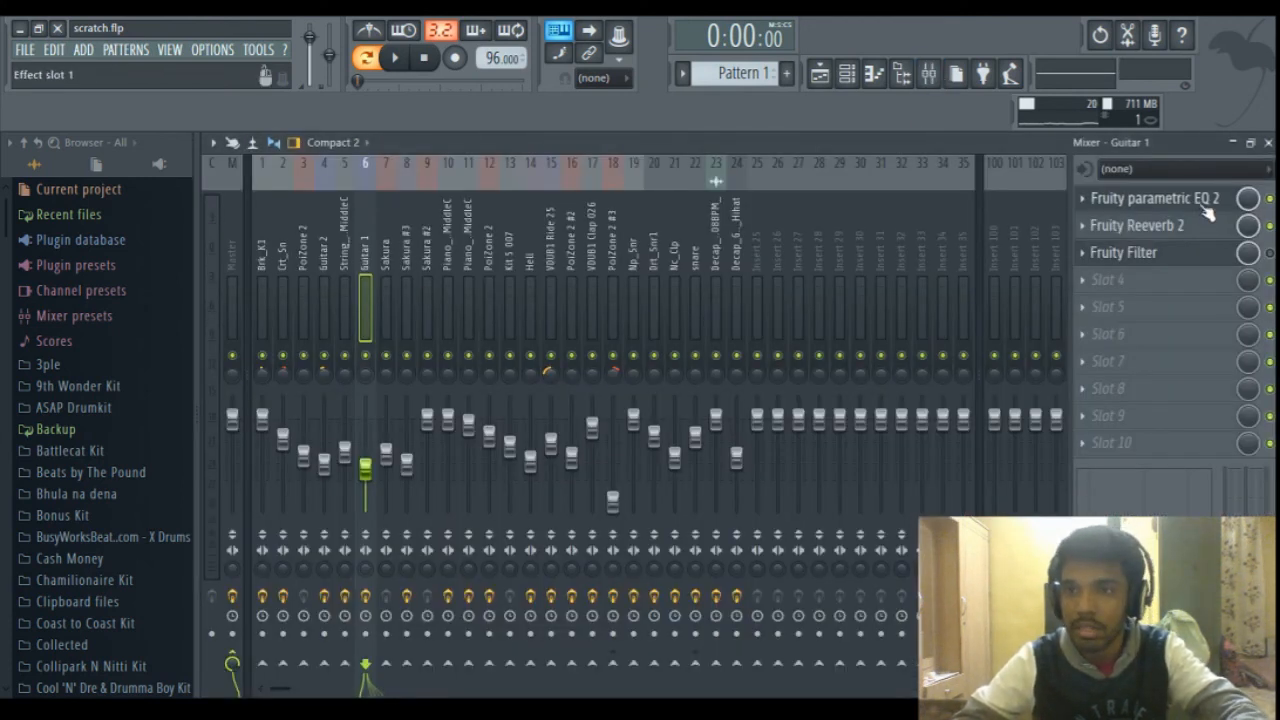
Step: View Guitar 1's Fruity parametric EQ 2 curve cutting lows and highs, then close it
{"action": "left_click", "coordinate": [1154, 198]}
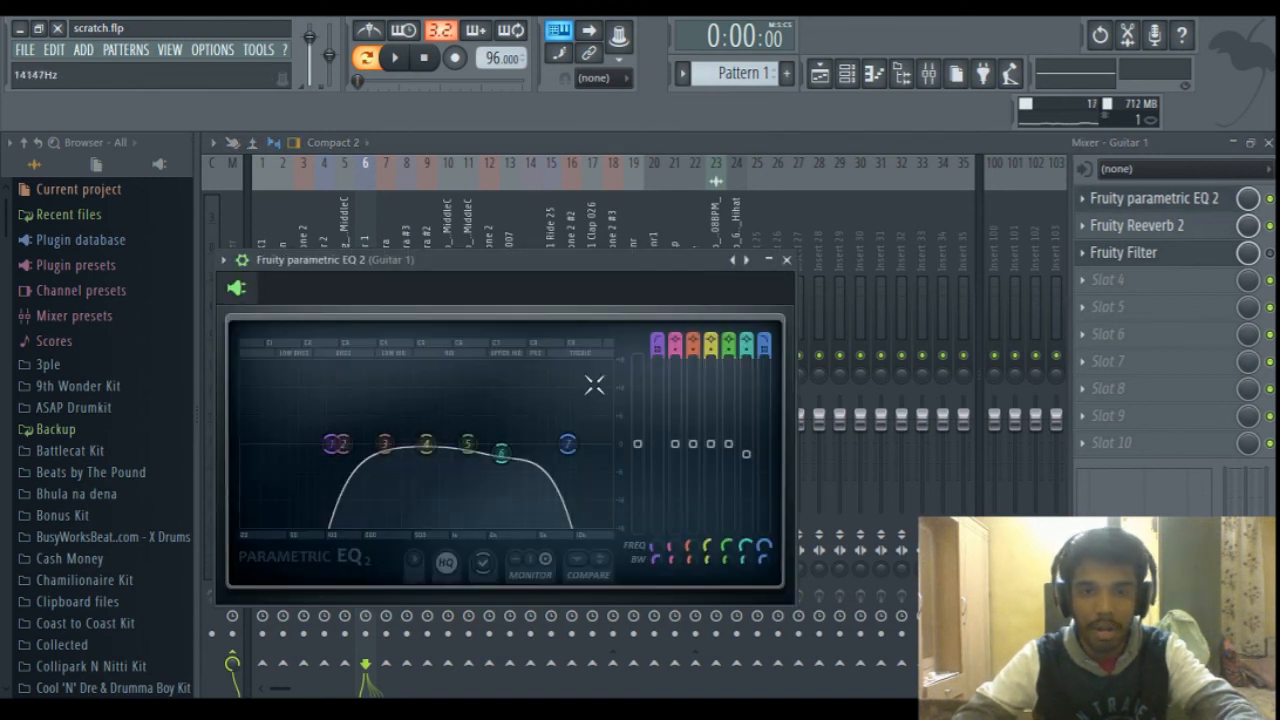
{"action": "left_click", "coordinate": [1137, 225]}
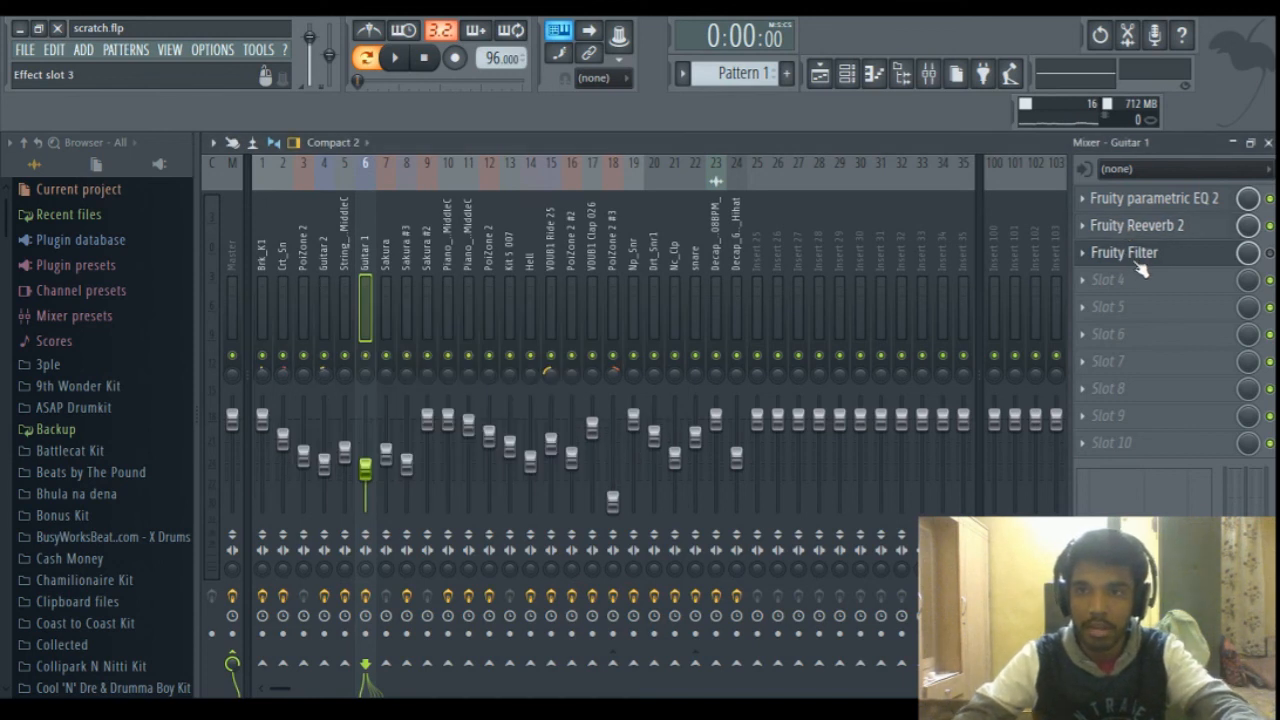
{"action": "mouse_move", "coordinate": [1175, 265]}
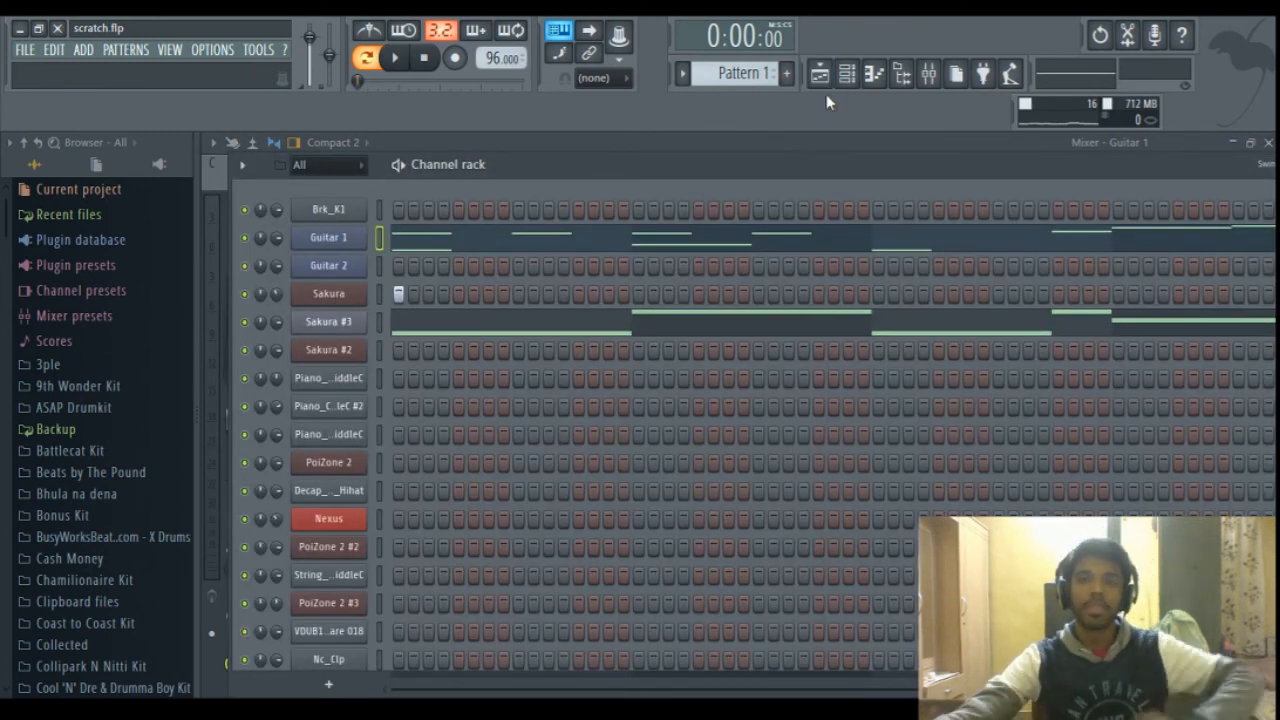
{"action": "mouse_move", "coordinate": [819, 73]}
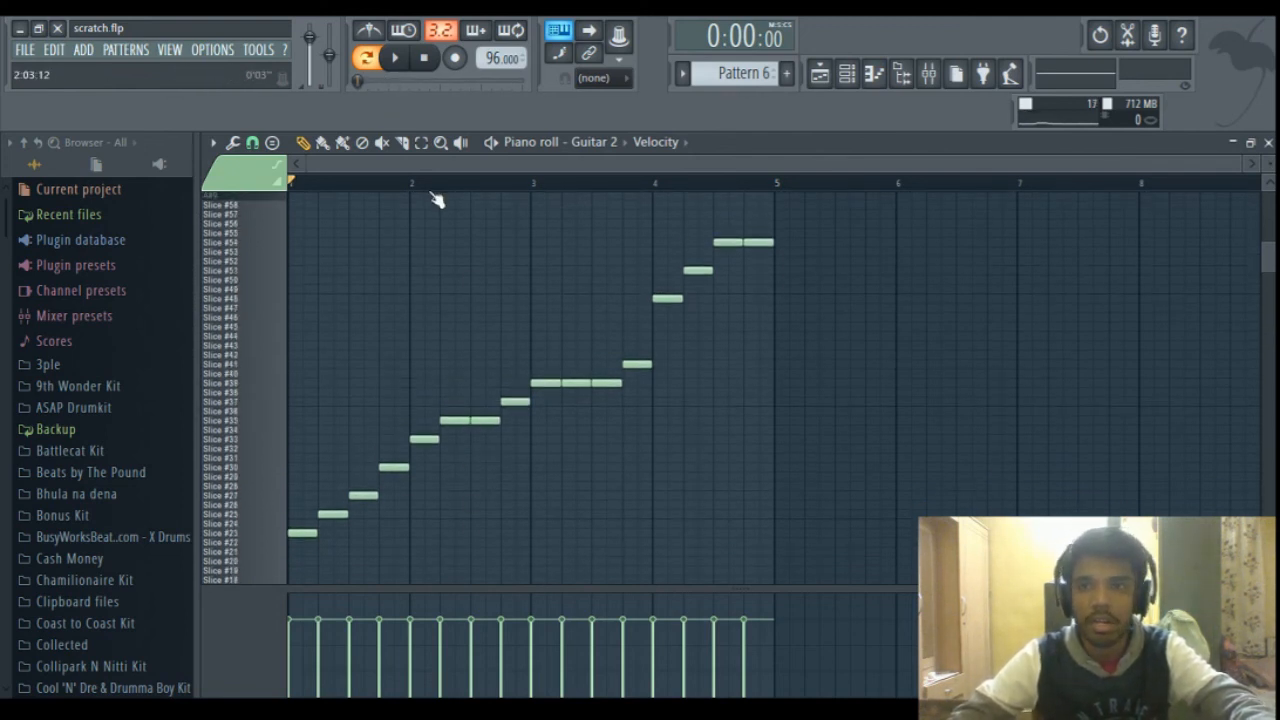
Step: Show Guitar 2's insert: Soundgoodizer, parametric EQ, Blood Overdrive, reverb and chorus
{"action": "left_click", "coordinate": [396, 57]}
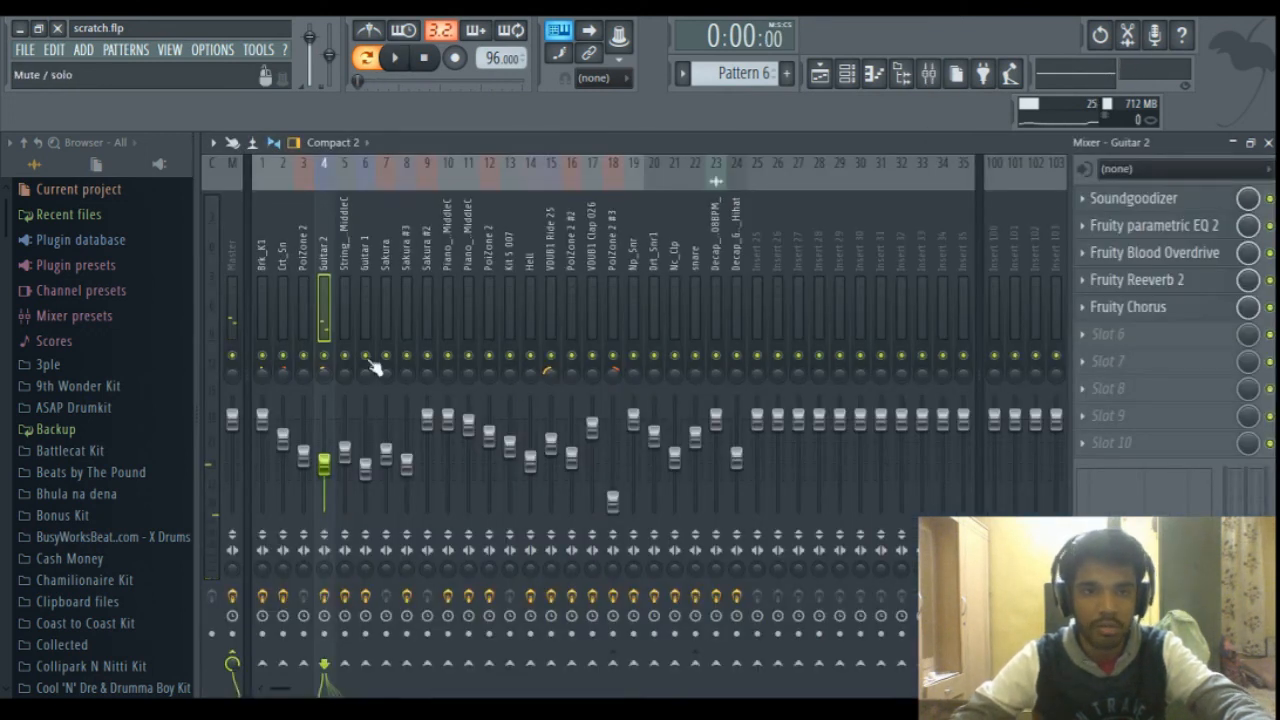
{"action": "left_click", "coordinate": [1134, 198]}
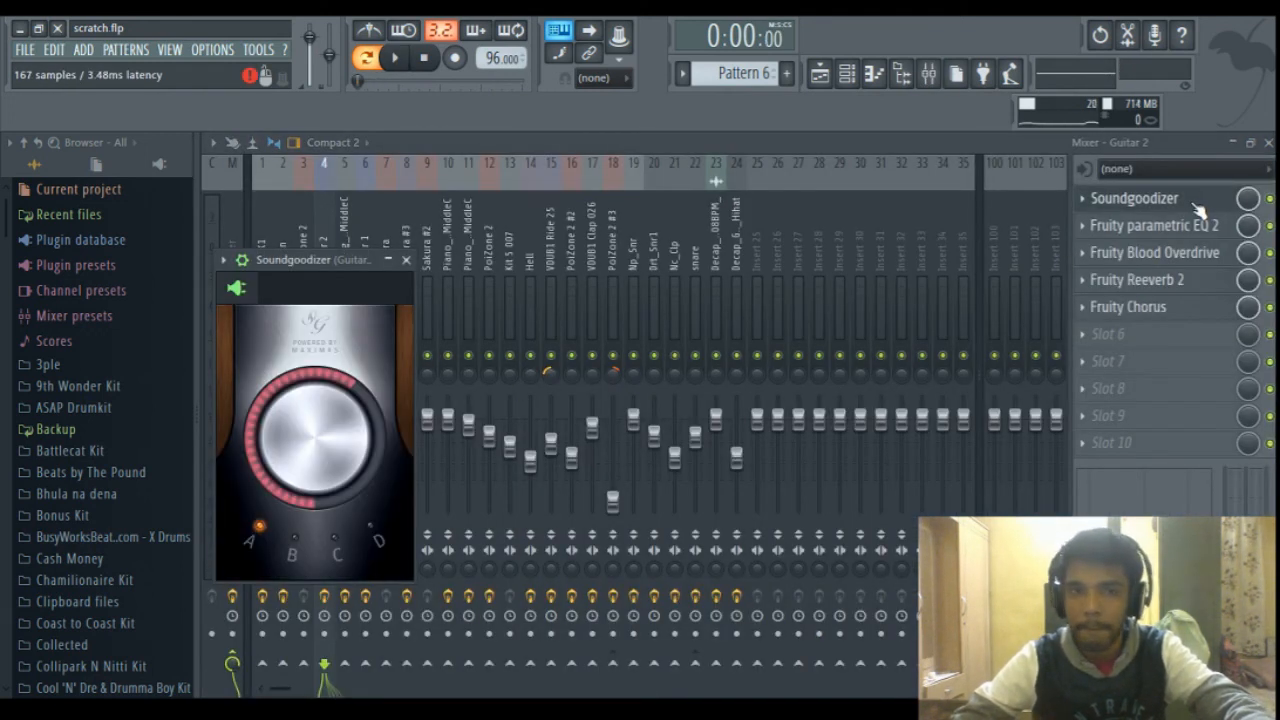
{"action": "mouse_move", "coordinate": [1150, 225]}
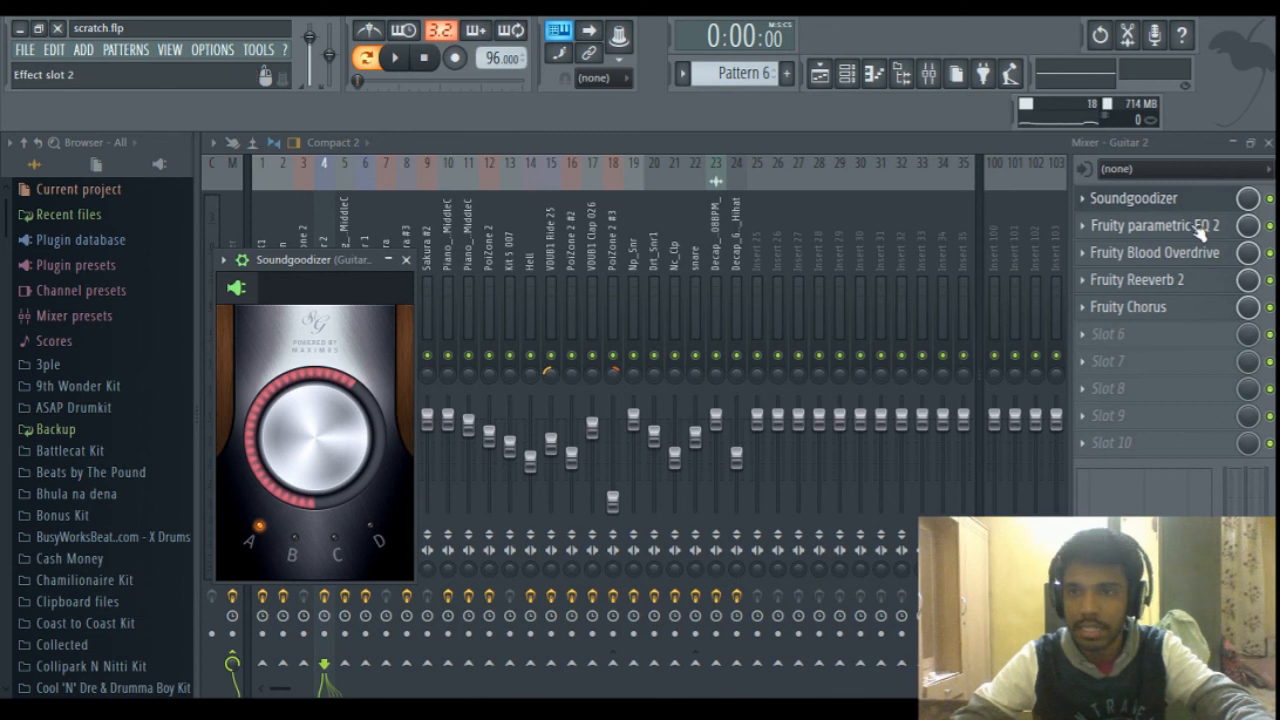
{"action": "left_click", "coordinate": [1155, 225]}
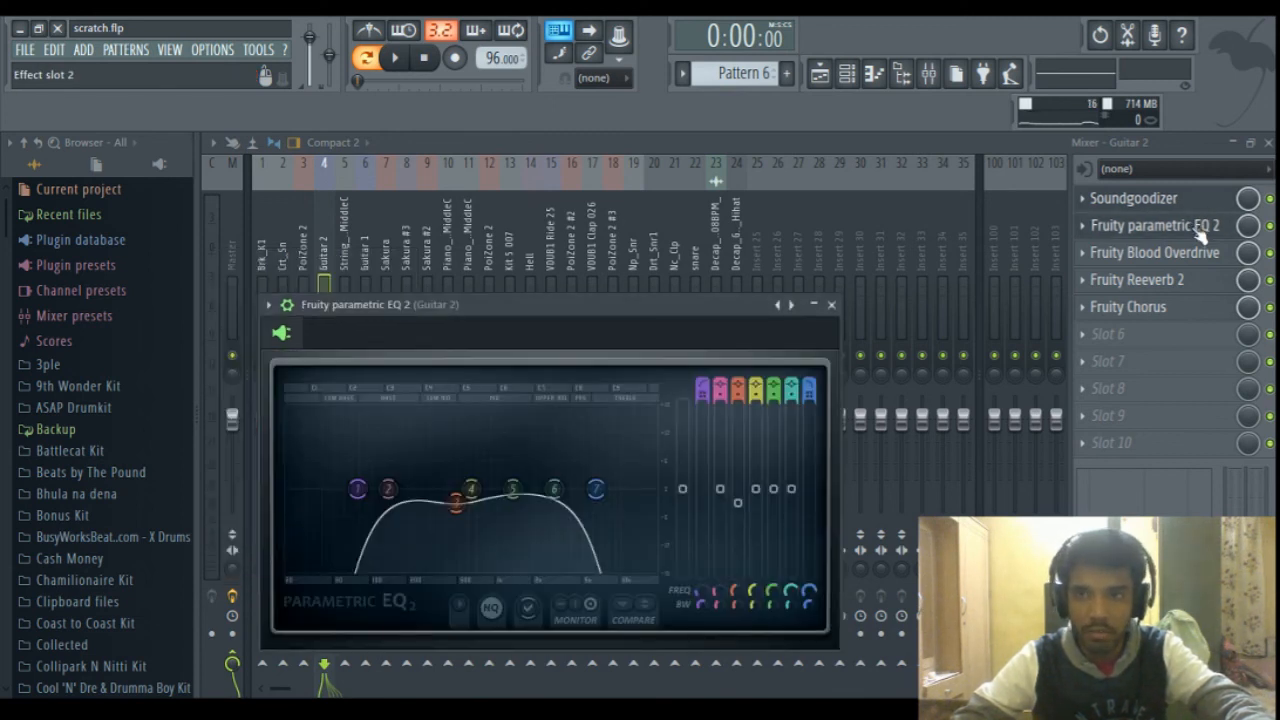
{"action": "left_click", "coordinate": [831, 304]}
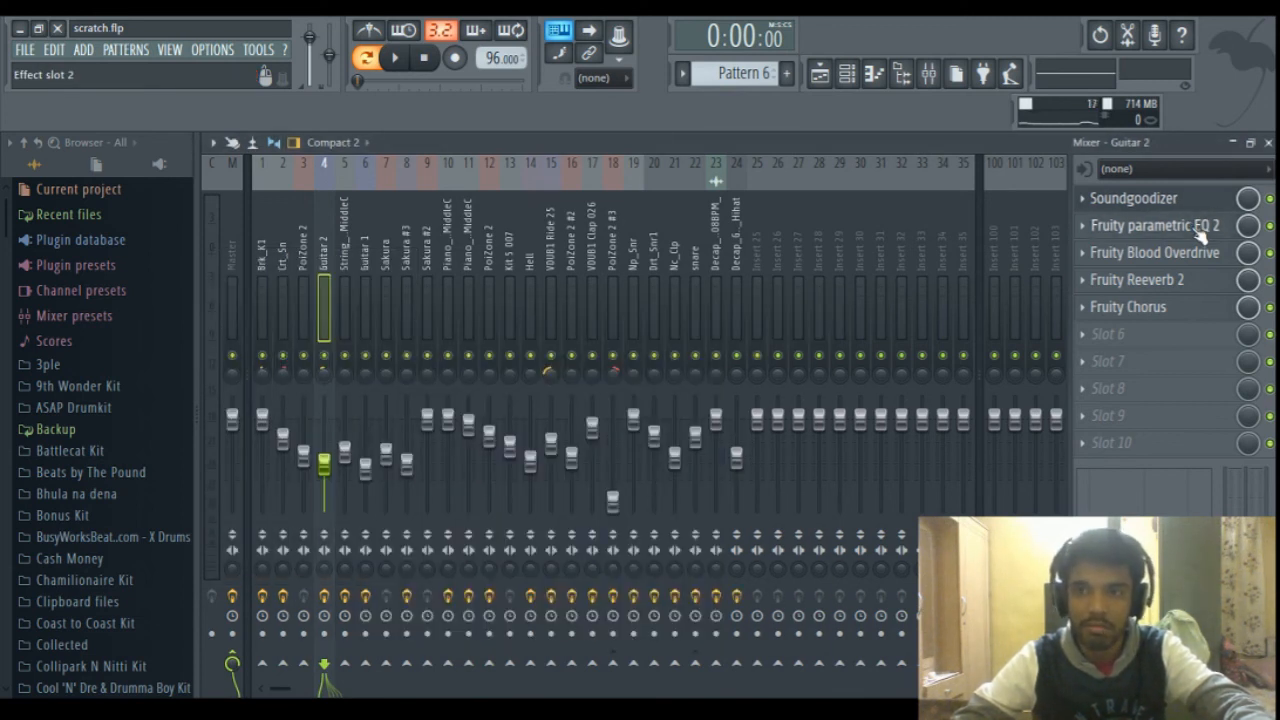
{"action": "left_click", "coordinate": [1160, 225]}
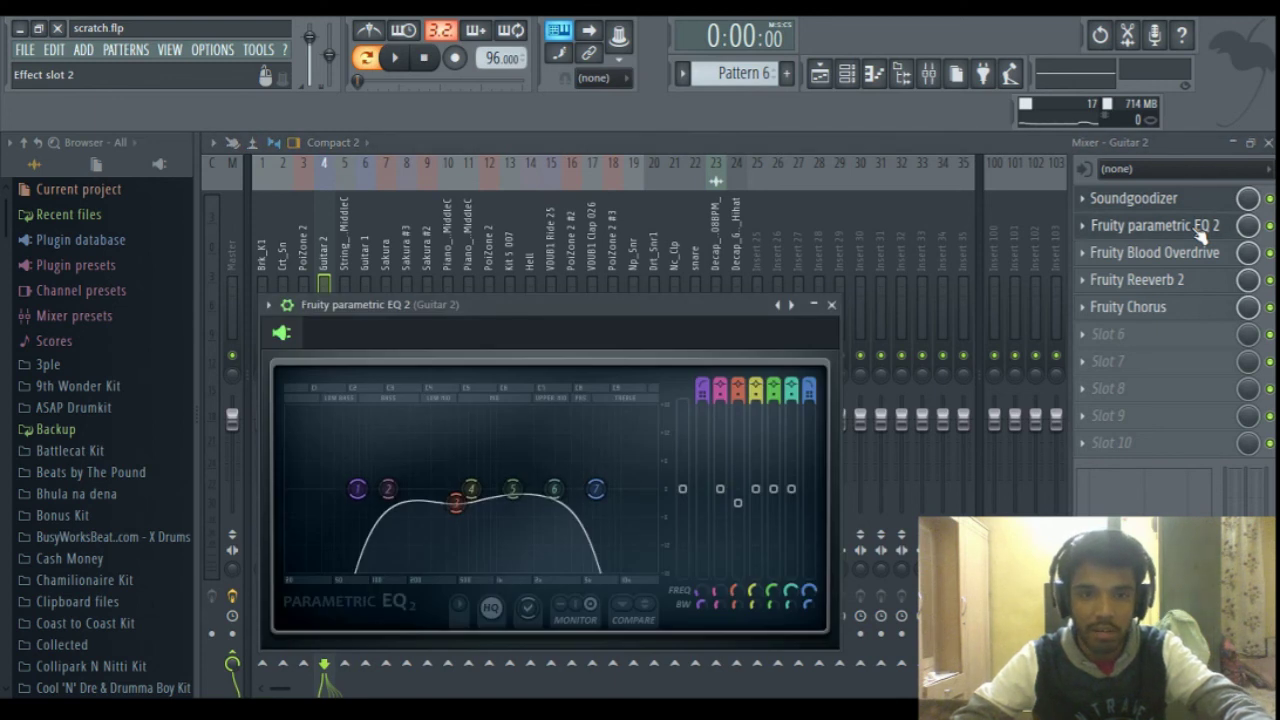
{"action": "left_click", "coordinate": [1155, 252]}
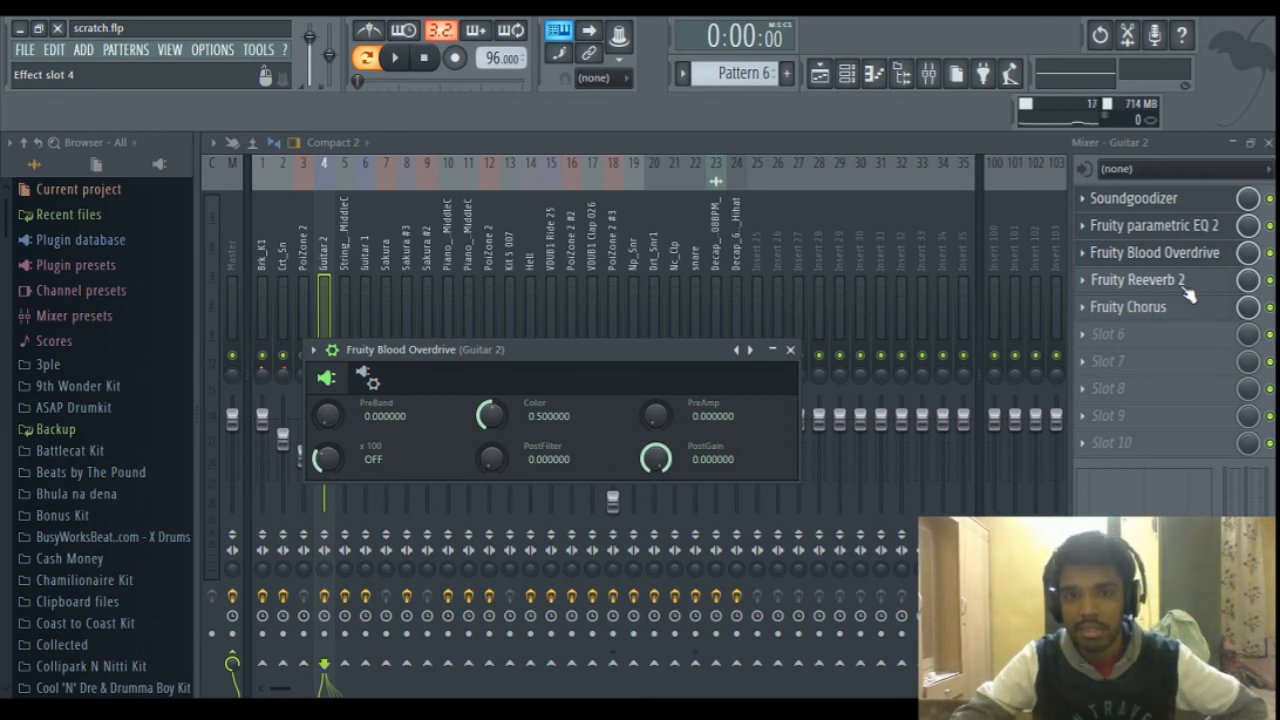
{"action": "left_click", "coordinate": [1137, 280]}
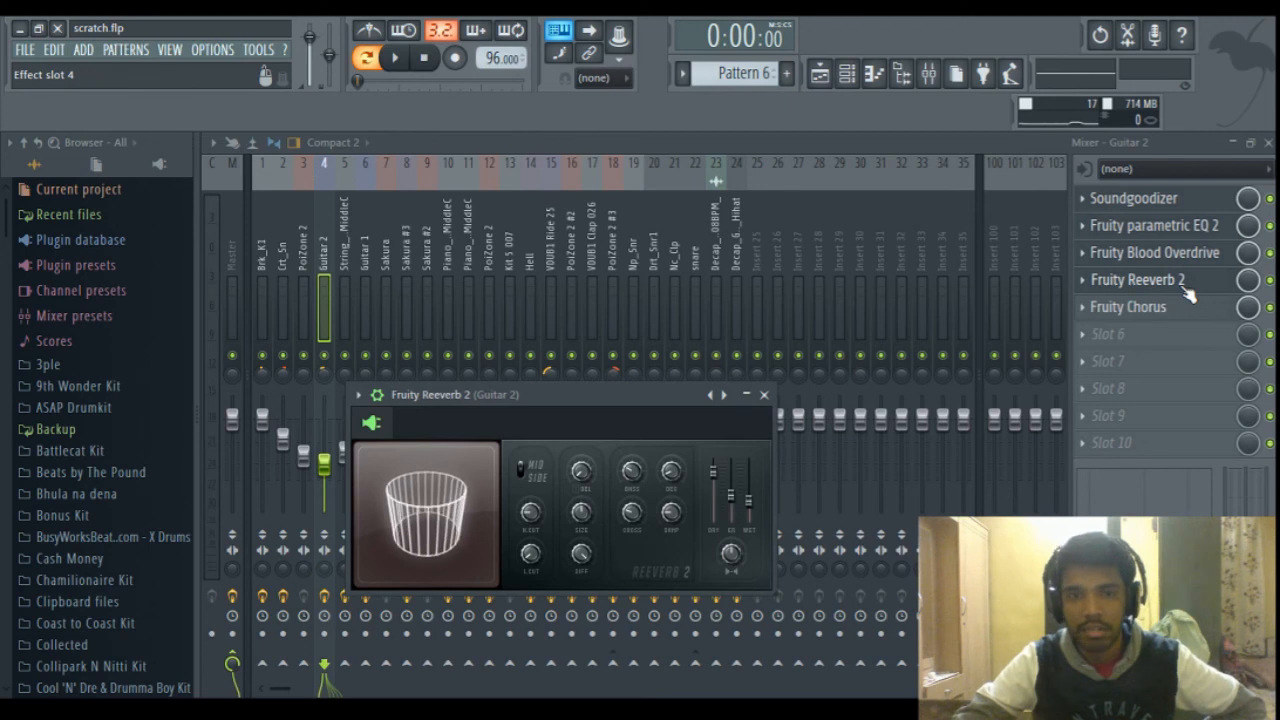
{"action": "left_click", "coordinate": [1128, 307]}
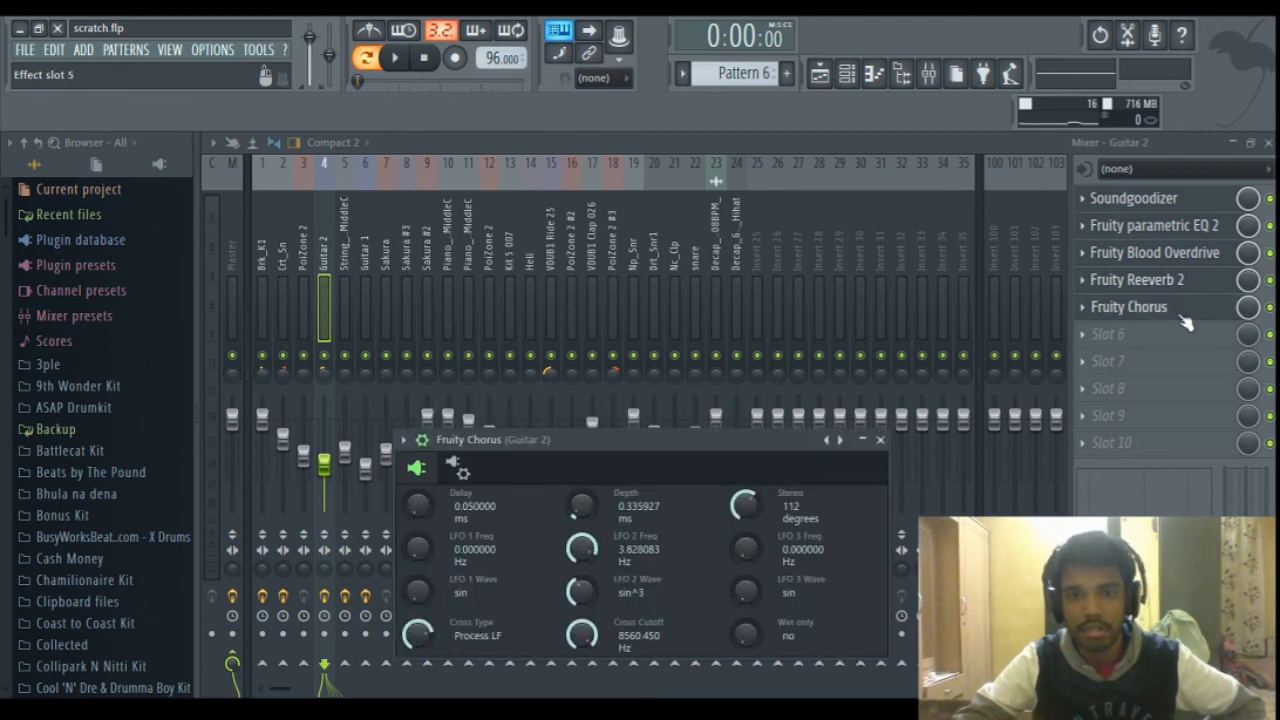
{"action": "mouse_move", "coordinate": [880, 441]}
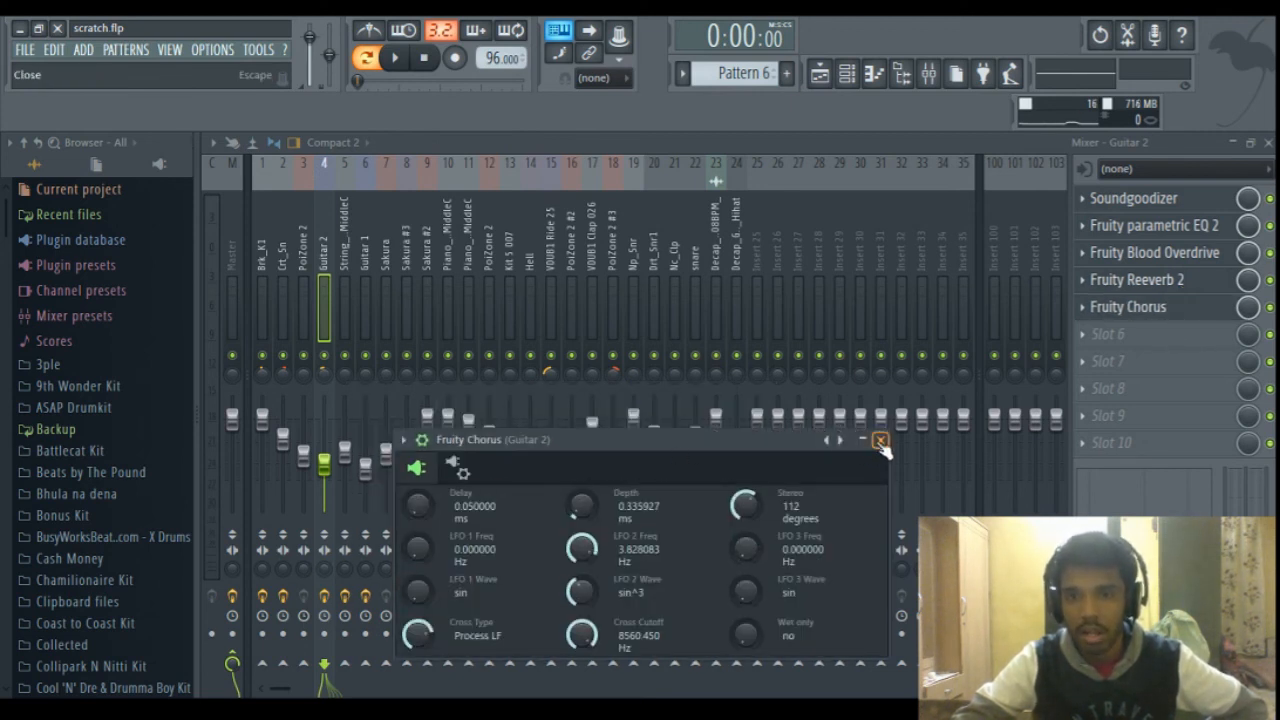
{"action": "left_click", "coordinate": [879, 440]}
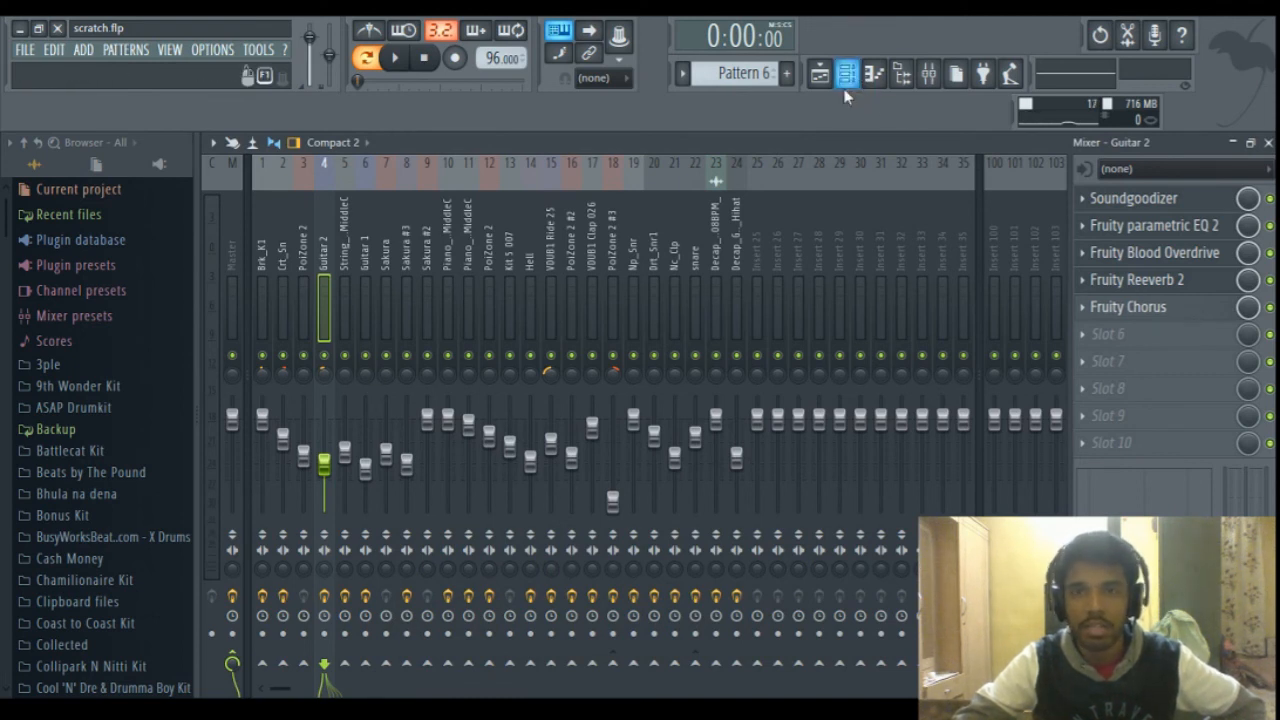
Step: Show the playlist and open the SEASIDE VIBEZ clip's sample settings on Track 4
{"action": "left_click", "coordinate": [847, 73]}
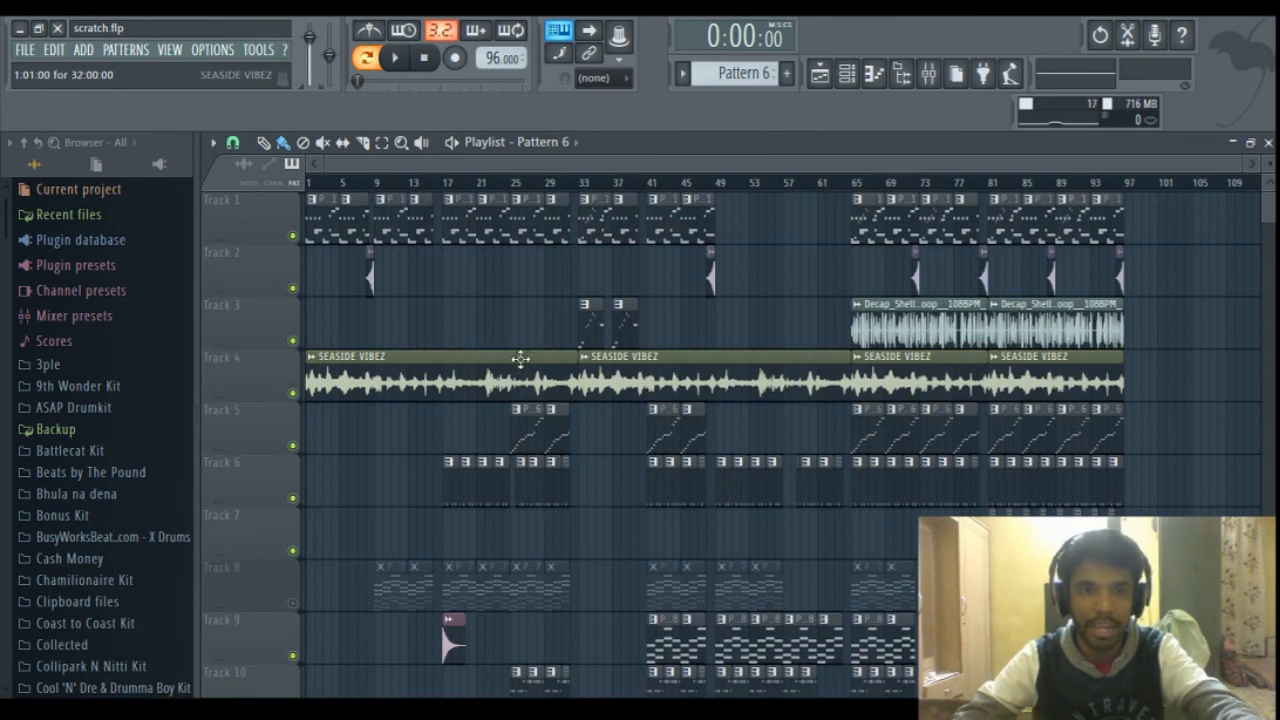
{"action": "scroll", "scroll_direction": "down", "scroll_amount": 3}
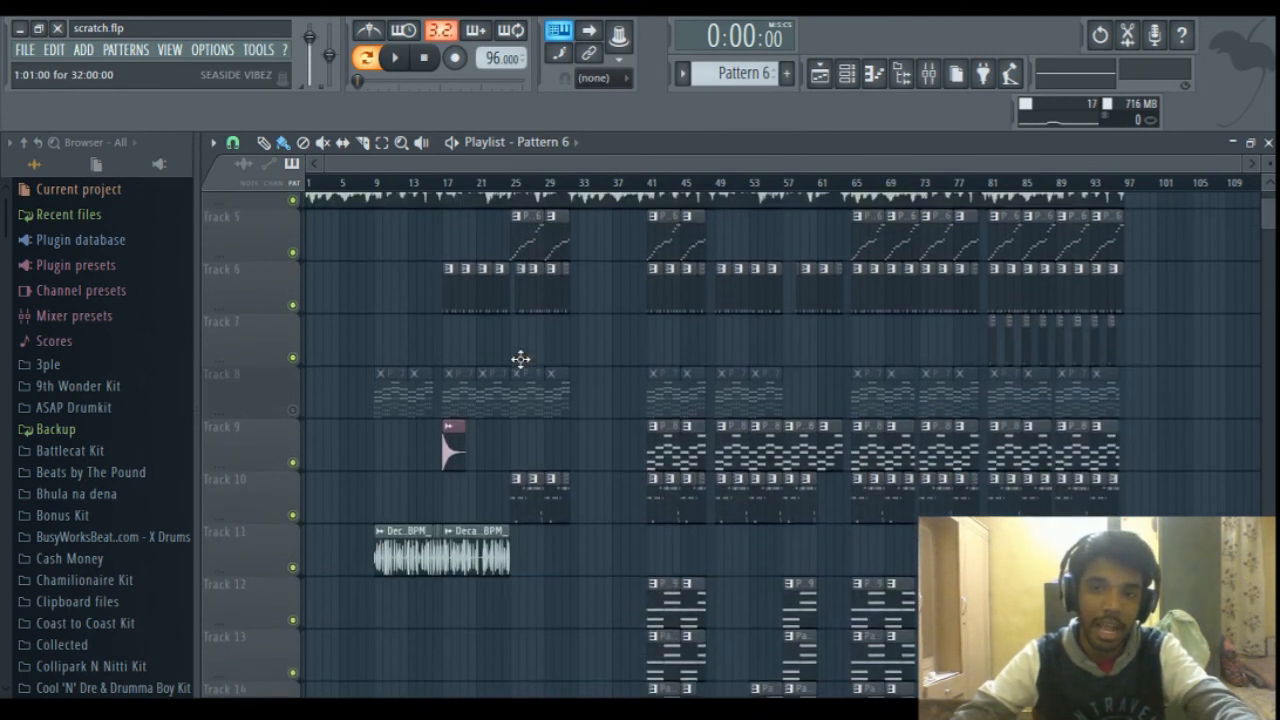
{"action": "scroll", "scroll_direction": "up", "scroll_amount": 3}
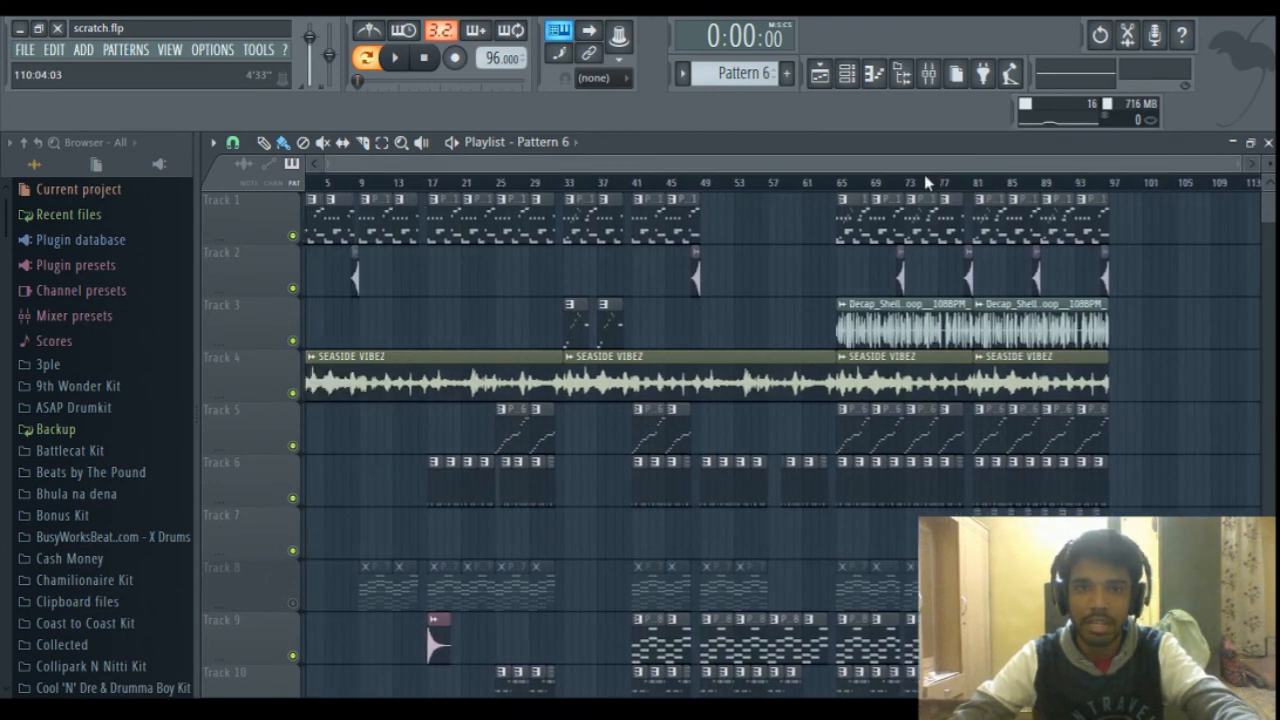
{"action": "scroll", "scroll_direction": "down", "scroll_amount": 3}
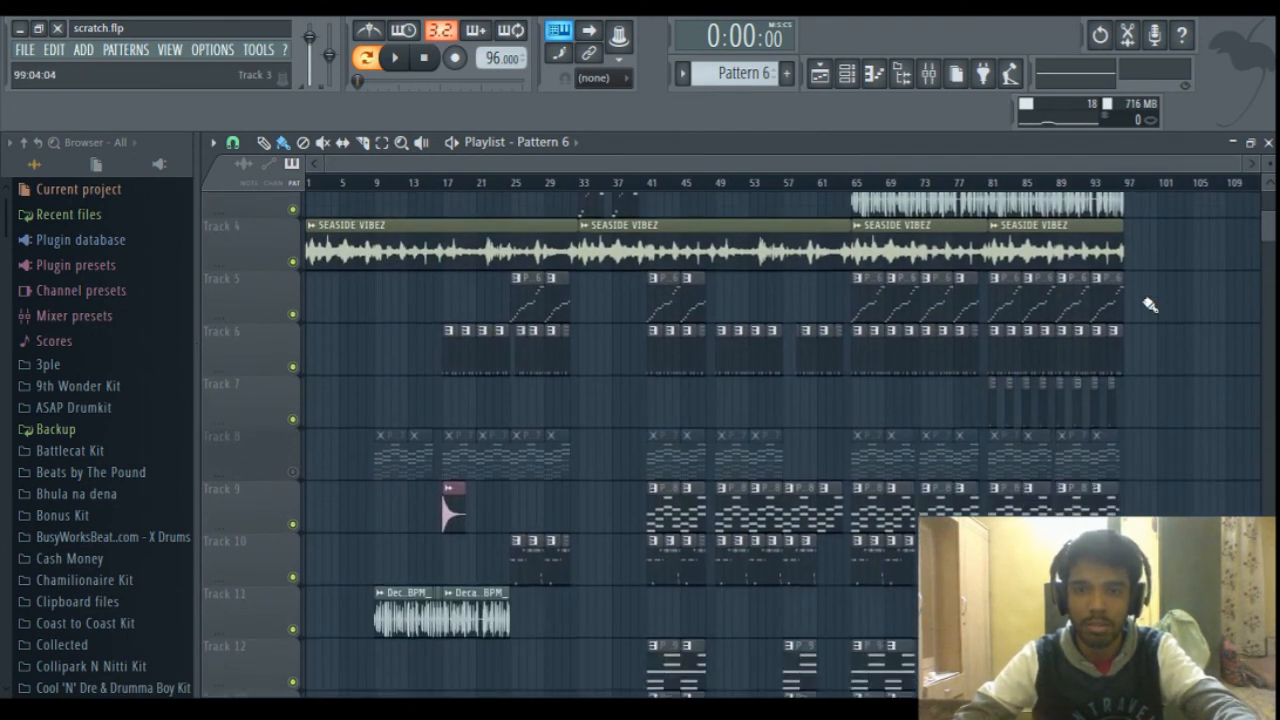
{"action": "scroll", "scroll_direction": "down", "scroll_amount": 3}
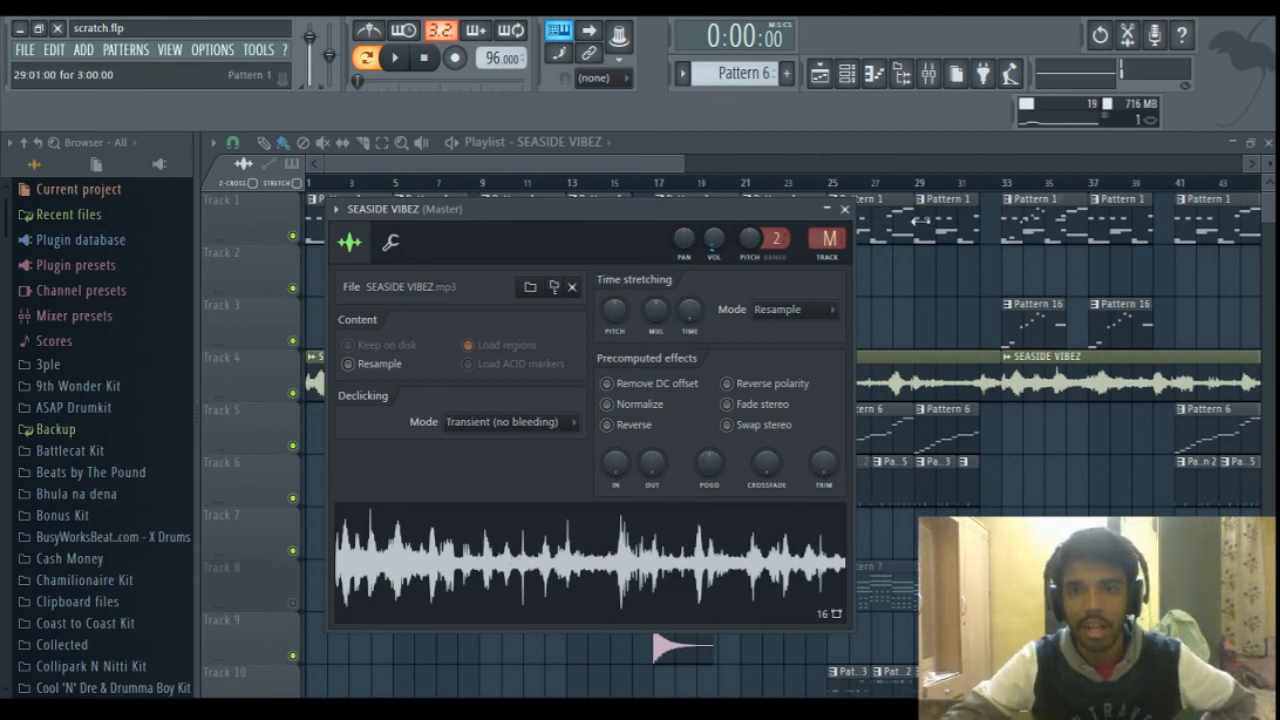
Step: Close the SEASIDE VIBEZ clip settings and audition the arrangement from the start
{"action": "left_click", "coordinate": [844, 209]}
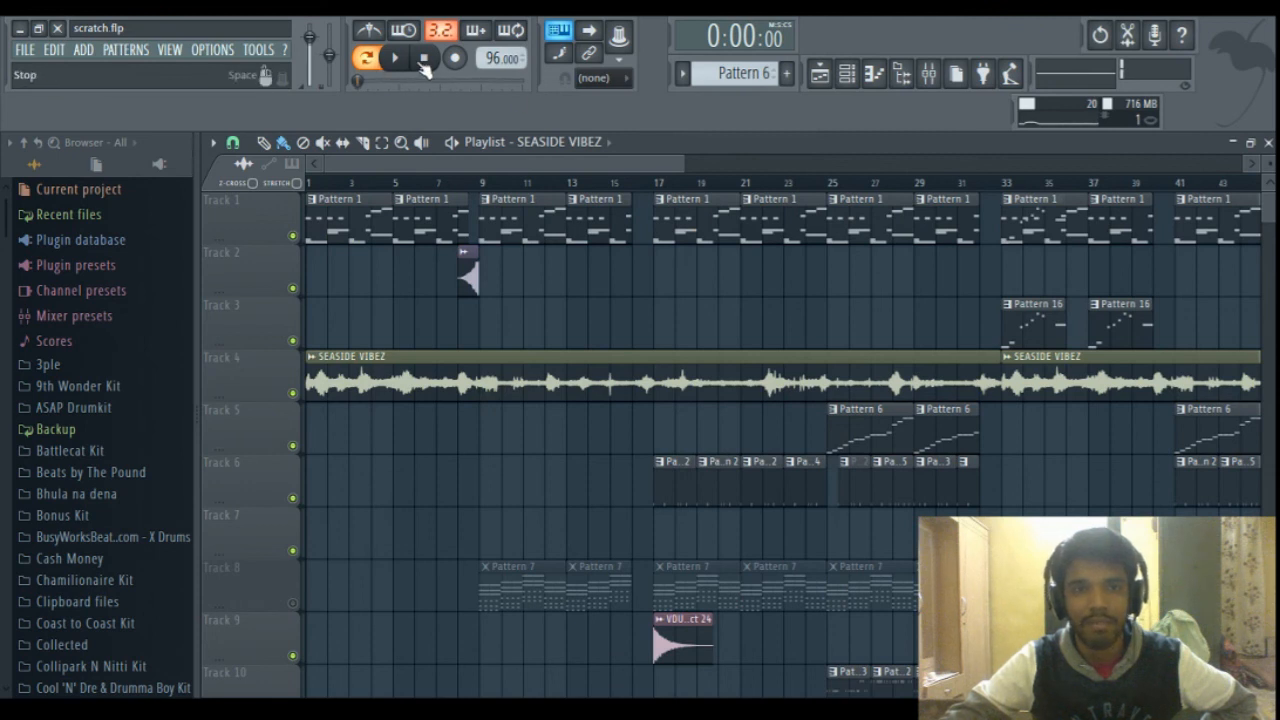
{"action": "left_click", "coordinate": [366, 57]}
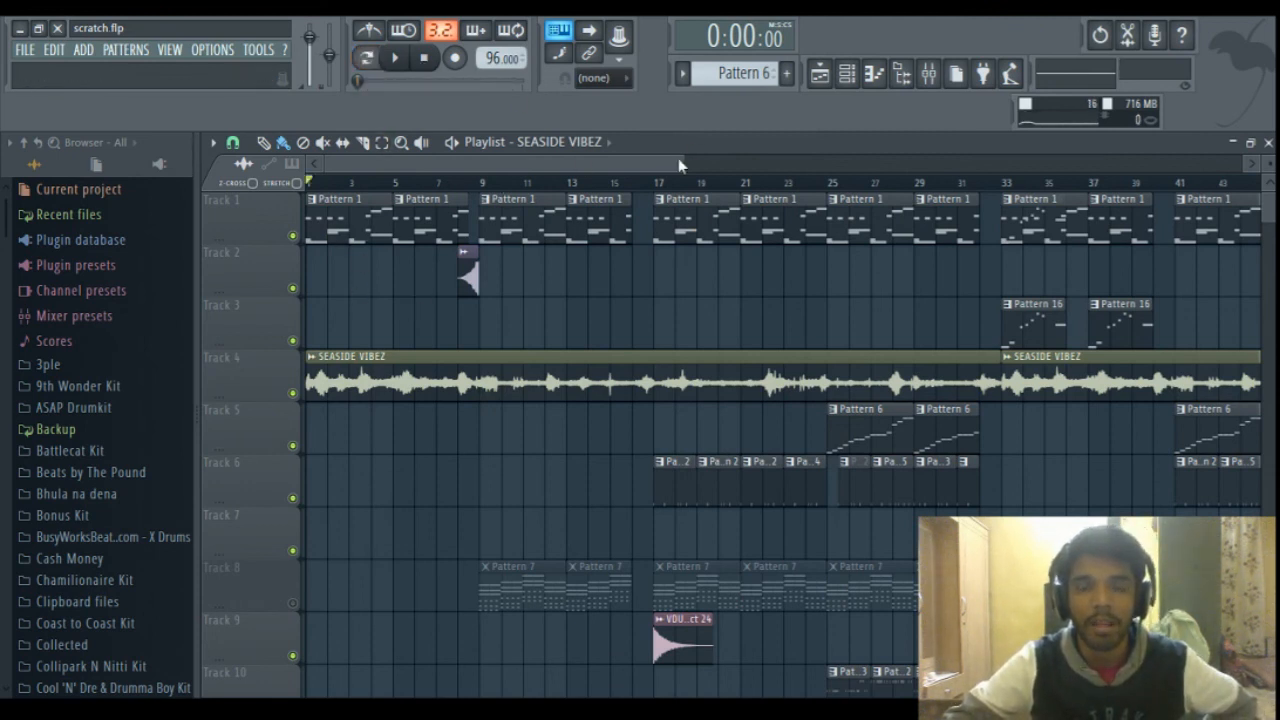
{"action": "mouse_move", "coordinate": [365, 307]}
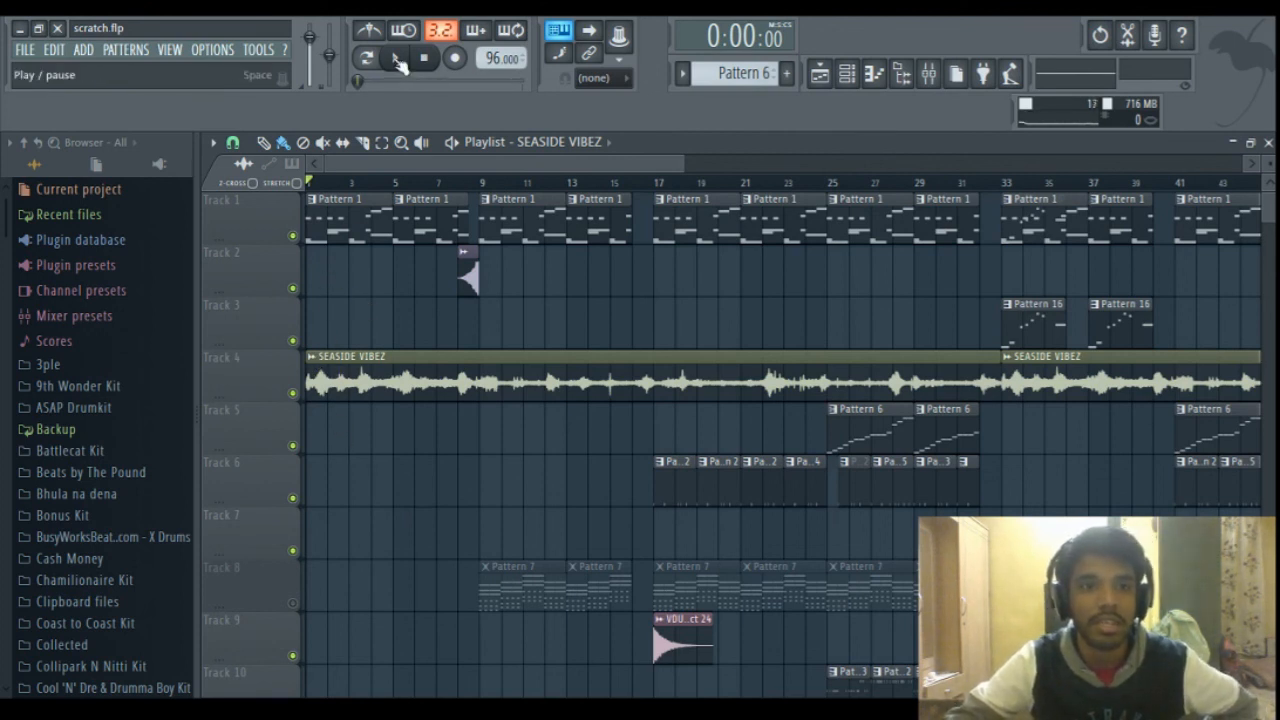
{"action": "left_click", "coordinate": [396, 57]}
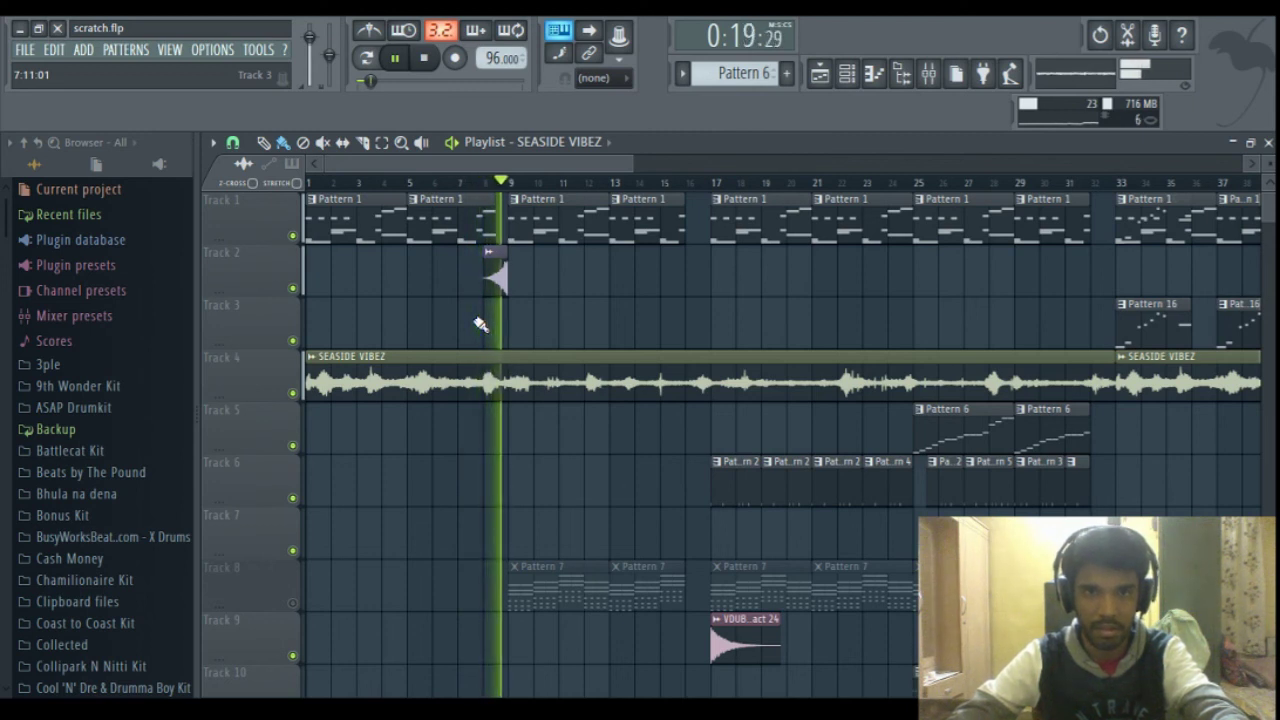
{"action": "left_click", "coordinate": [424, 57]}
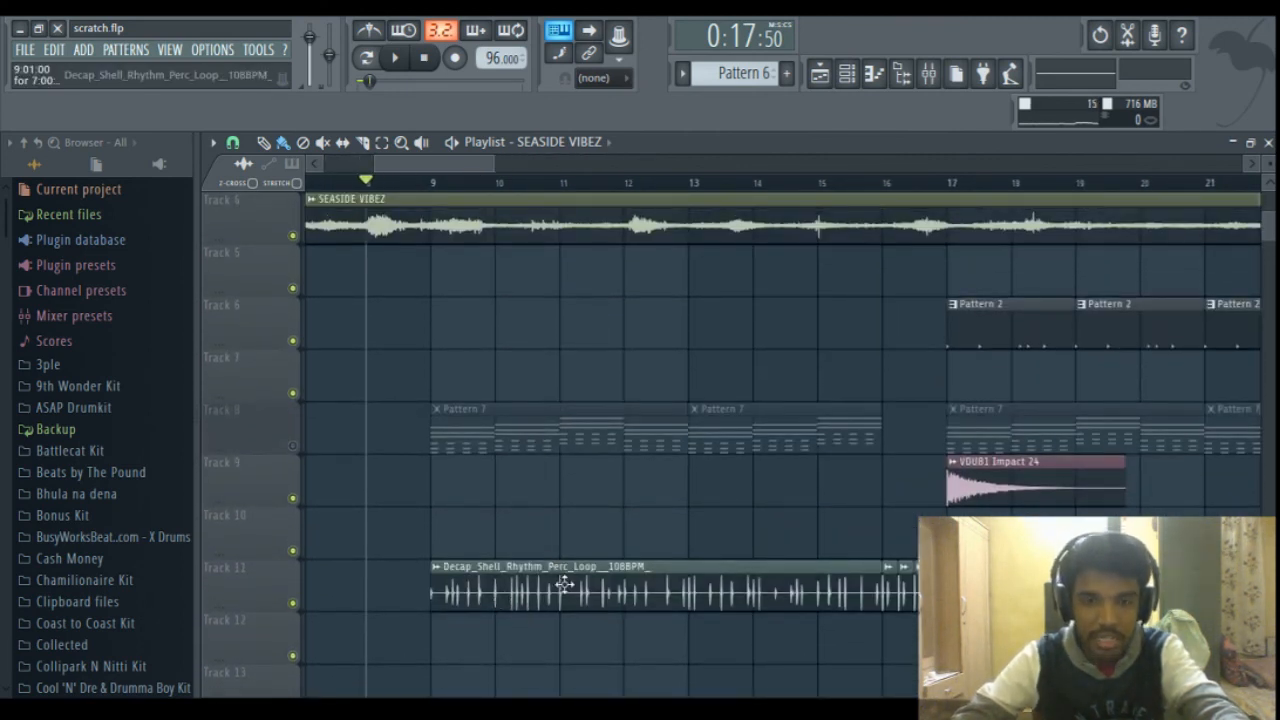
Step: Navigate the playlist to Track 11 and show mixer insert 23 with Fruity Stereo Shaper
{"action": "scroll", "scroll_direction": "right", "scroll_amount": 3}
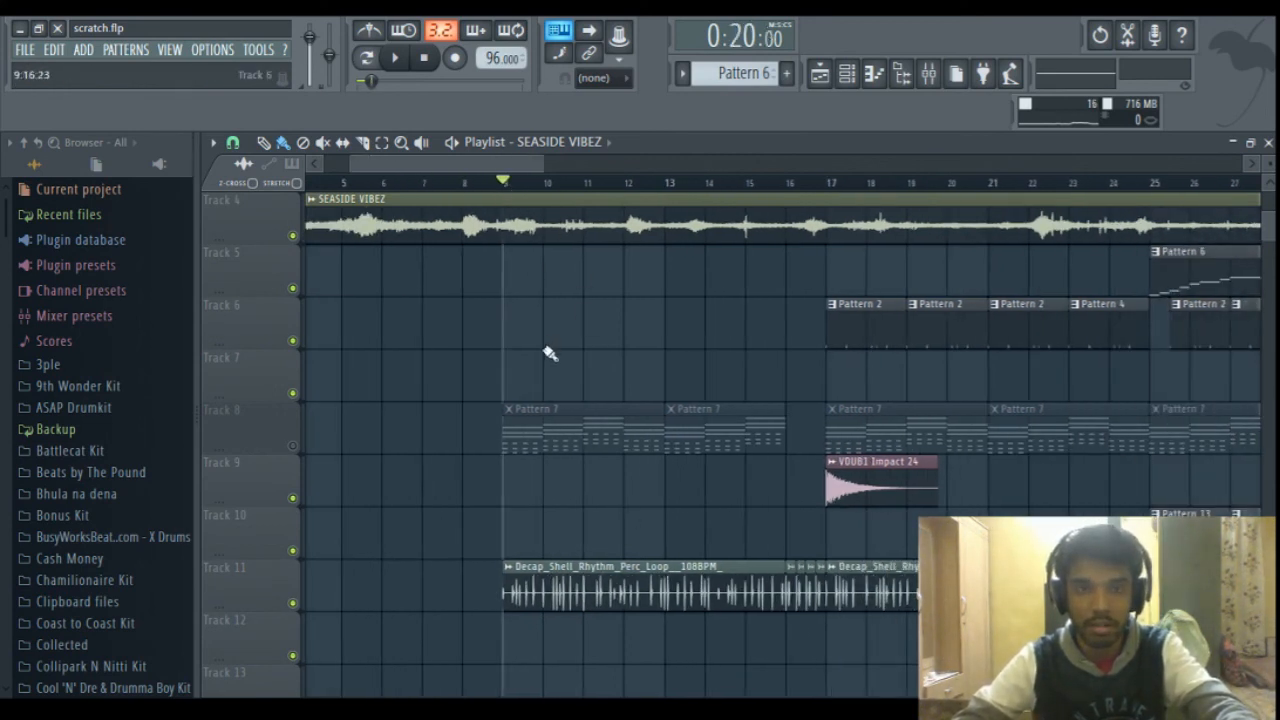
{"action": "scroll", "scroll_direction": "up", "scroll_amount": 3}
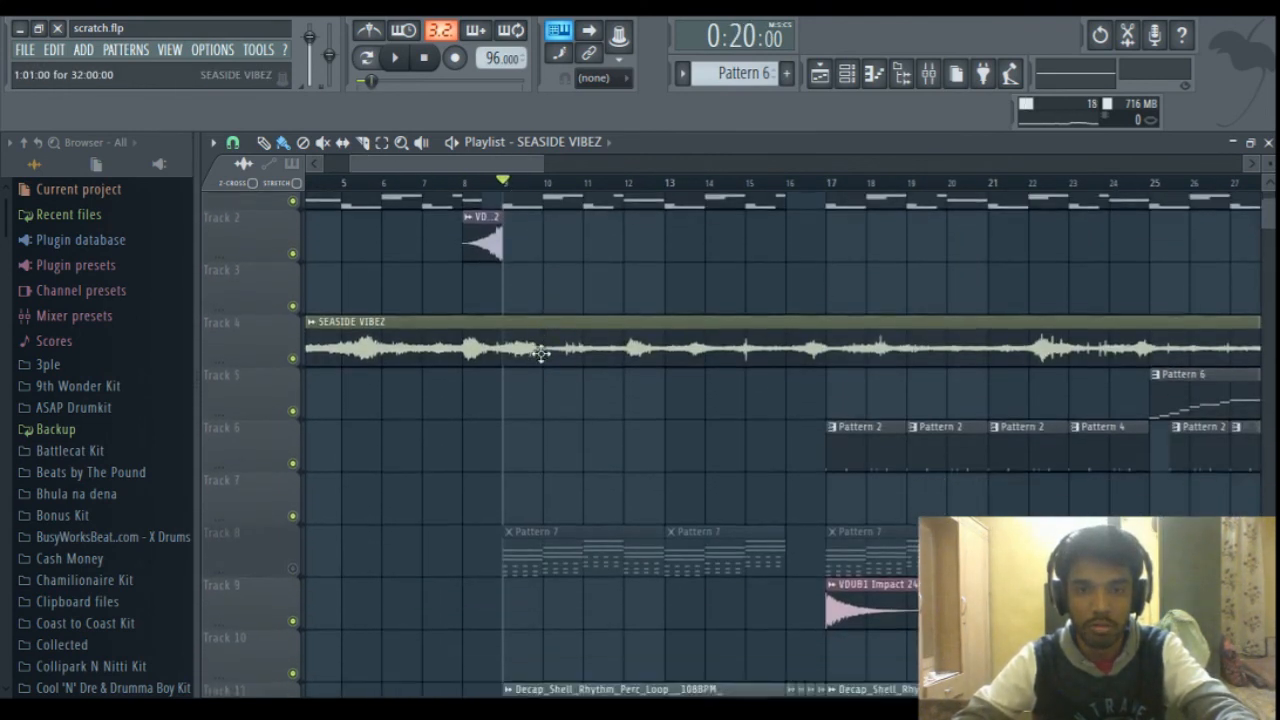
{"action": "scroll", "scroll_direction": "down", "scroll_amount": 3}
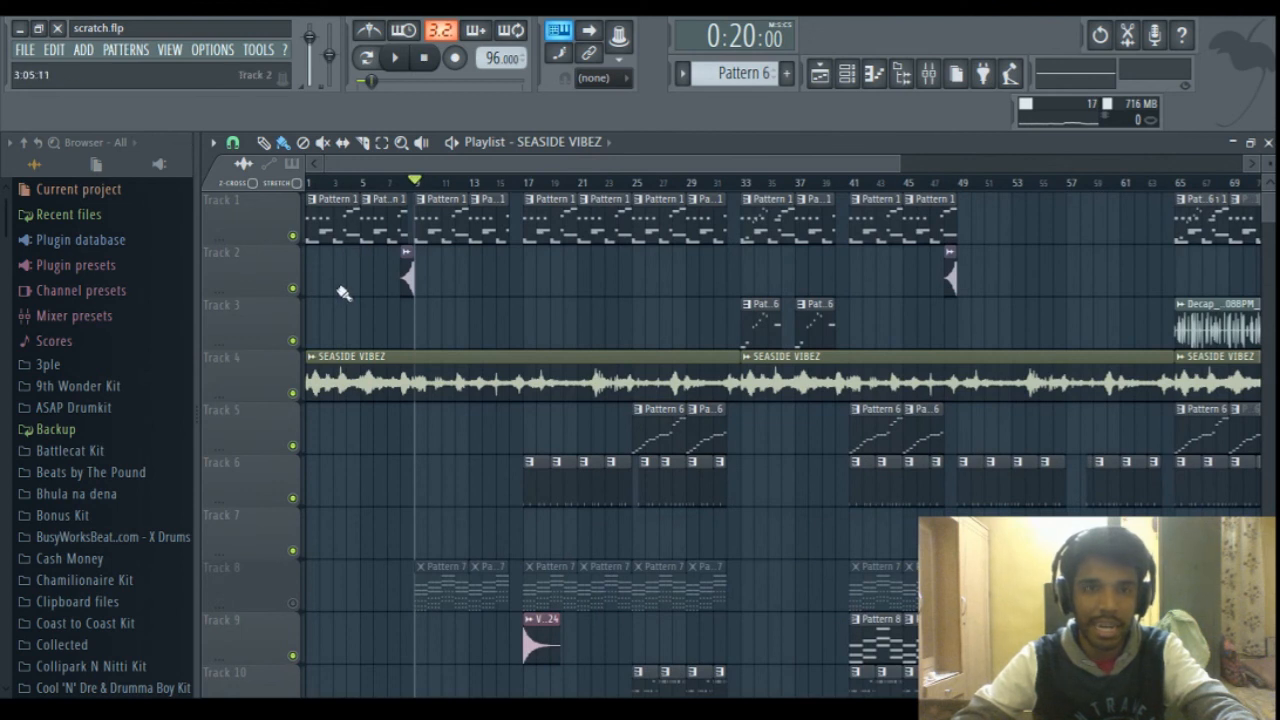
{"action": "scroll", "scroll_direction": "down", "scroll_amount": 3}
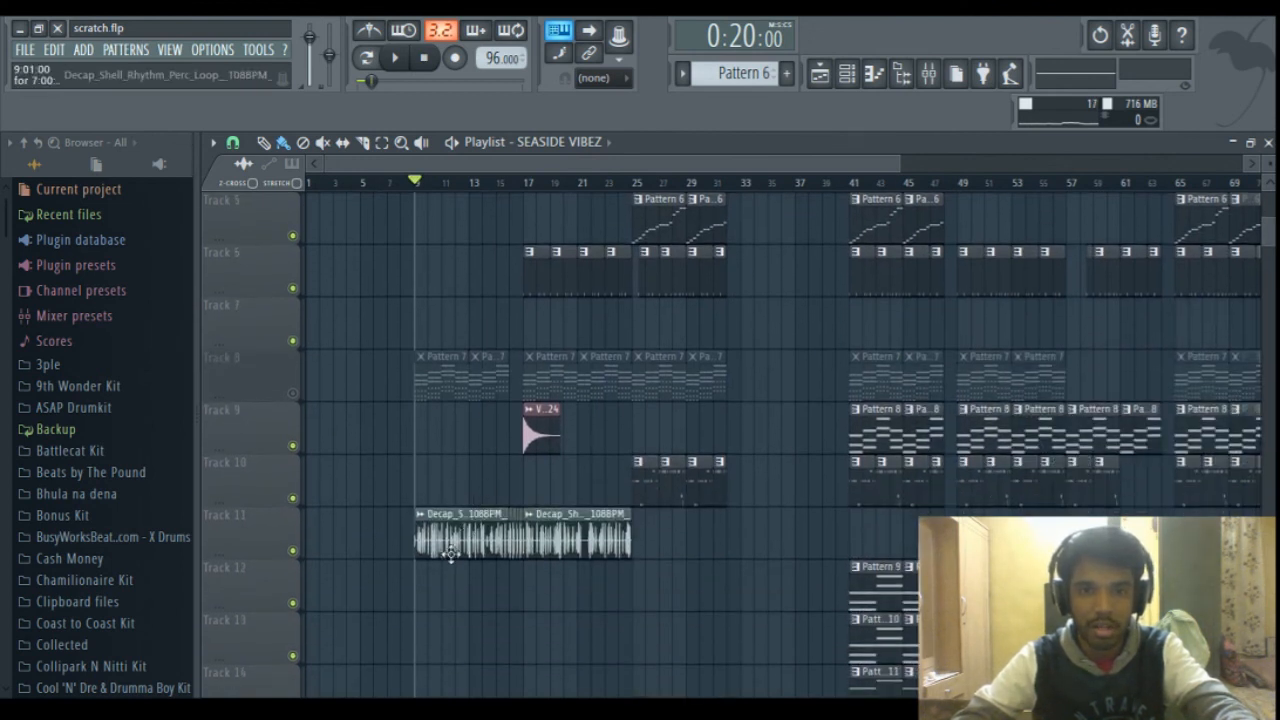
{"action": "scroll", "scroll_direction": "up", "scroll_amount": 3}
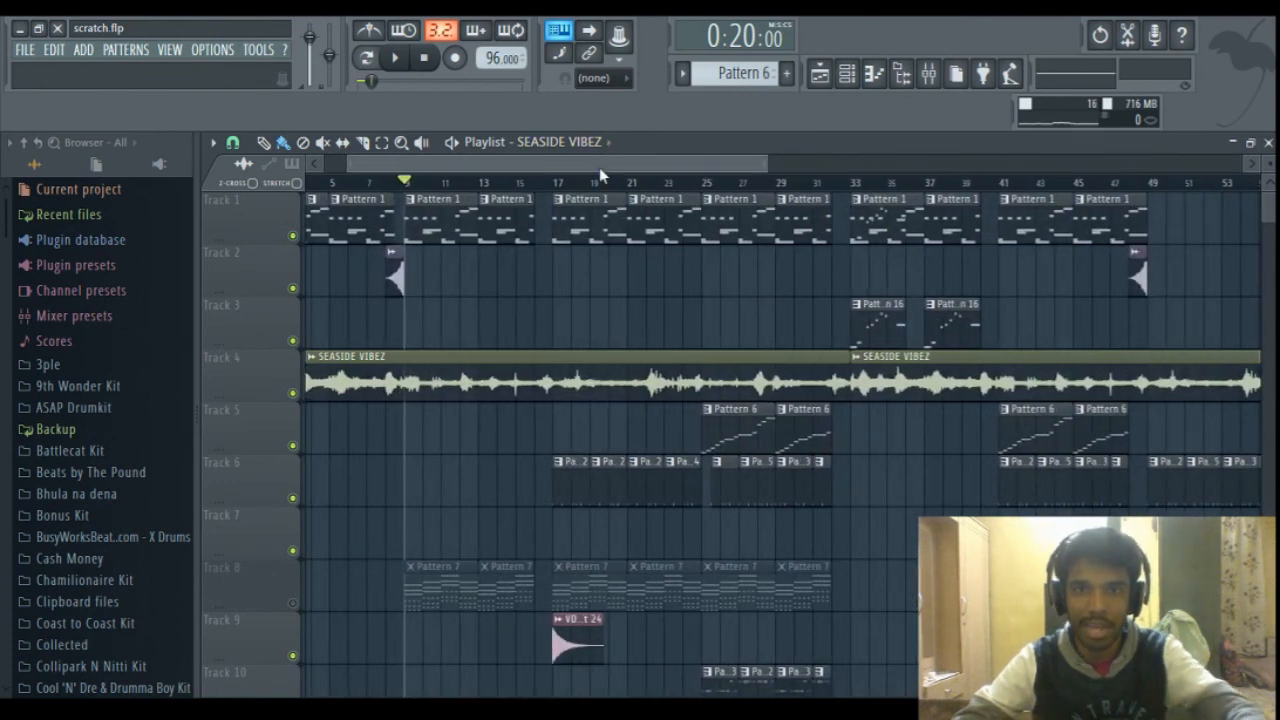
{"action": "scroll", "scroll_direction": "left", "scroll_amount": 3}
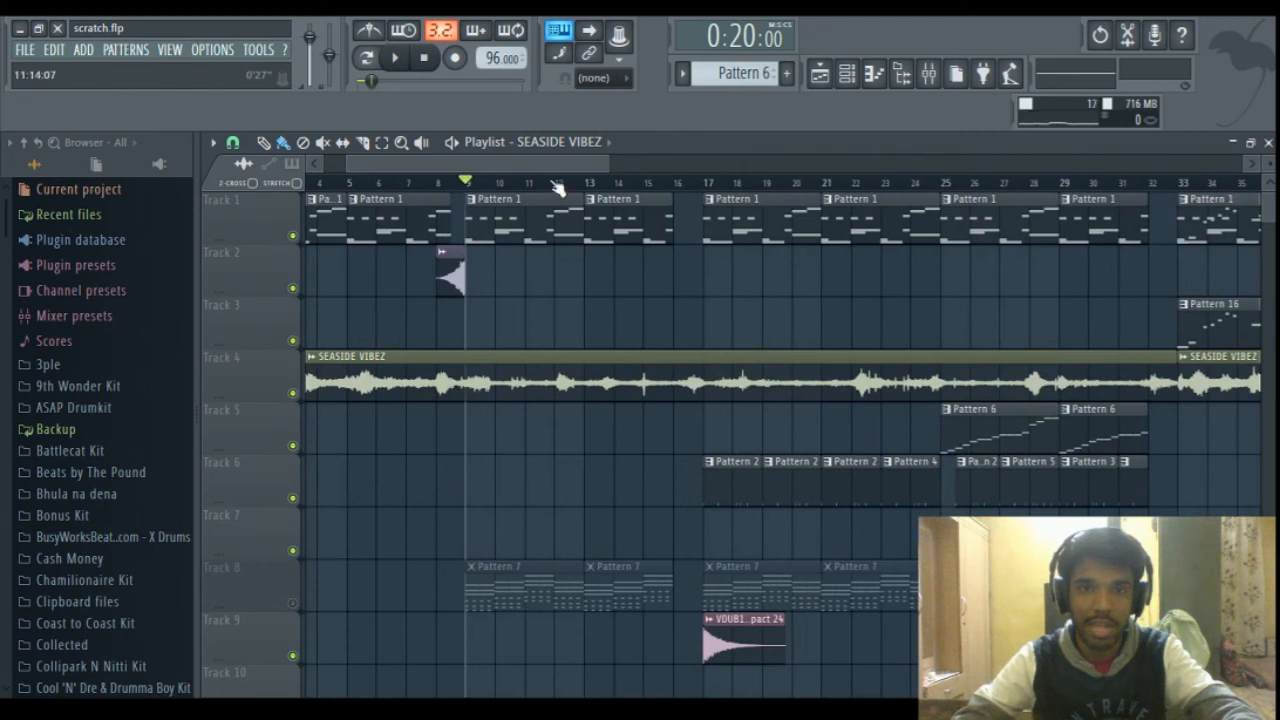
{"action": "mouse_move", "coordinate": [560, 465]}
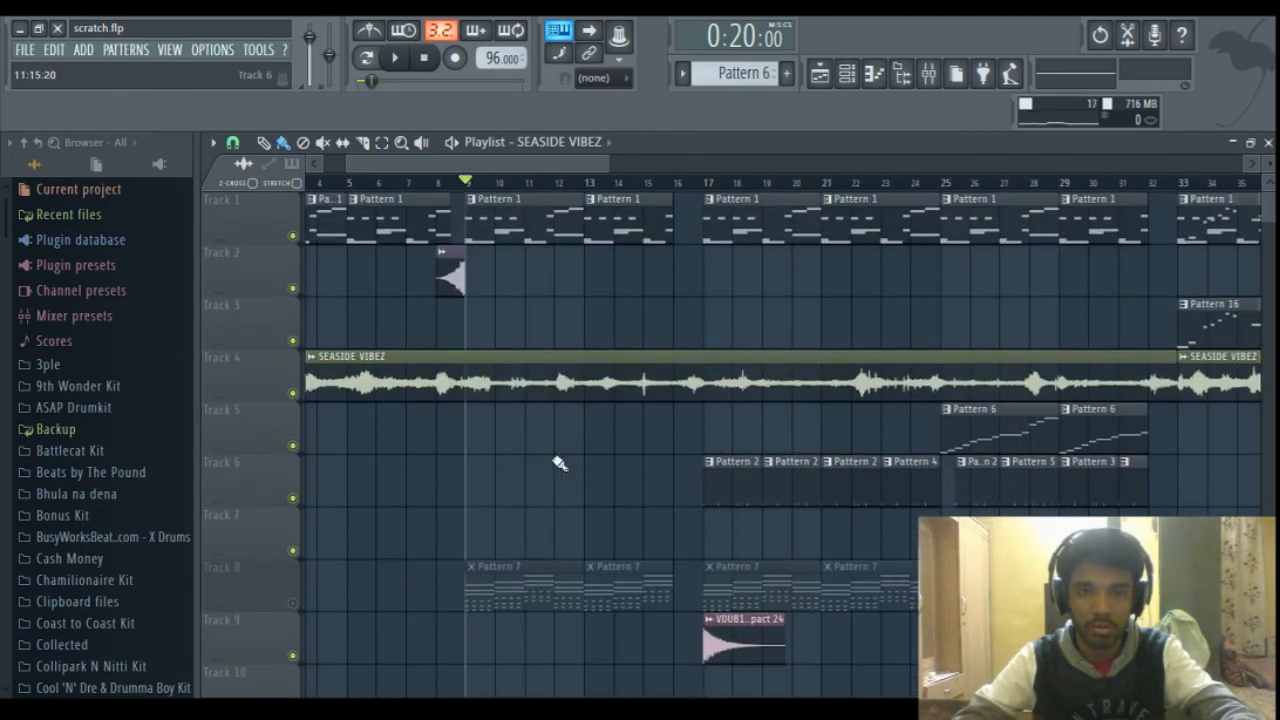
{"action": "scroll", "scroll_direction": "down", "scroll_amount": 3}
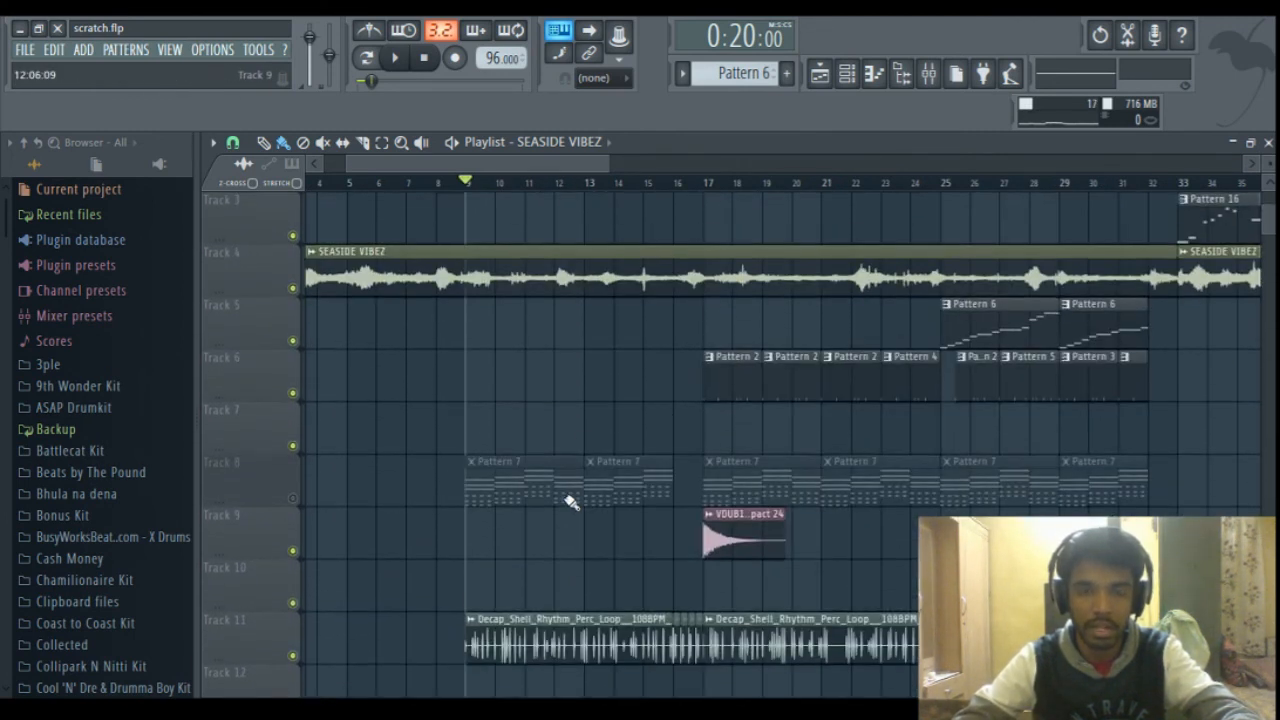
{"action": "left_click", "coordinate": [393, 57]}
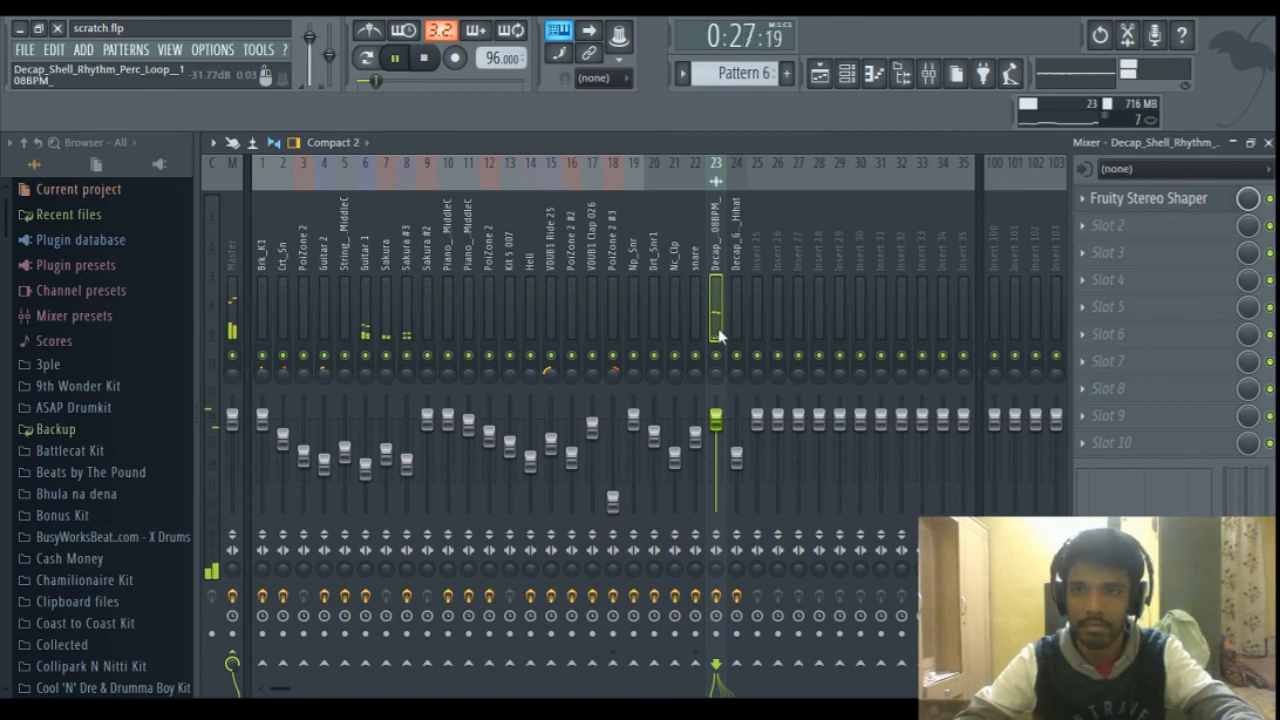
Step: Stop playback and hide the mixer to reveal the playlist with the Decap loop clips
{"action": "left_click", "coordinate": [1150, 198]}
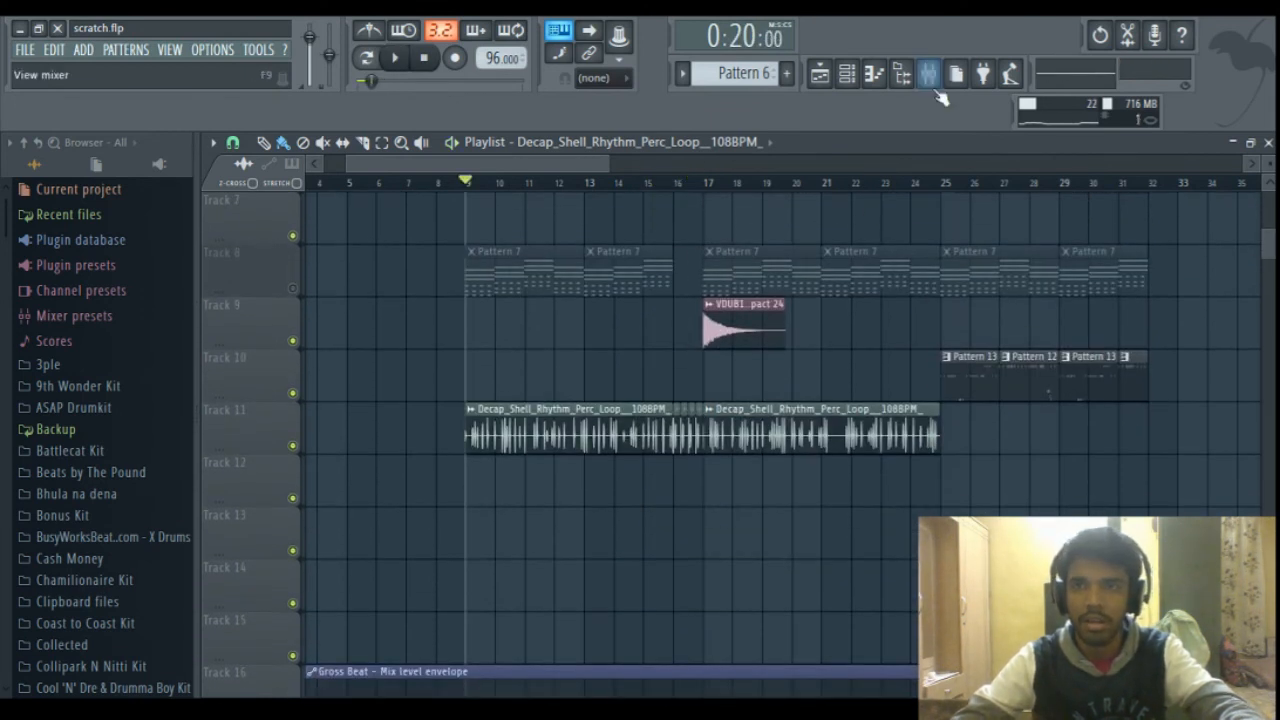
{"action": "left_click", "coordinate": [928, 73]}
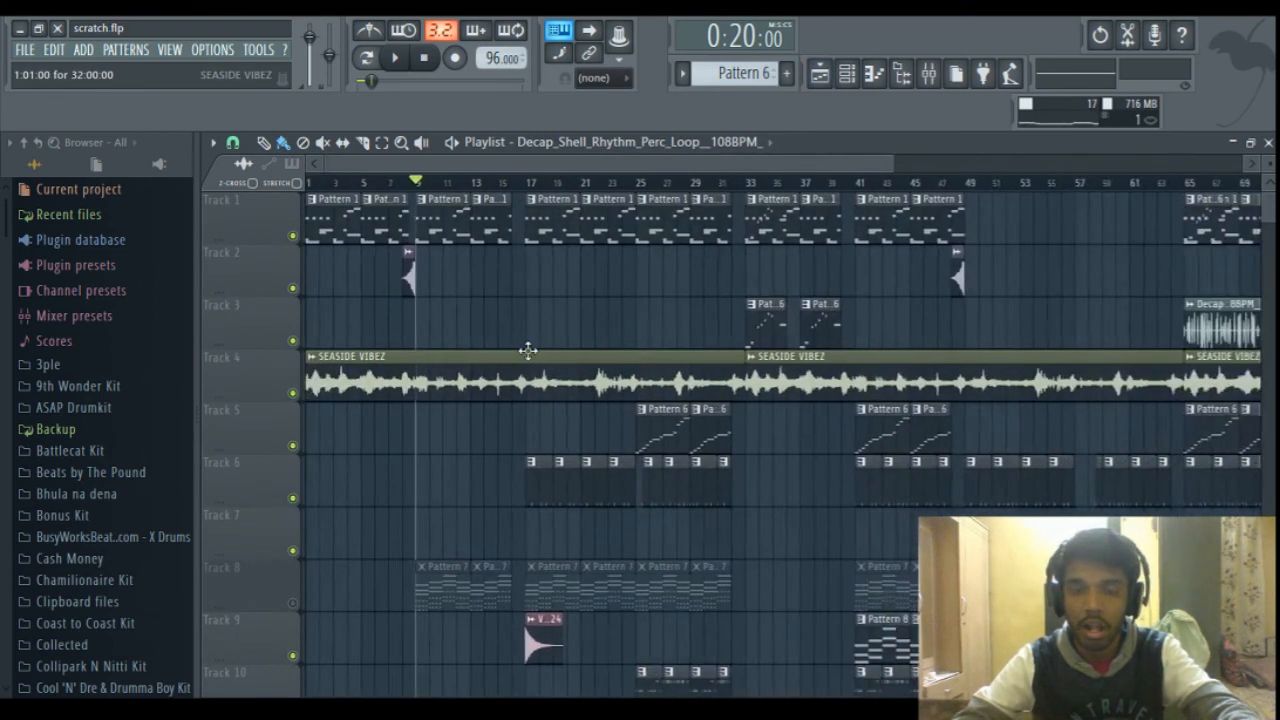
Step: Scroll the channel rack list from Brk_K1 through the guitars, Sakura and pianos
{"action": "scroll", "scroll_direction": "down", "scroll_amount": 3}
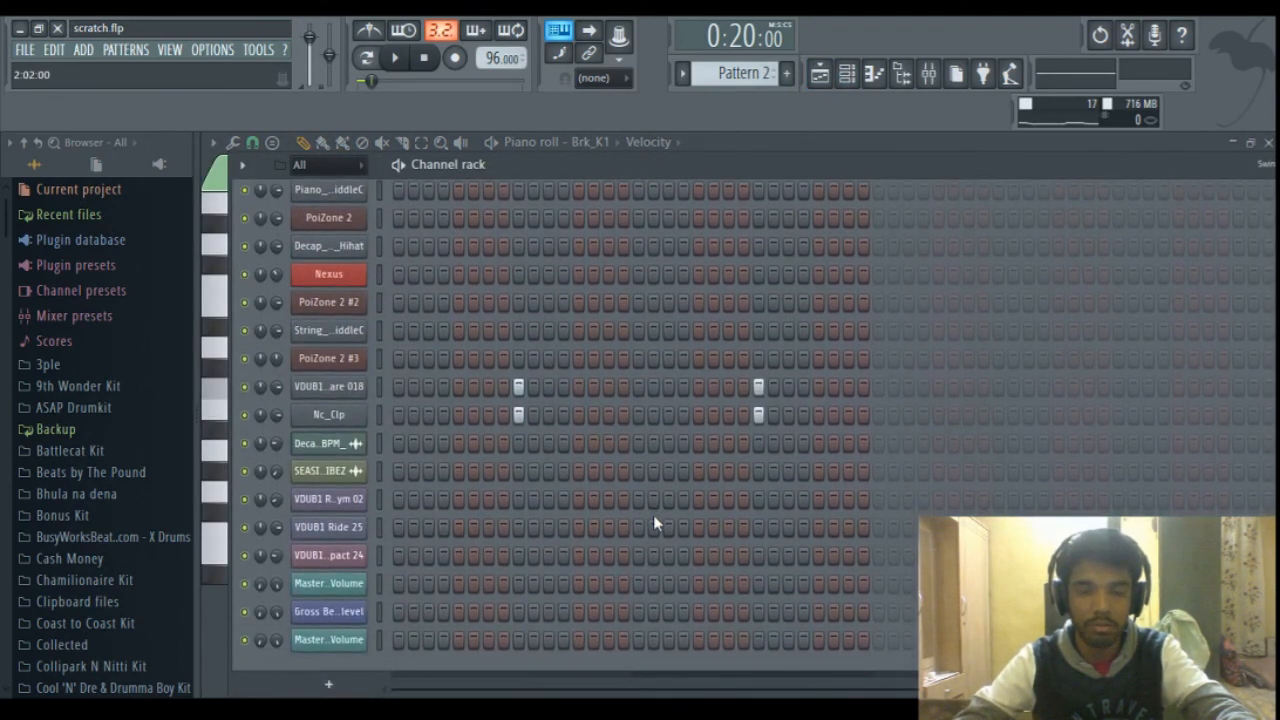
{"action": "scroll", "scroll_direction": "up", "scroll_amount": 3}
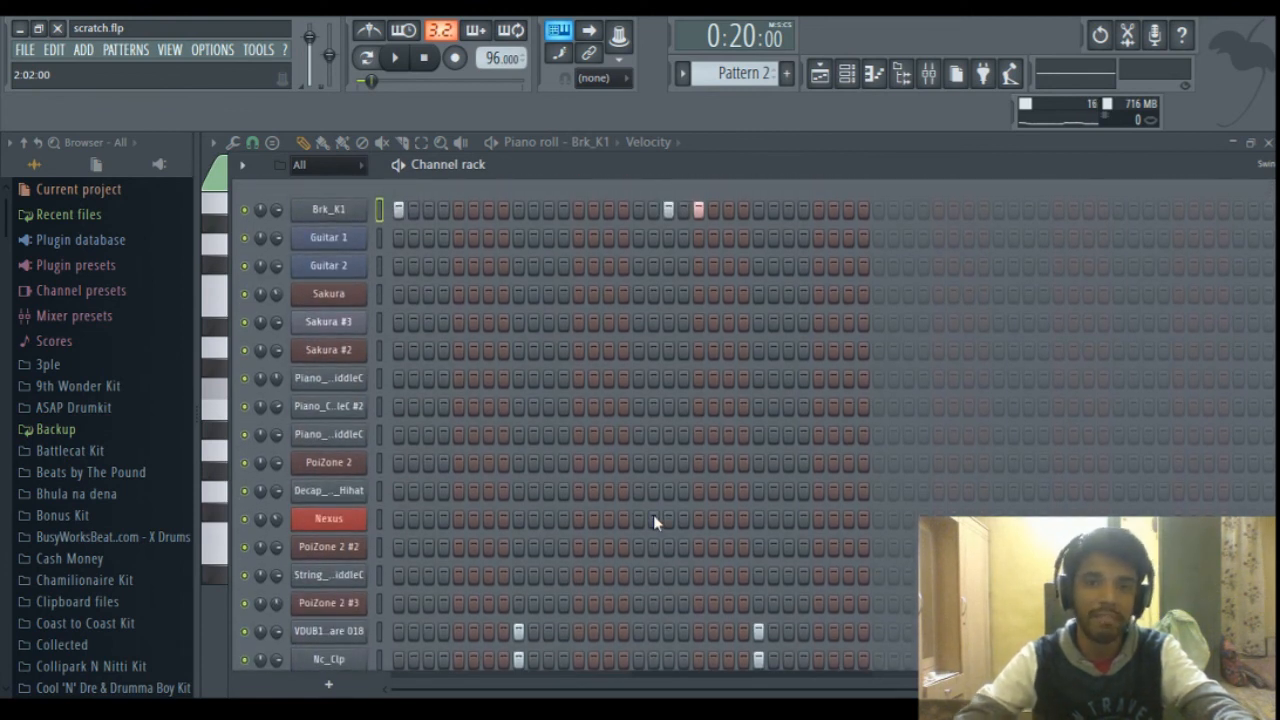
{"action": "mouse_move", "coordinate": [669, 380]}
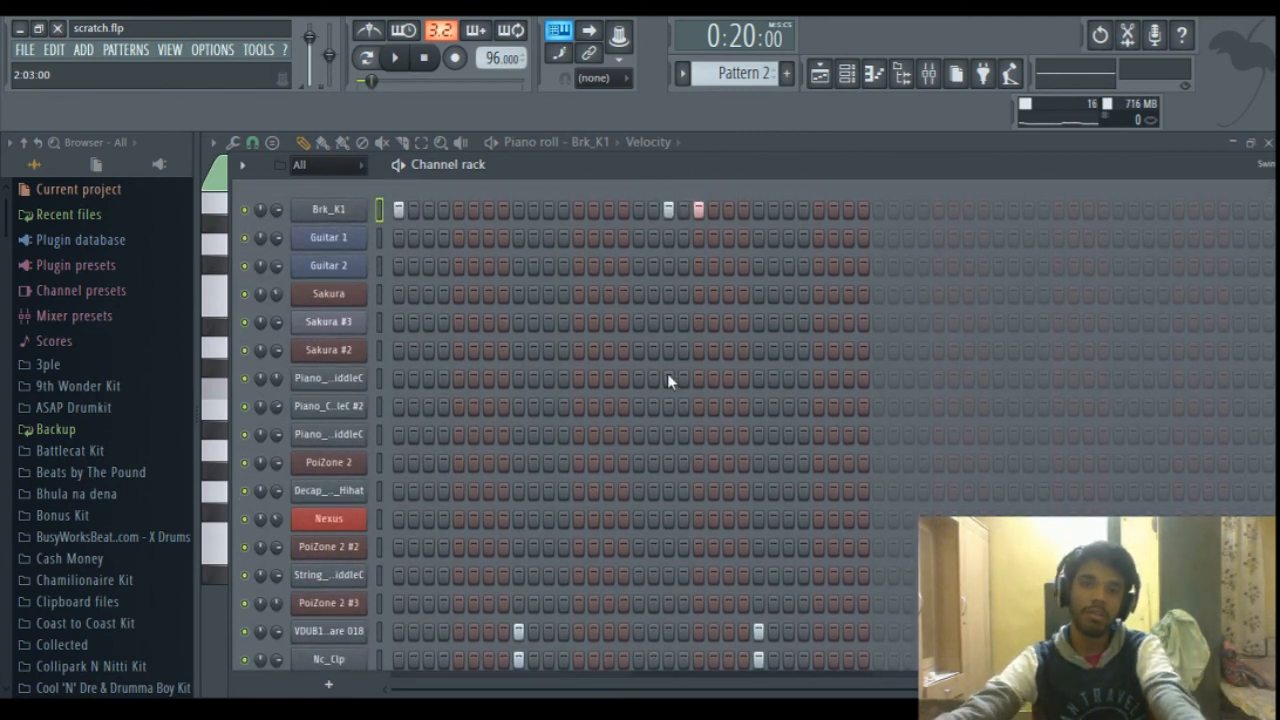
{"action": "mouse_move", "coordinate": [370, 73]}
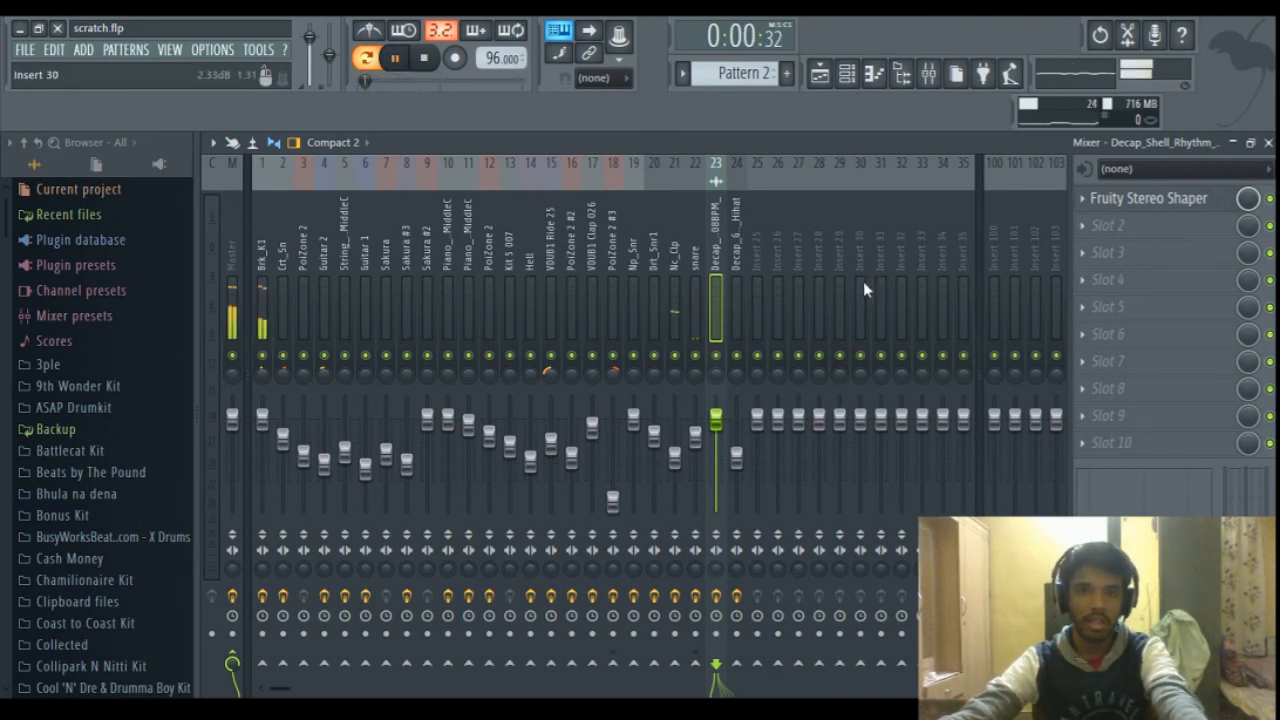
Step: Check Brk_K1's Maximus, stop playback, then show Np_Snr's insert holding Fruity Delay 2
{"action": "left_click", "coordinate": [263, 300]}
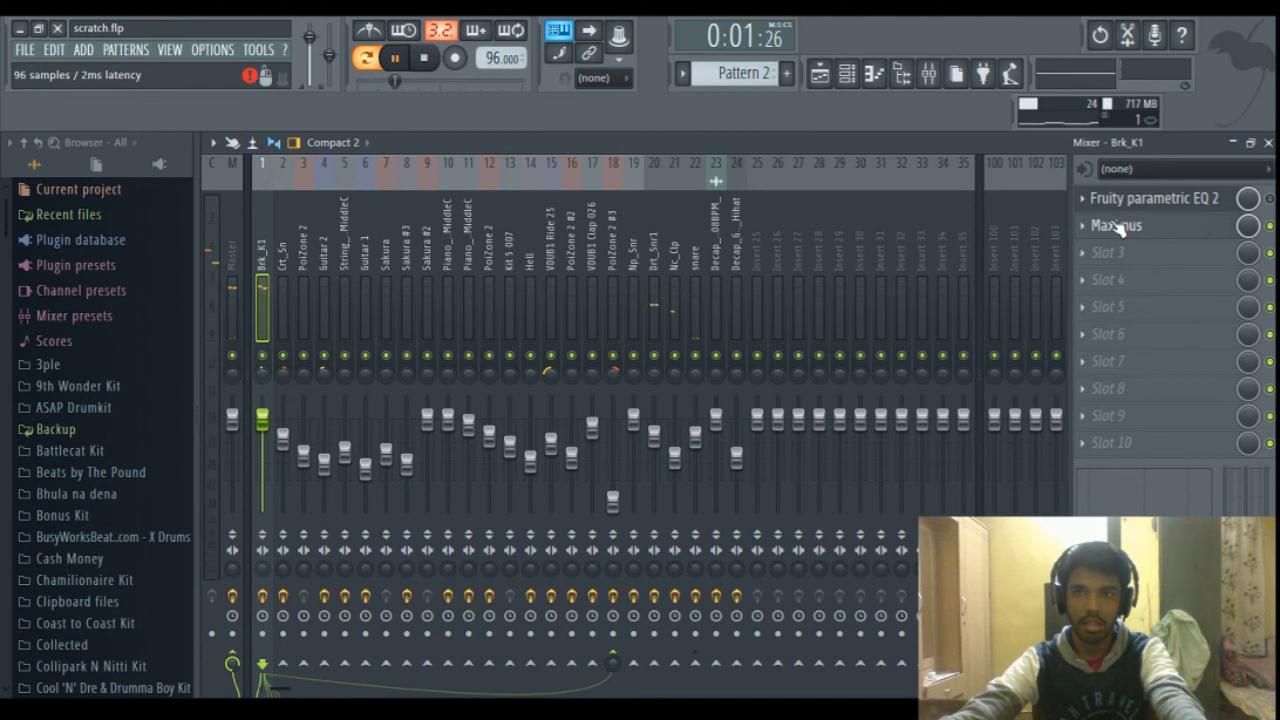
{"action": "left_click", "coordinate": [1115, 225]}
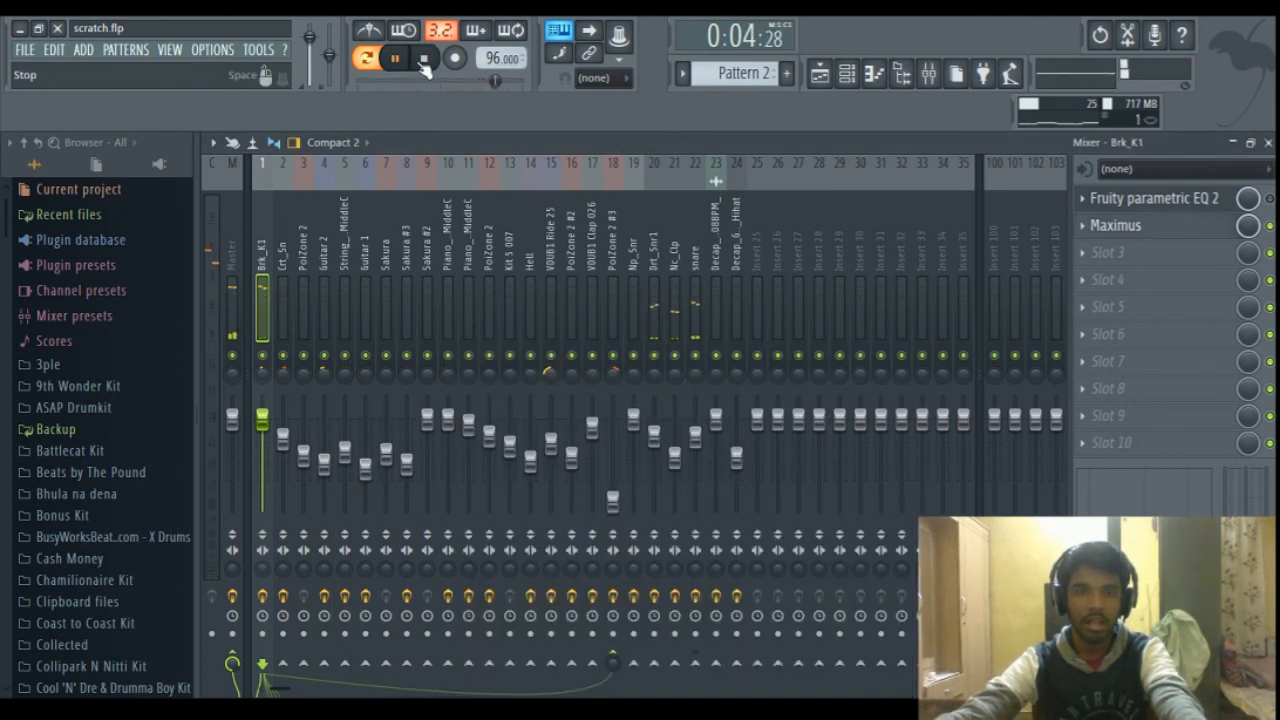
{"action": "left_click", "coordinate": [1116, 225]}
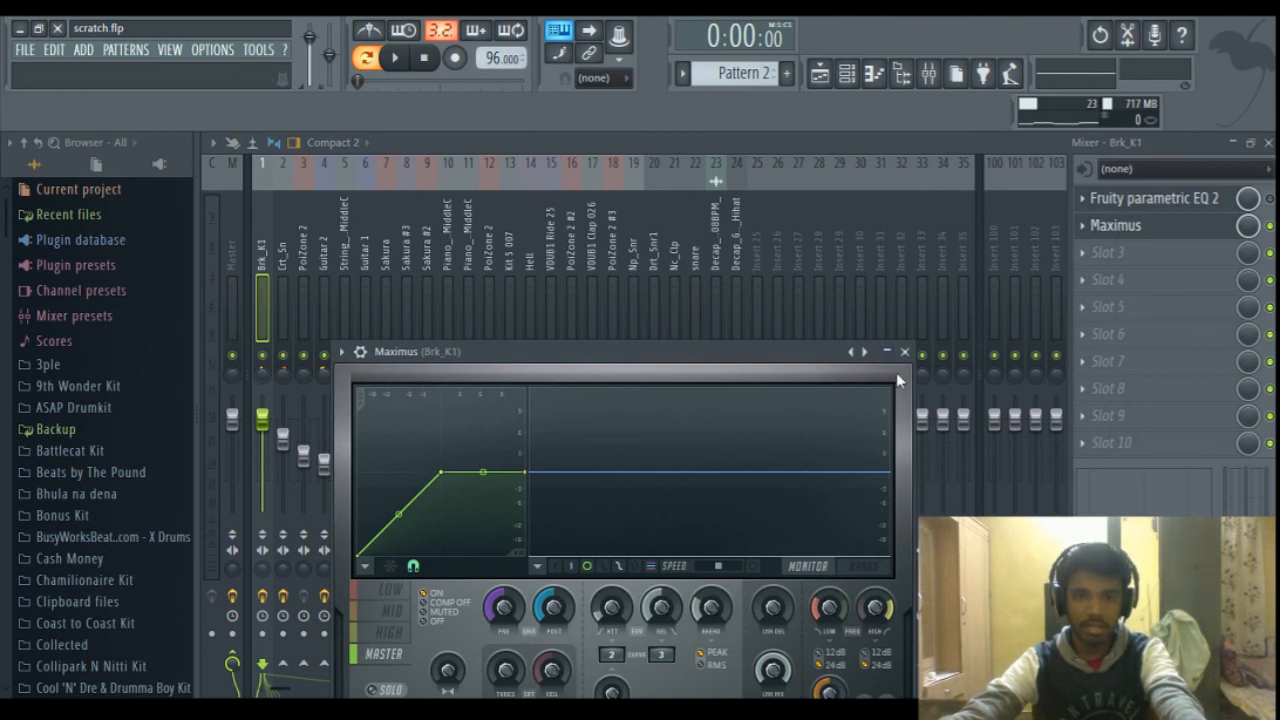
{"action": "left_click", "coordinate": [904, 351]}
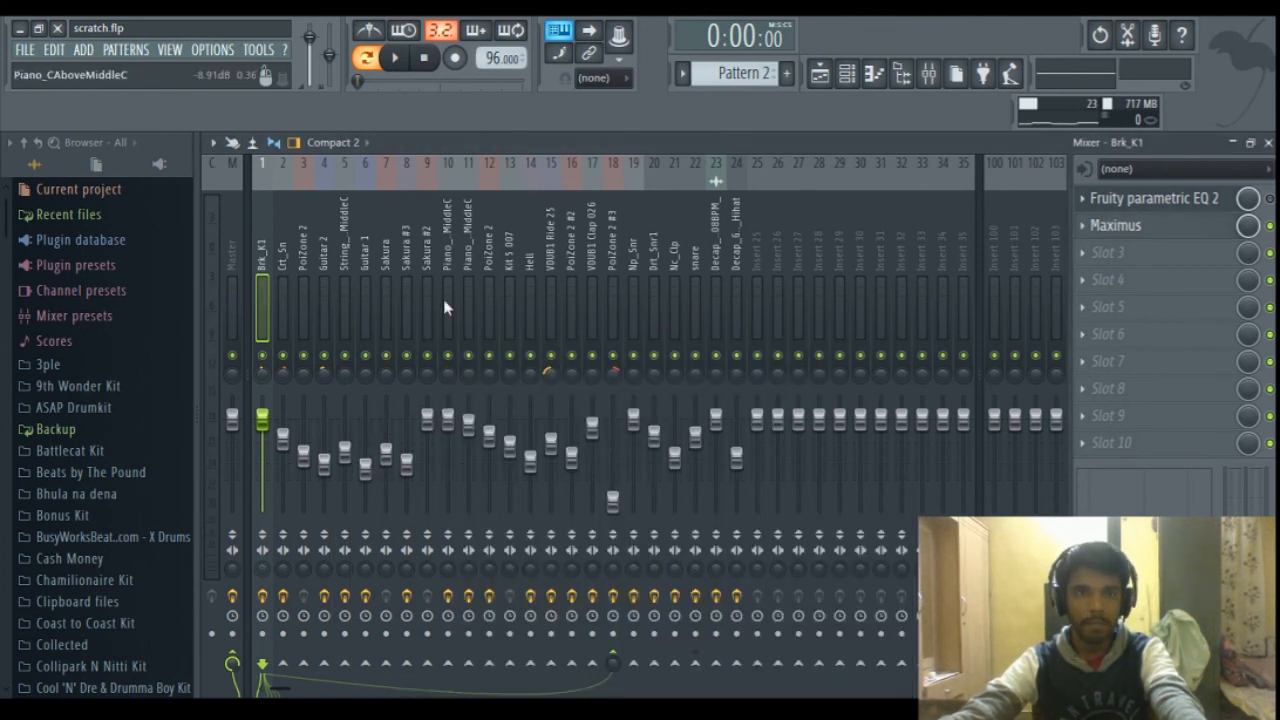
{"action": "left_click", "coordinate": [632, 300]}
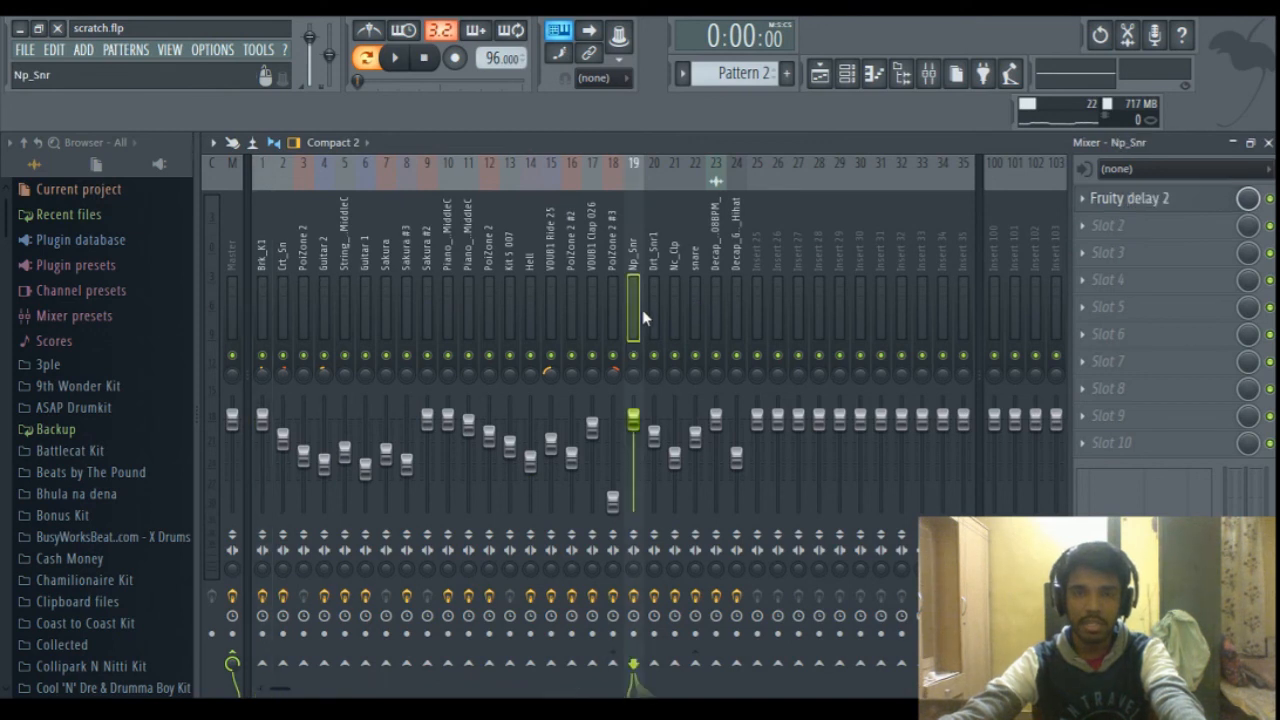
Step: Select the Drt_Snr1 insert to show Fruity parametric EQ 2 in its first slot
{"action": "left_click", "coordinate": [654, 300]}
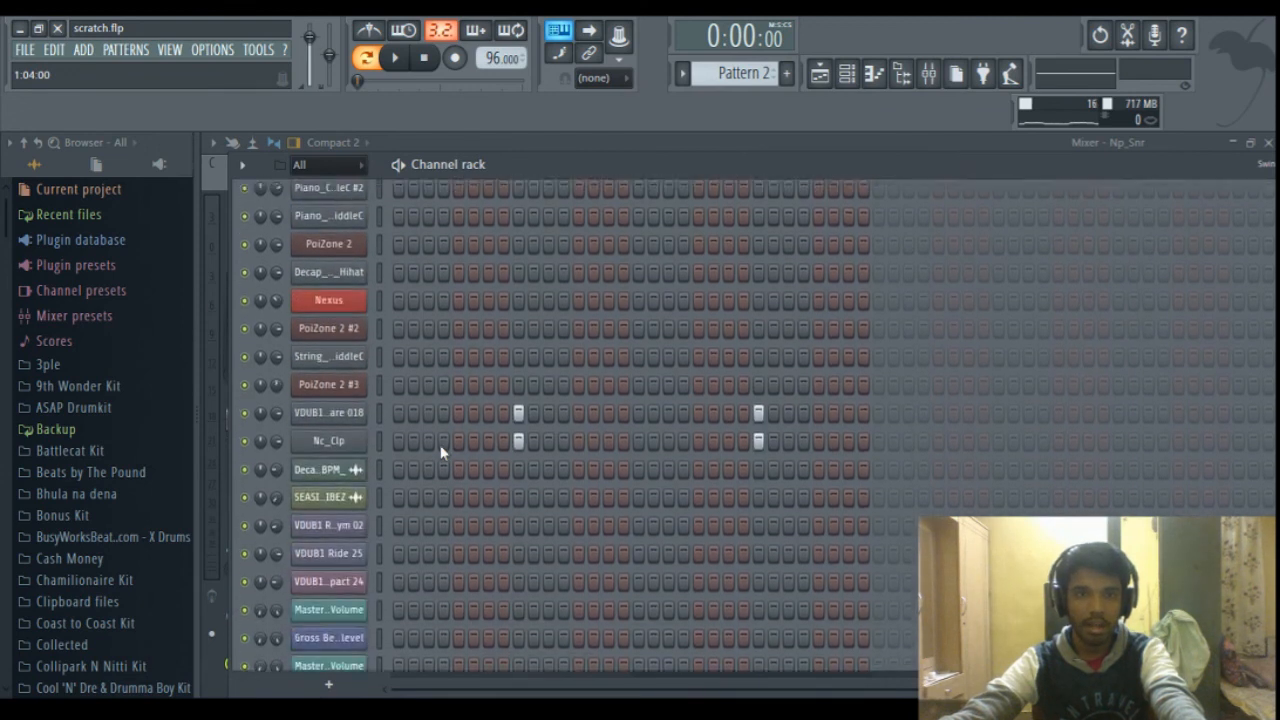
{"action": "scroll", "scroll_direction": "up", "scroll_amount": 3}
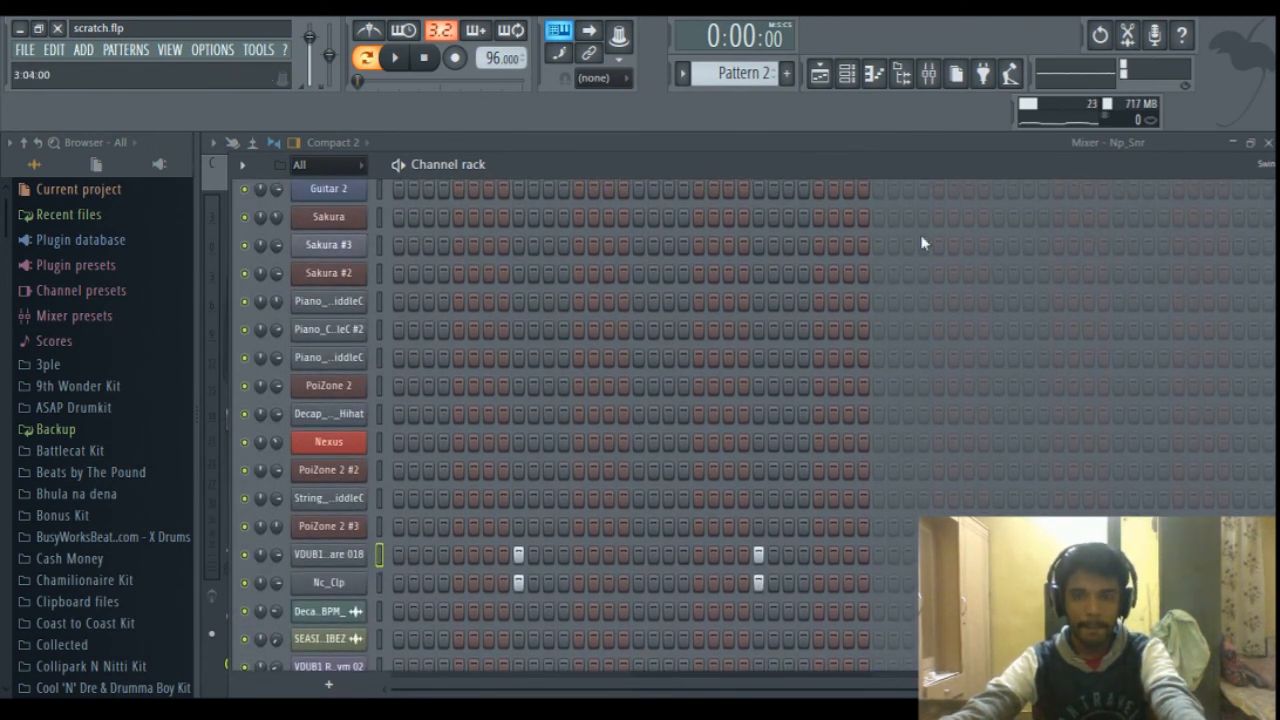
{"action": "mouse_move", "coordinate": [928, 74]}
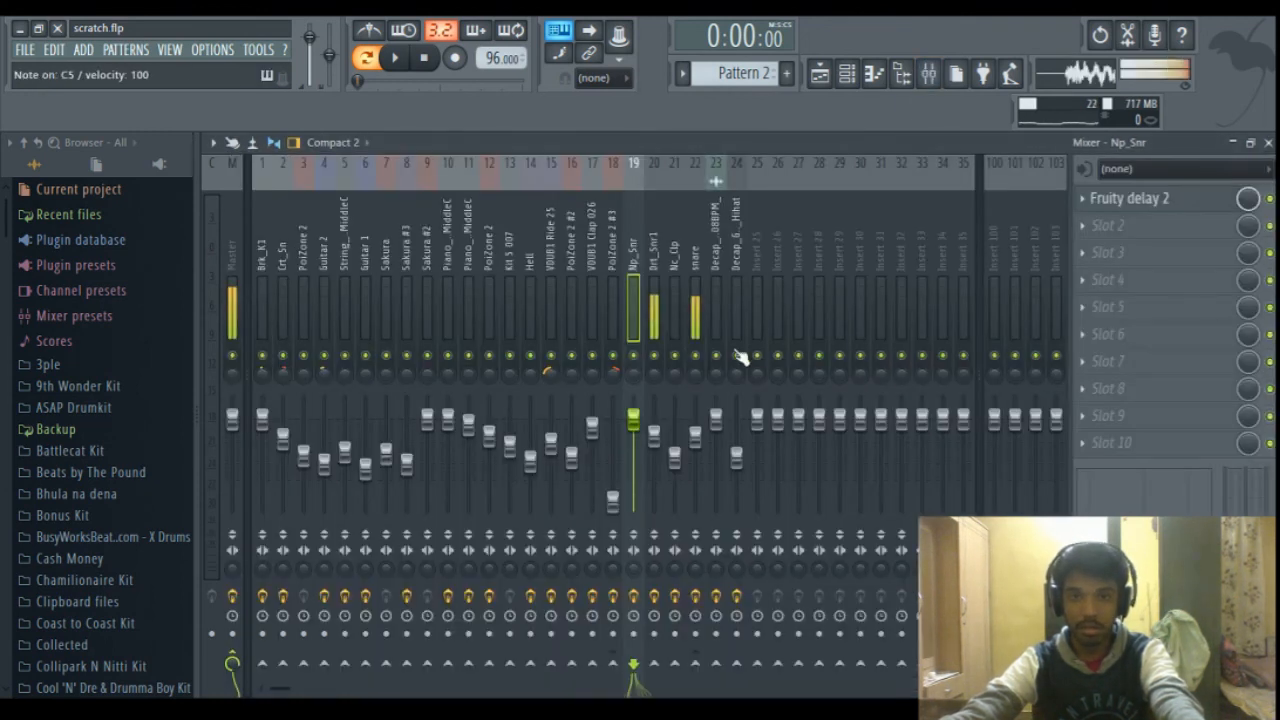
{"action": "left_click", "coordinate": [653, 300]}
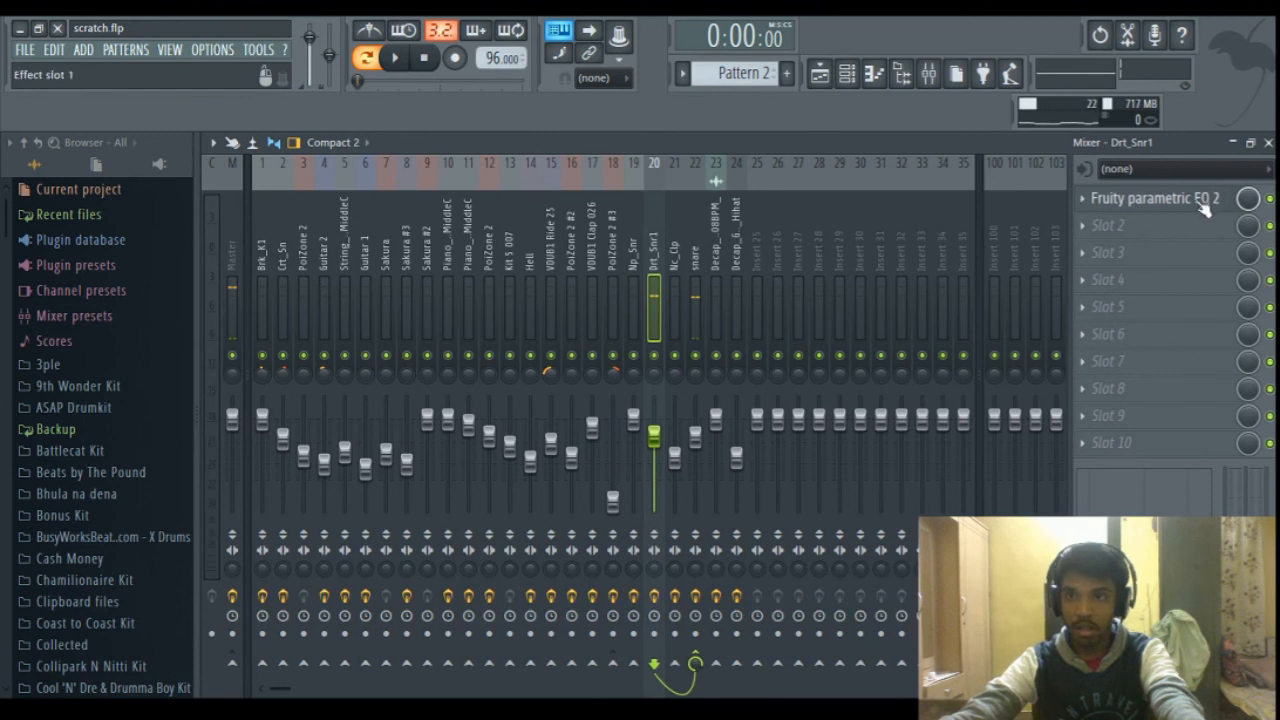
Step: Inspect the Fruity parametric EQ 2 curves on Drt_Snr1 and Nc_Clp, closing each window
{"action": "left_click", "coordinate": [1154, 198]}
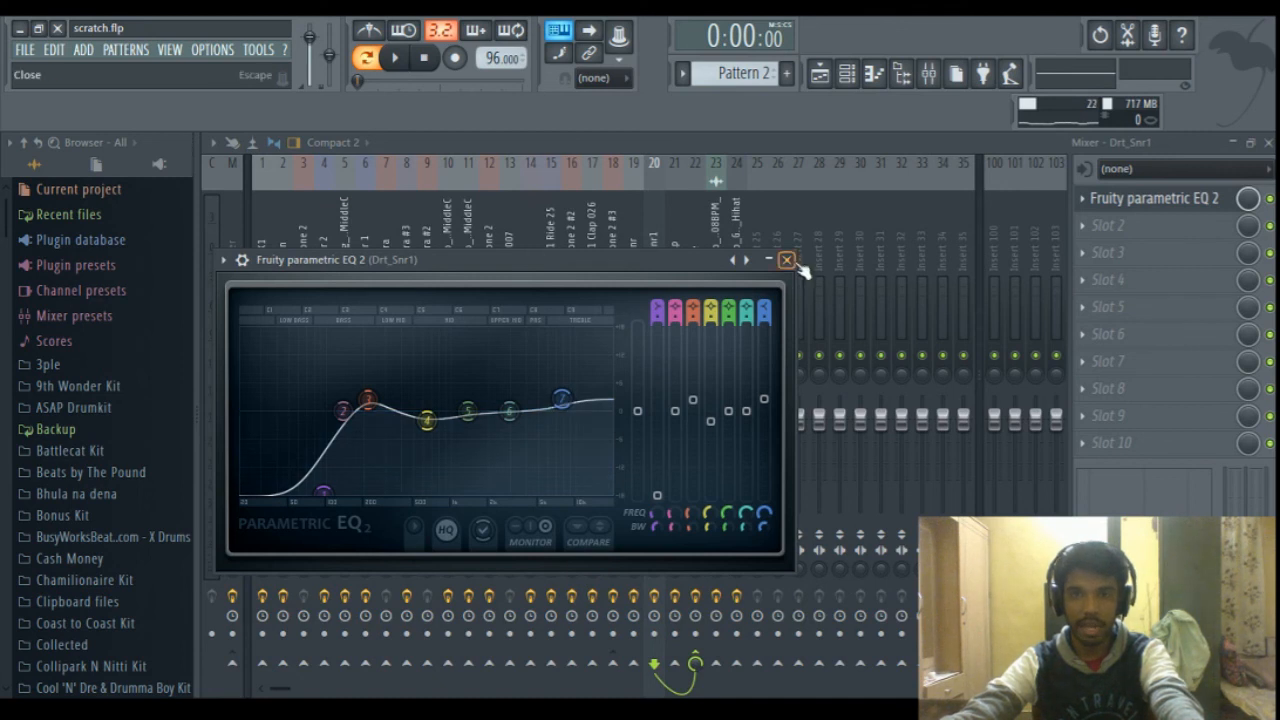
{"action": "left_click", "coordinate": [786, 260]}
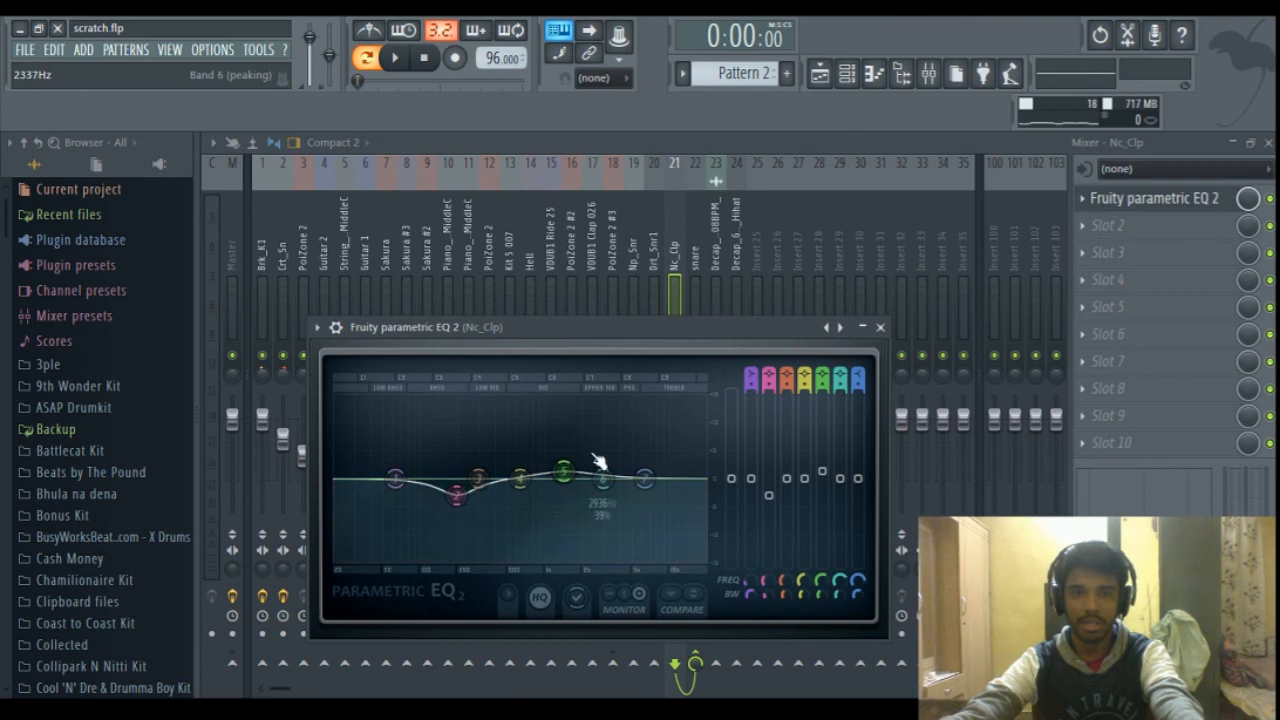
{"action": "left_click", "coordinate": [880, 327]}
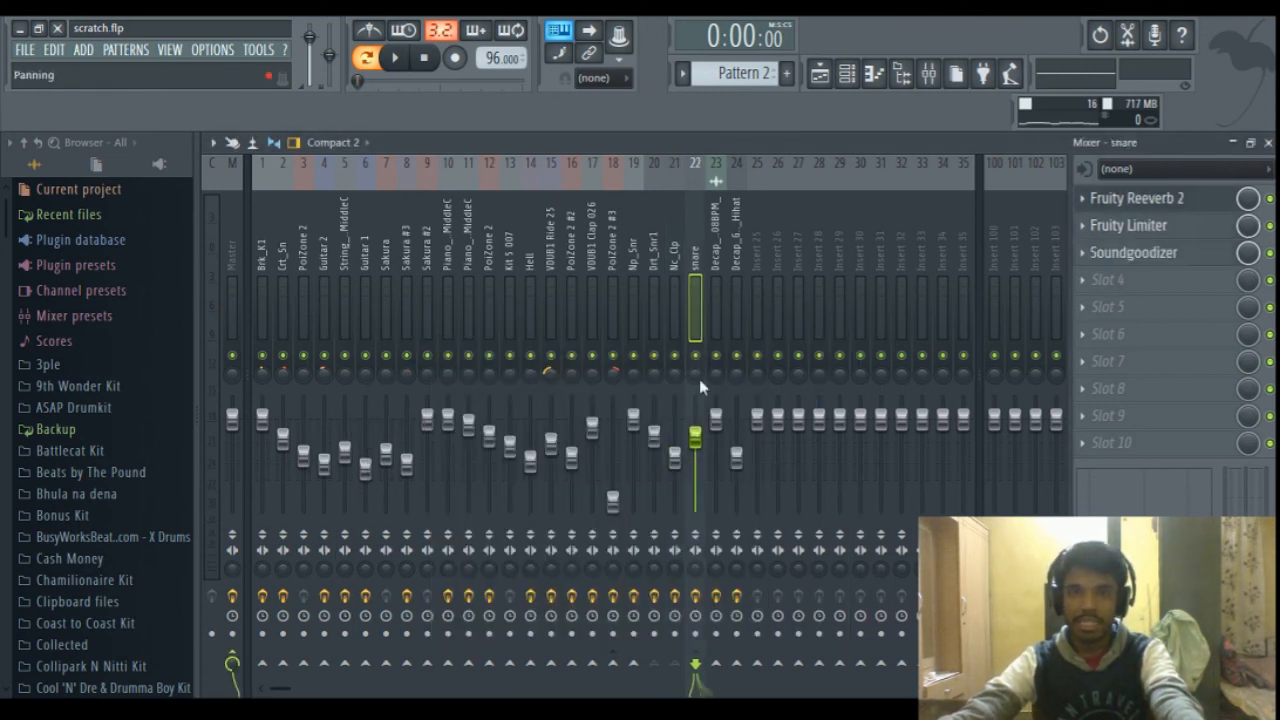
Step: Browse the Nc_Clp, Drt_Snr1 and snare inserts, then open the snare's Fruity Reeverb 2
{"action": "left_click", "coordinate": [653, 300]}
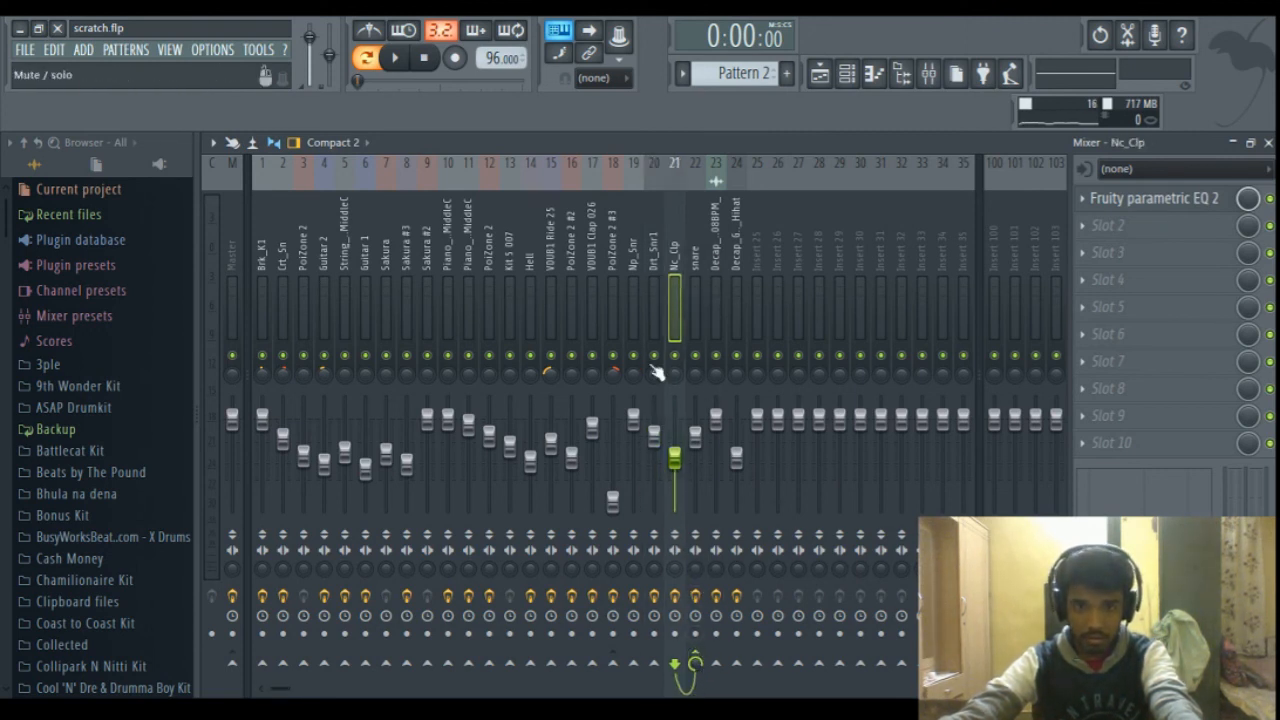
{"action": "left_click", "coordinate": [653, 290]}
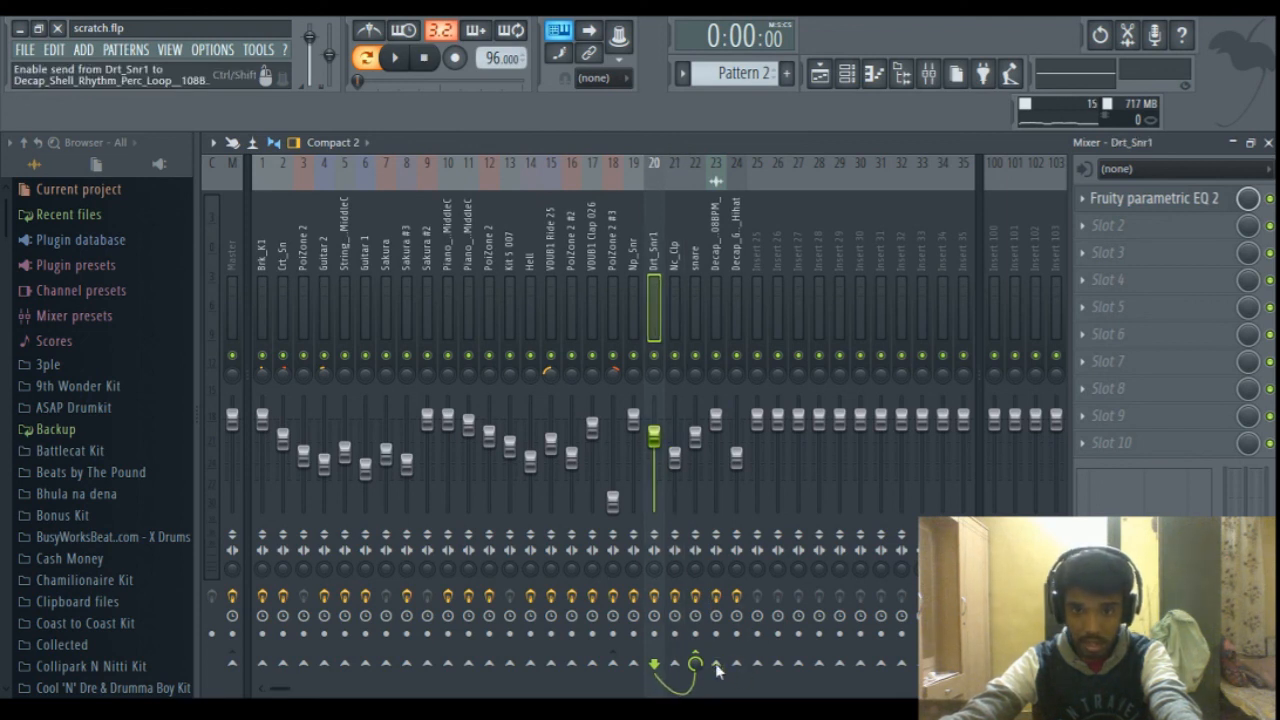
{"action": "left_click", "coordinate": [694, 280]}
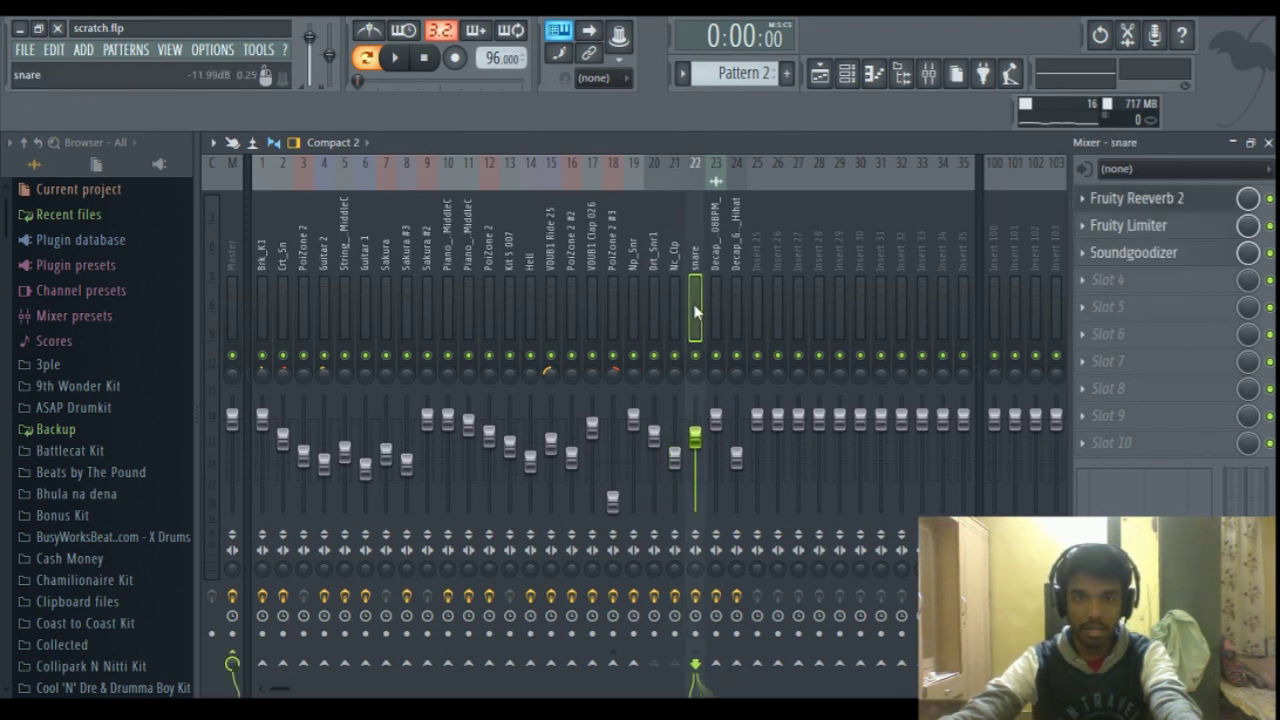
{"action": "left_click_drag", "start_coordinate": [695, 310], "coordinate": [698, 323]}
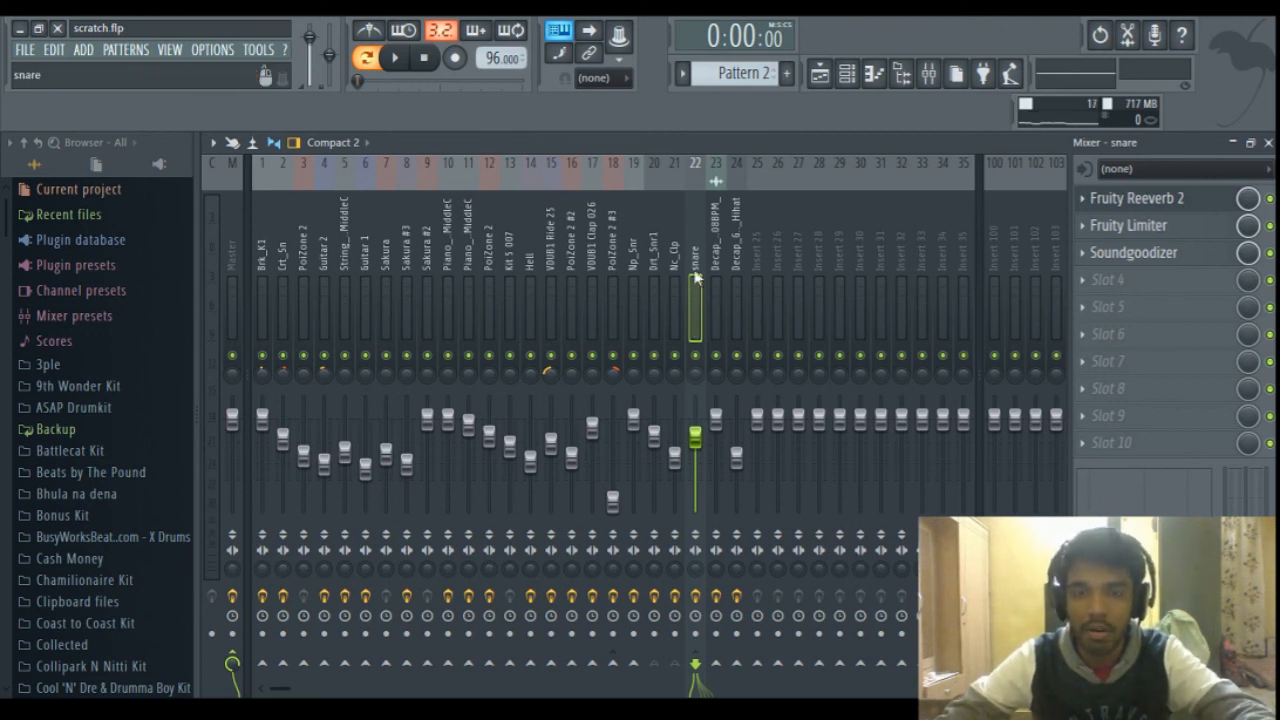
{"action": "left_click", "coordinate": [685, 300]}
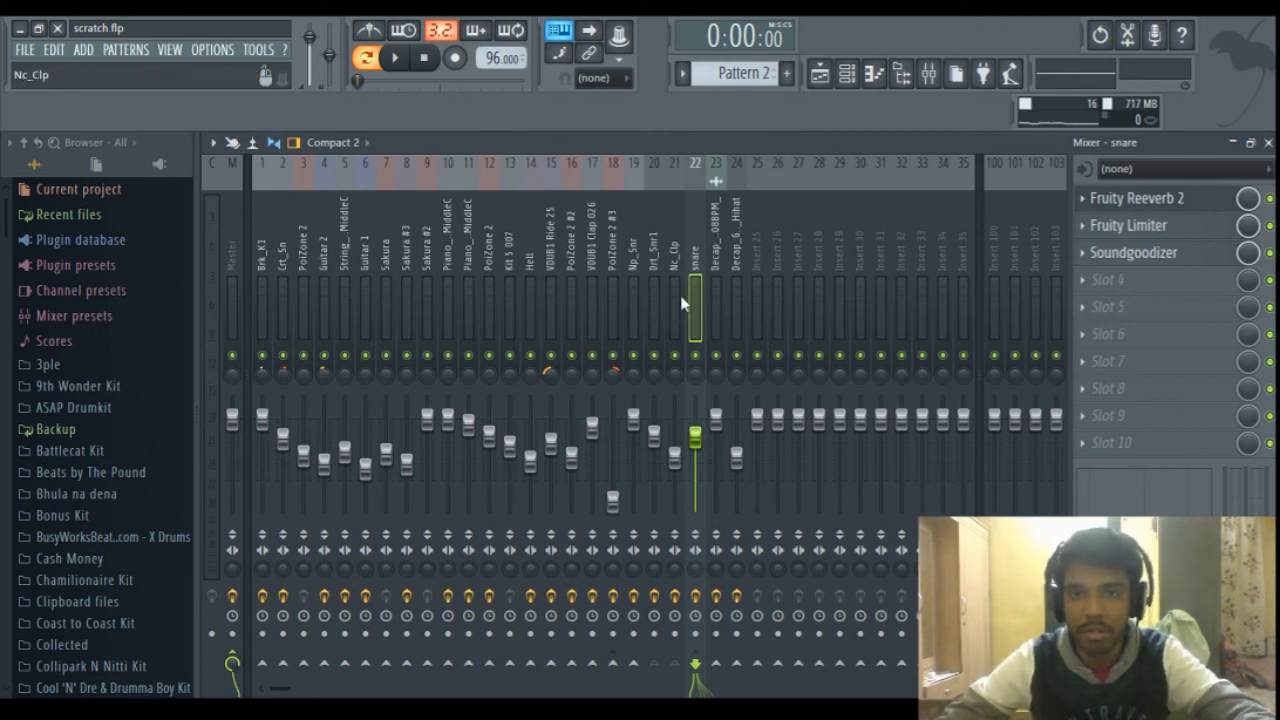
{"action": "left_click", "coordinate": [695, 310]}
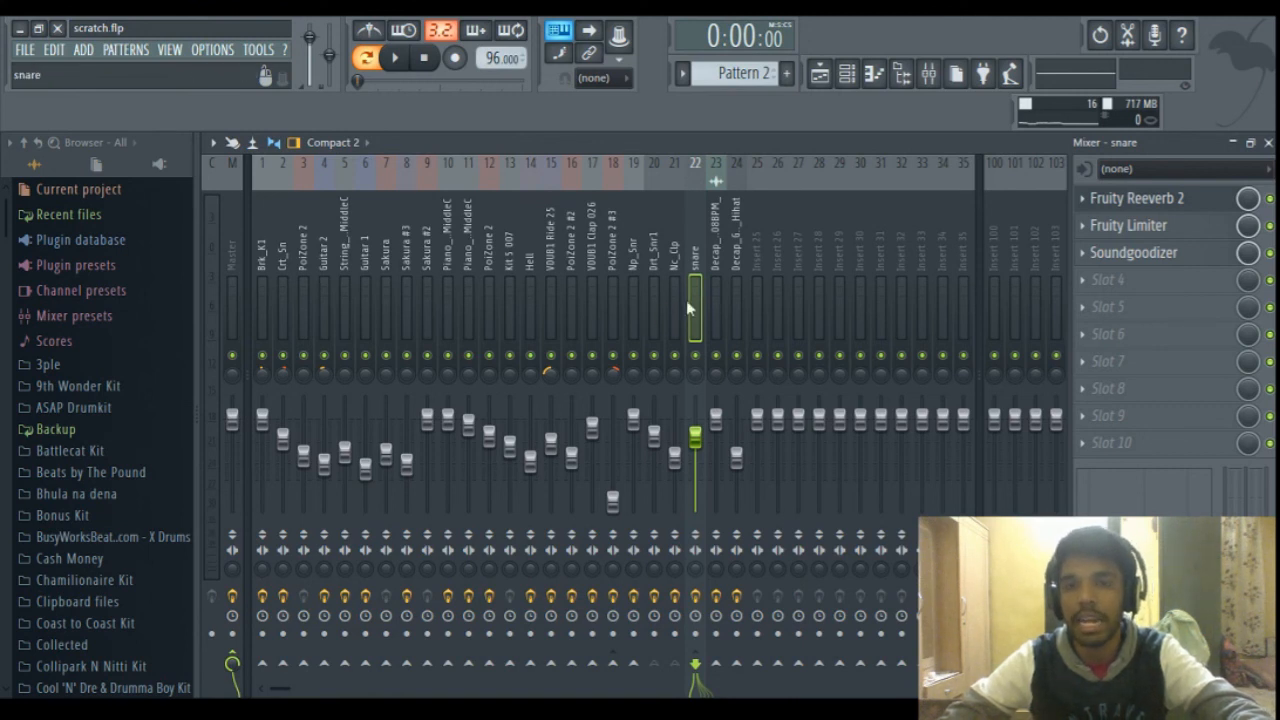
{"action": "left_click", "coordinate": [1135, 198]}
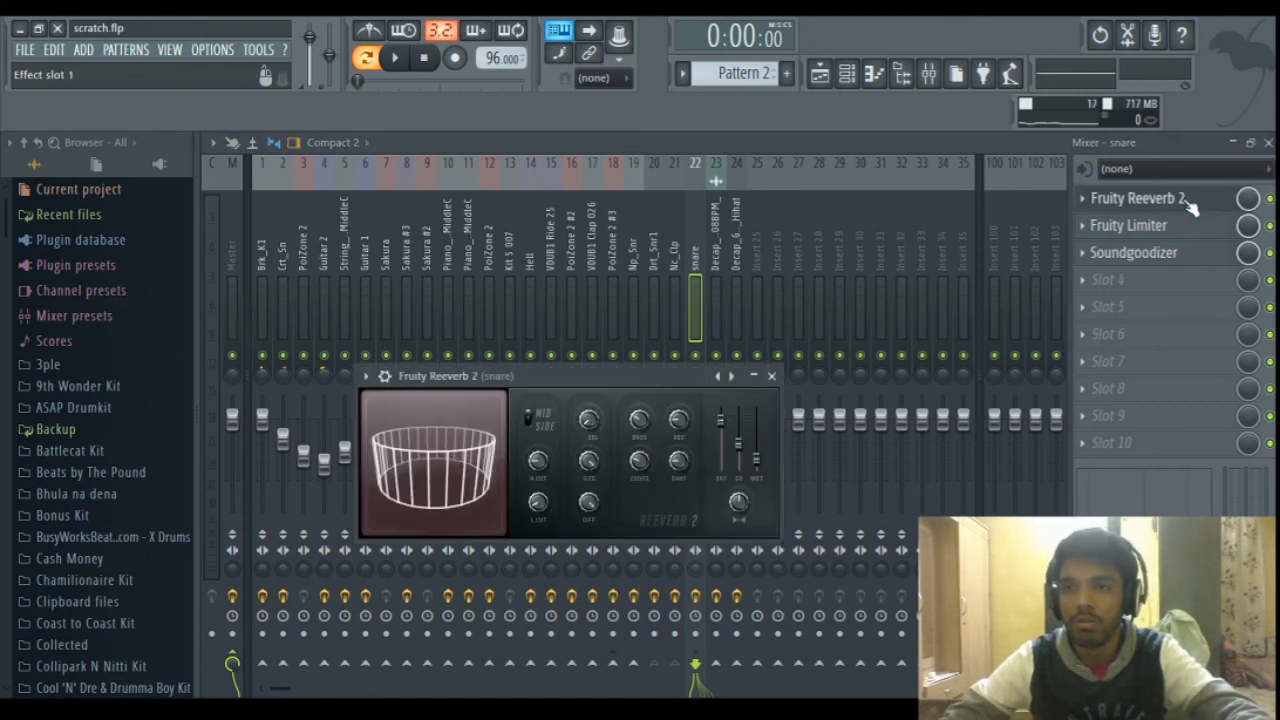
Step: Reopen the snare's Fruity Reeverb 2, start playback and view its Fruity Limiter
{"action": "left_click", "coordinate": [771, 375]}
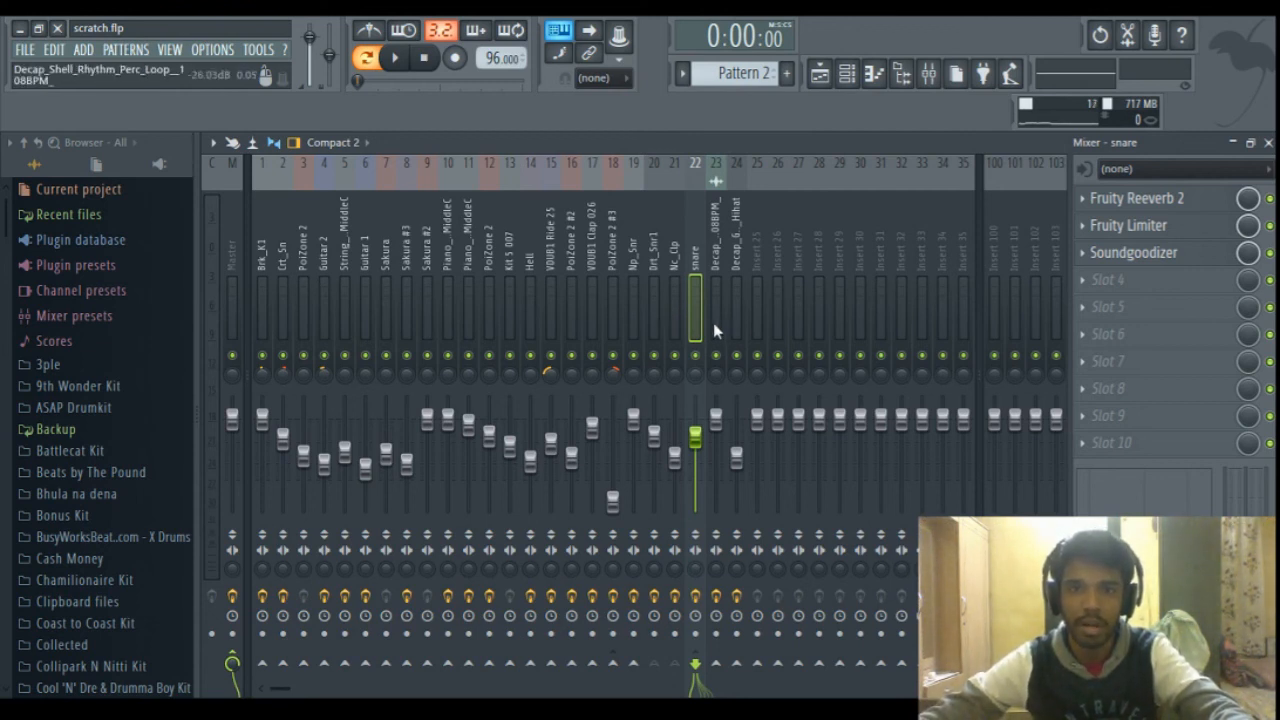
{"action": "left_click", "coordinate": [694, 310]}
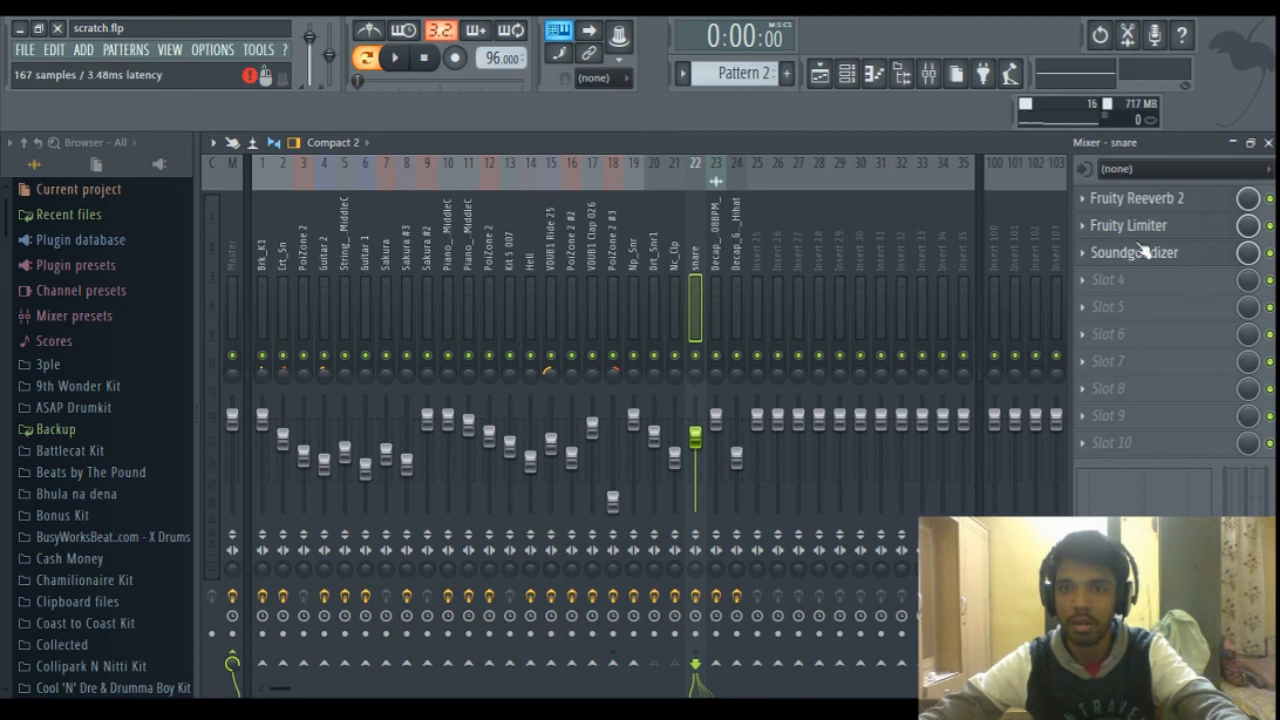
{"action": "left_click", "coordinate": [1137, 198]}
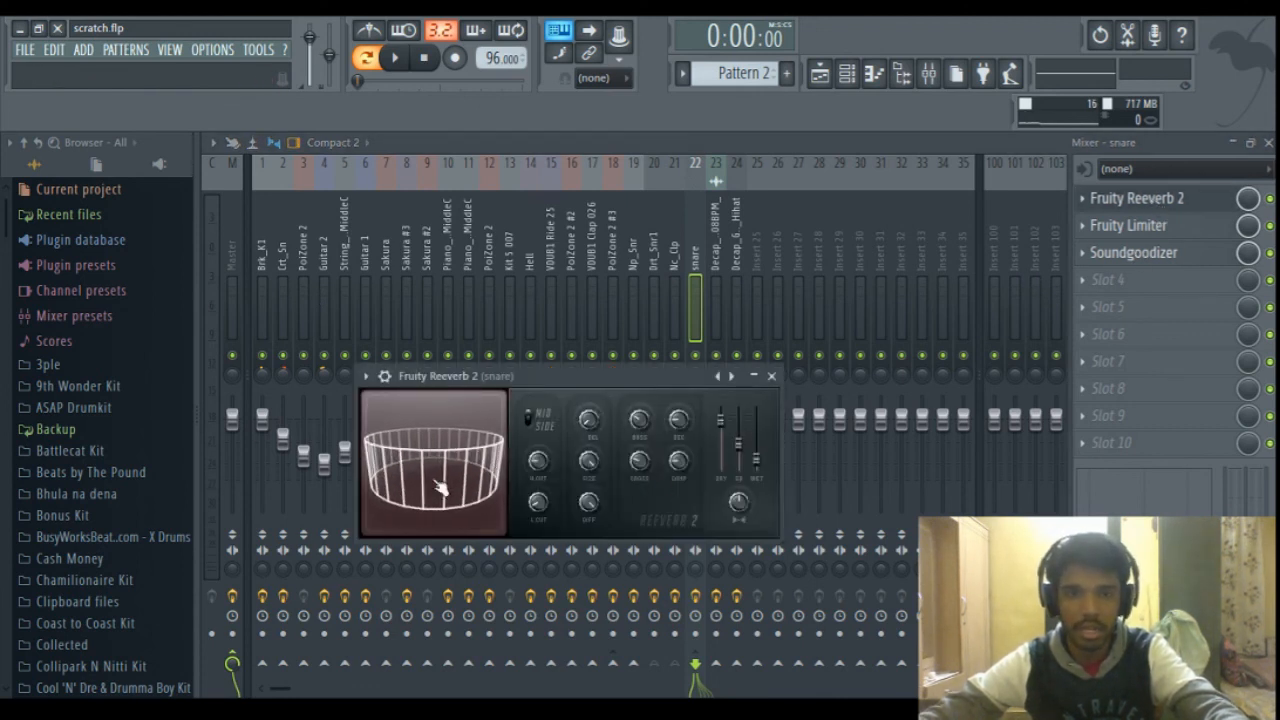
{"action": "left_click", "coordinate": [1128, 225]}
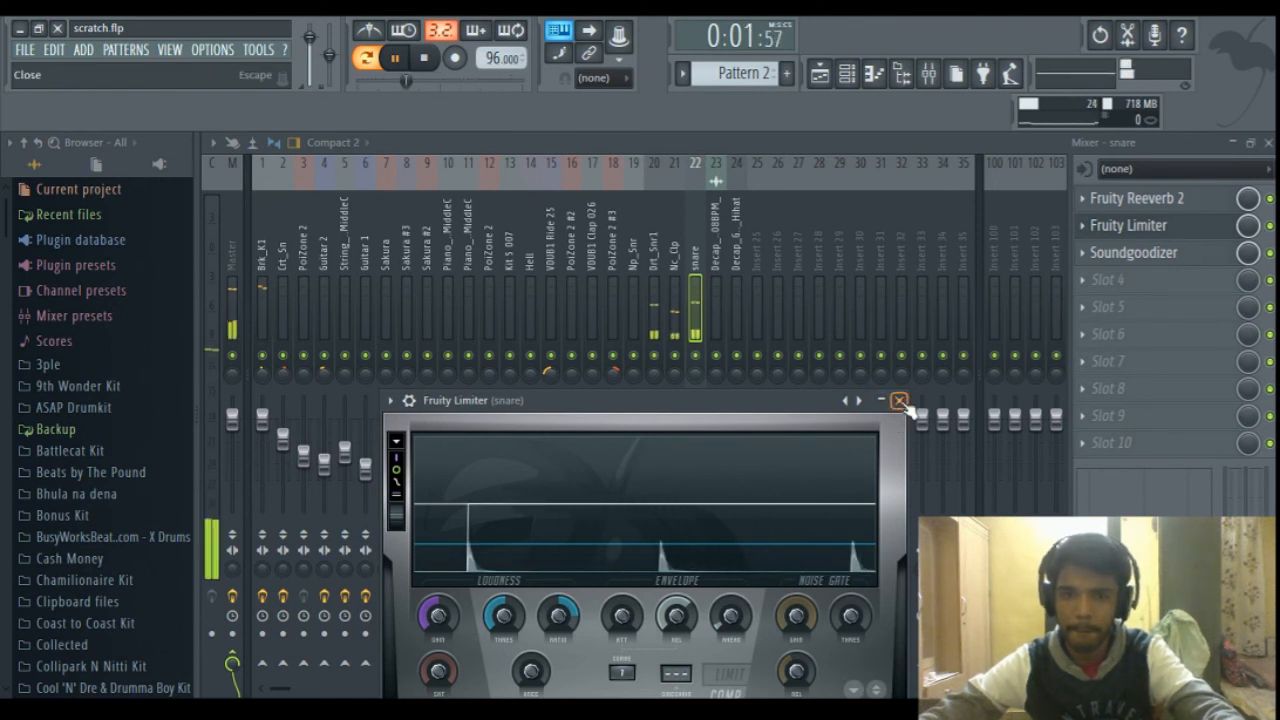
Step: Close the snare limiter and drag band 1 of the PoiZone 2 #2 parametric EQ
{"action": "left_click", "coordinate": [898, 400]}
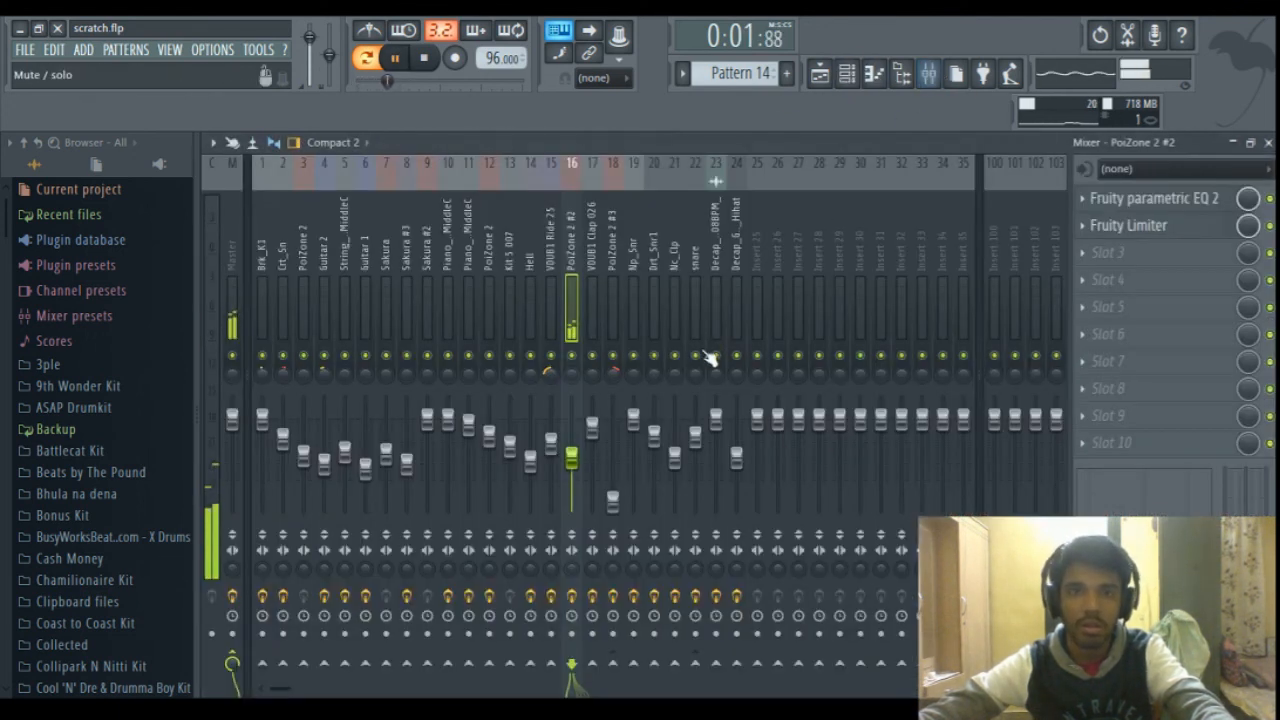
{"action": "left_click", "coordinate": [1155, 198]}
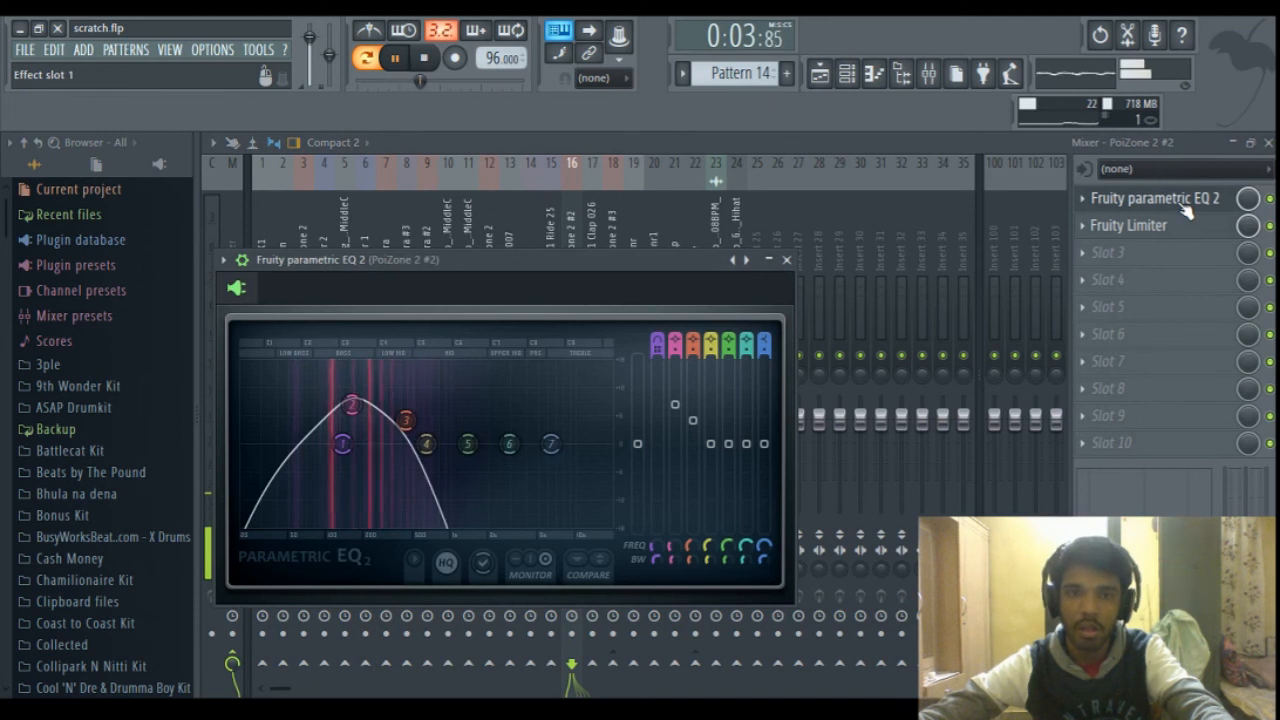
{"action": "left_click_drag", "start_coordinate": [427, 443], "coordinate": [427, 472]}
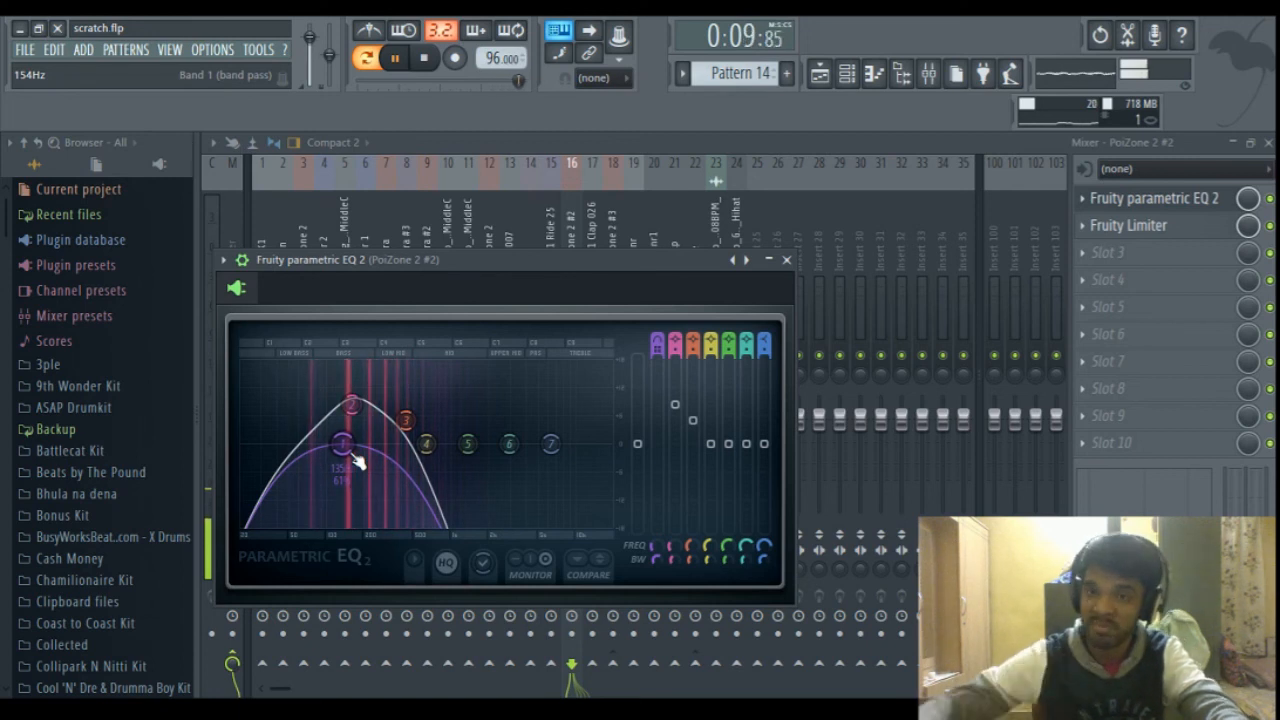
{"action": "left_click", "coordinate": [786, 259]}
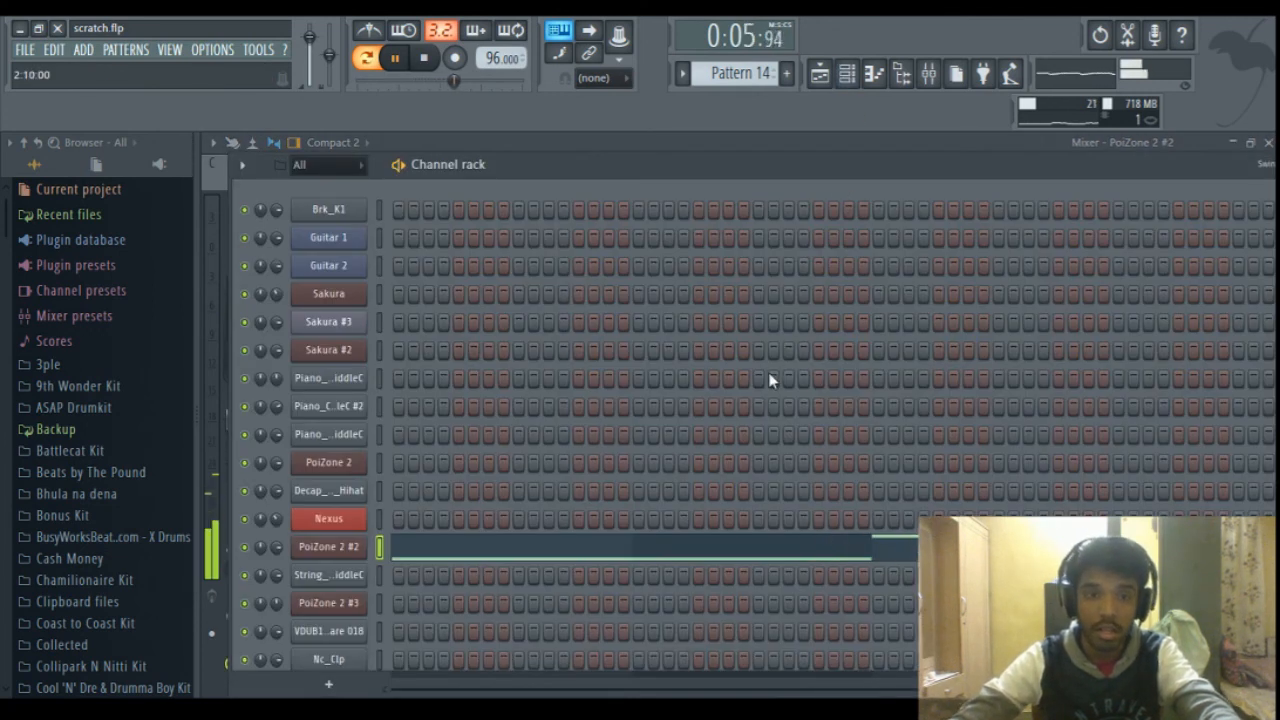
Step: Show the Playlist, scroll the tracks, and select bars 17–24 in the timeline ruler
{"action": "left_click", "coordinate": [424, 57]}
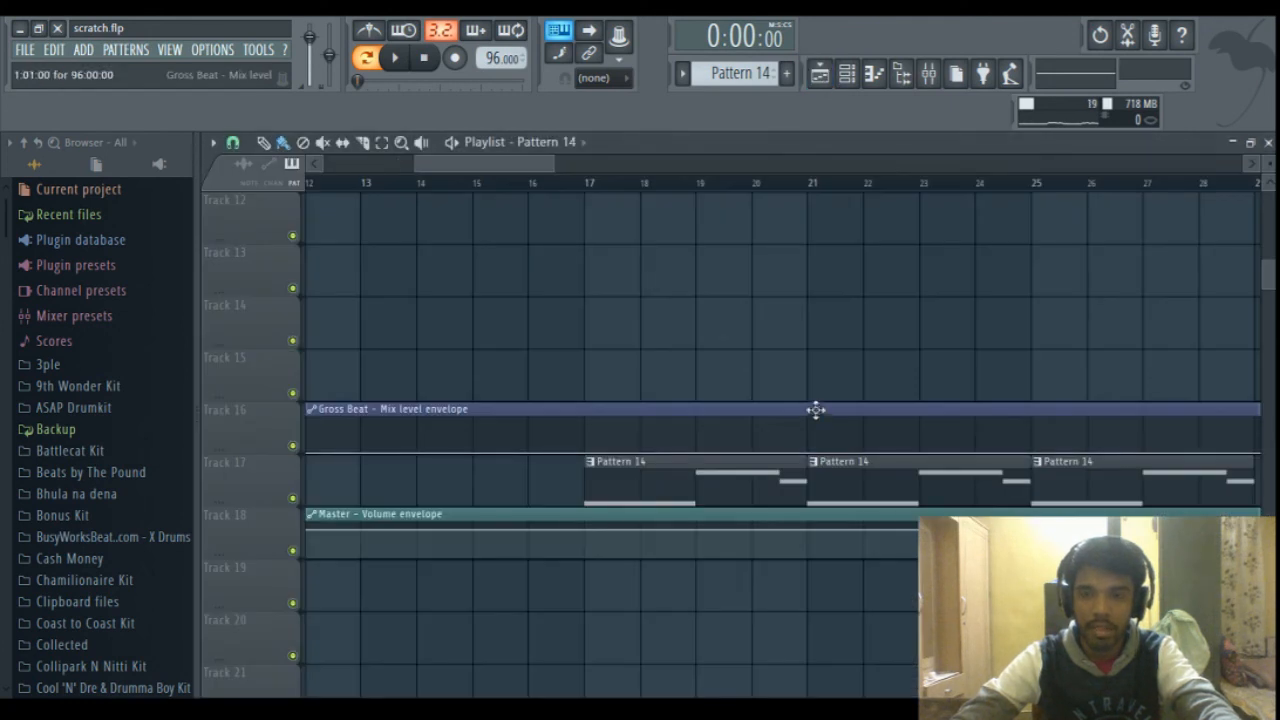
{"action": "scroll", "scroll_direction": "up", "scroll_amount": 3}
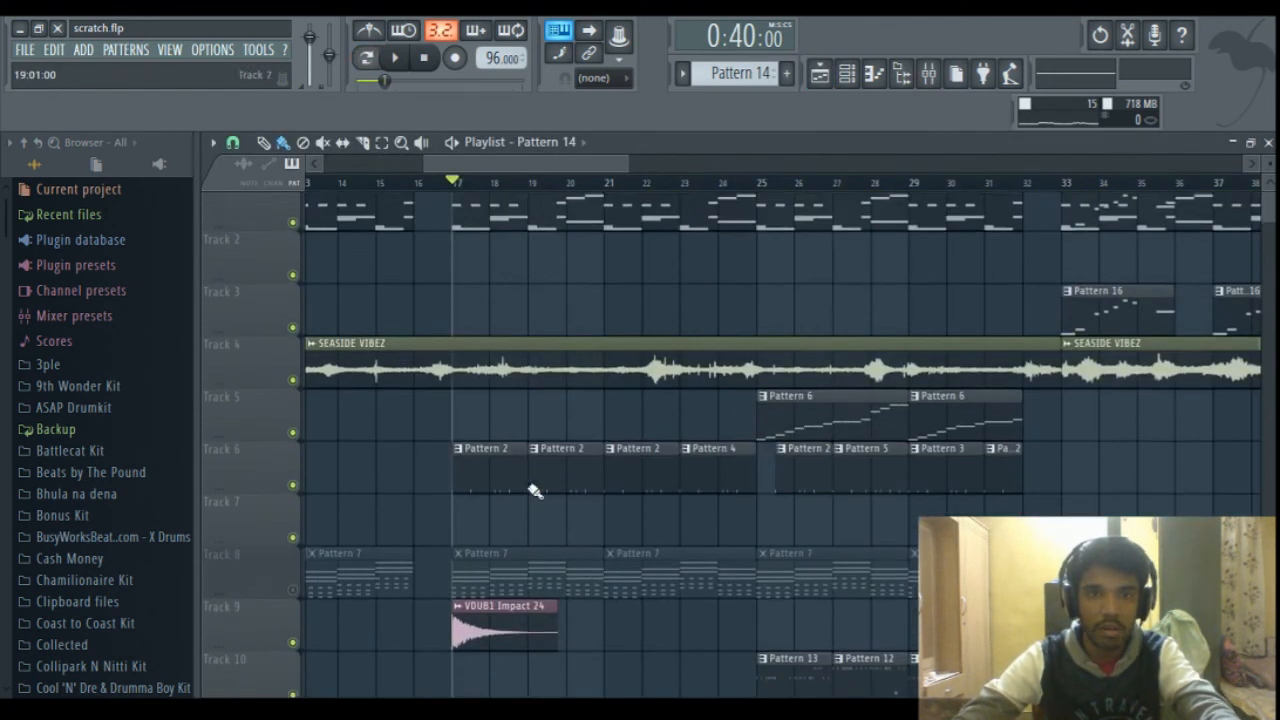
{"action": "scroll", "scroll_direction": "up", "scroll_amount": 3}
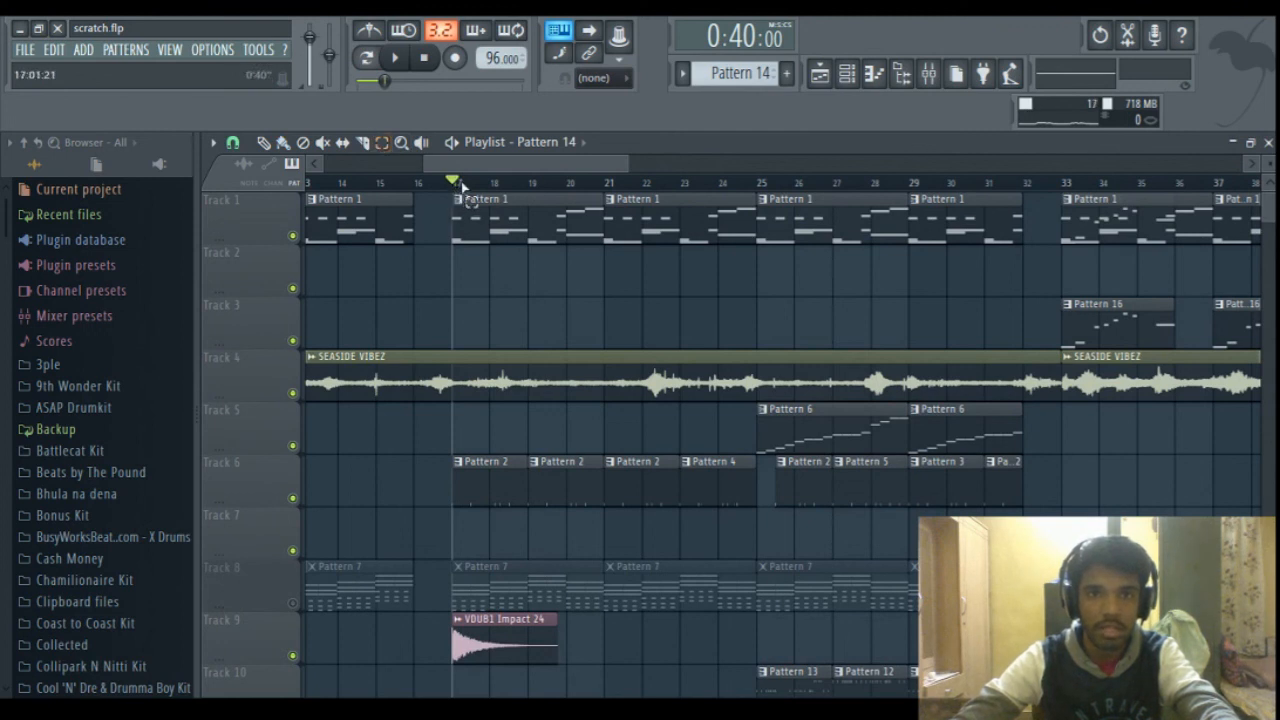
{"action": "left_click_drag", "start_coordinate": [452, 180], "coordinate": [718, 180]}
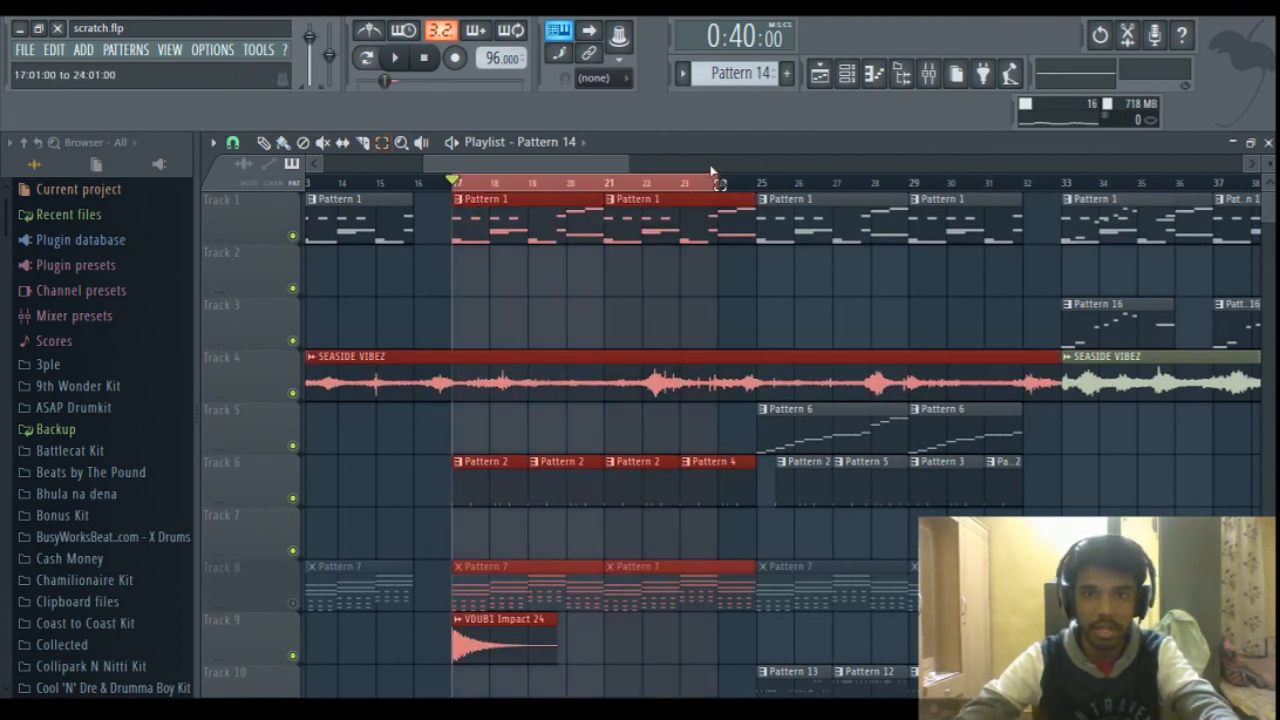
{"action": "scroll", "scroll_direction": "down", "scroll_amount": 3}
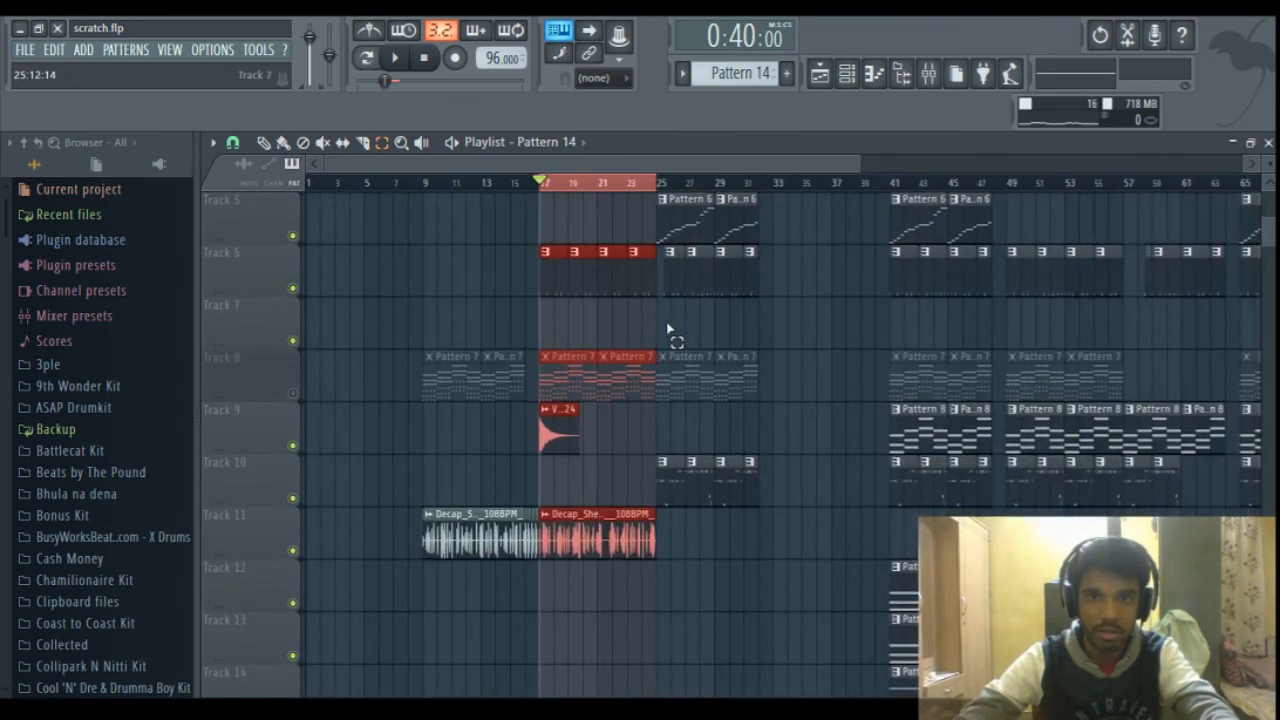
{"action": "scroll", "scroll_direction": "up", "scroll_amount": 3}
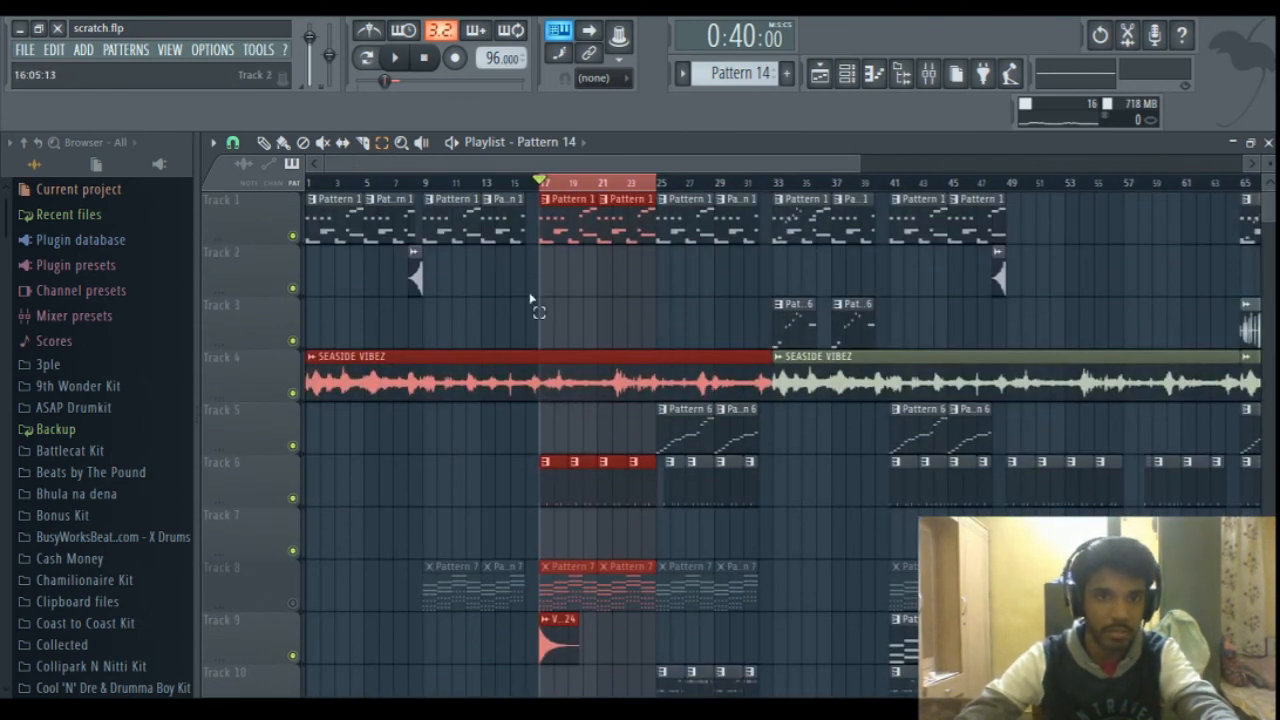
{"action": "scroll", "scroll_direction": "down", "scroll_amount": 3}
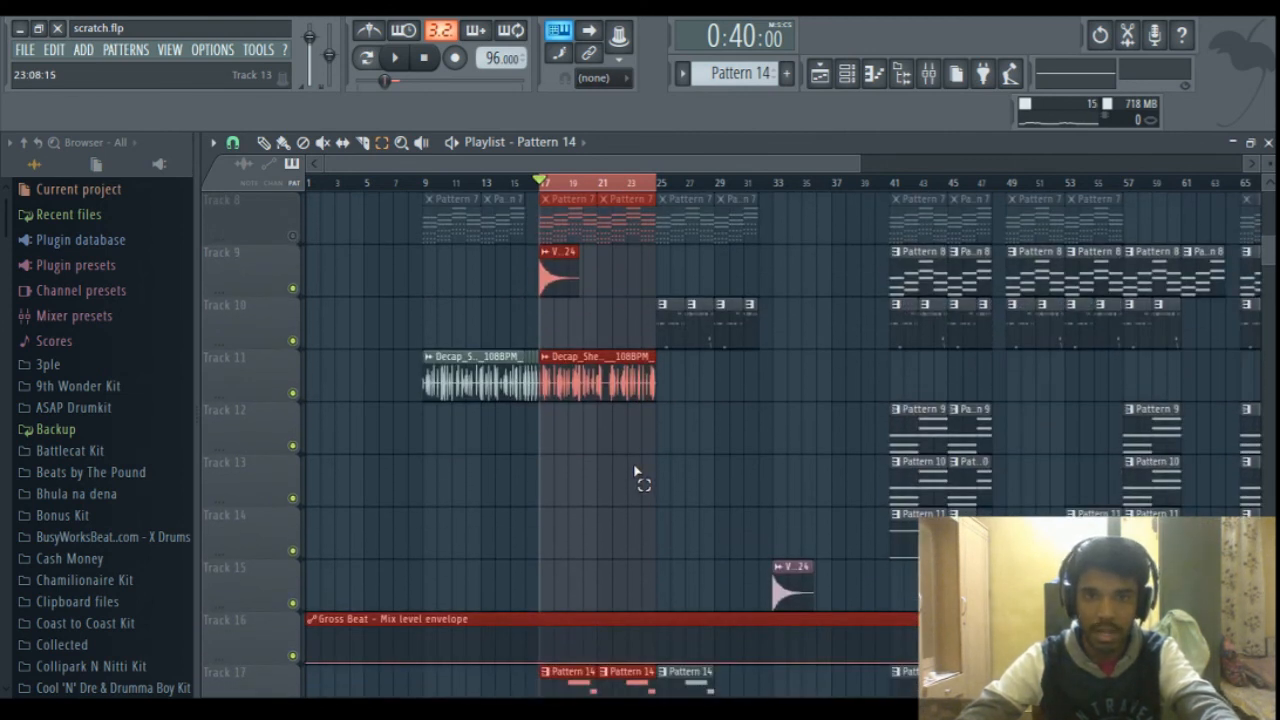
{"action": "scroll", "scroll_direction": "up", "scroll_amount": 3}
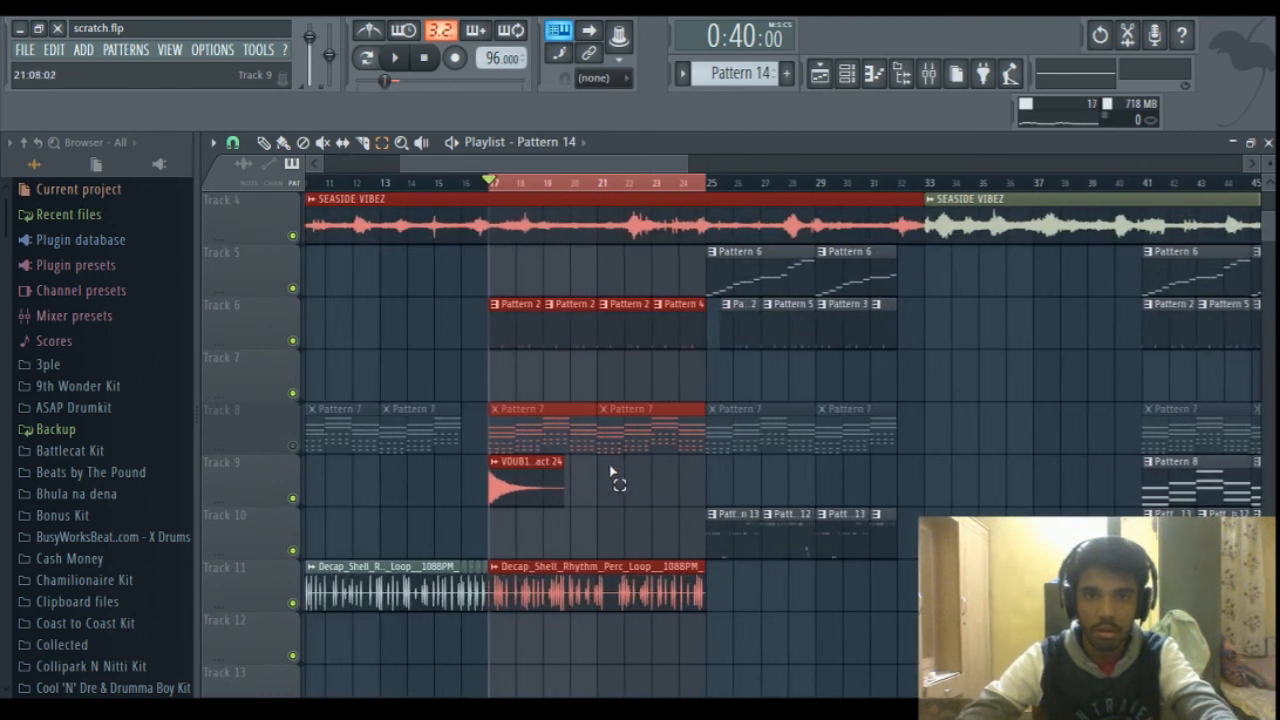
{"action": "scroll", "scroll_direction": "up", "scroll_amount": 3}
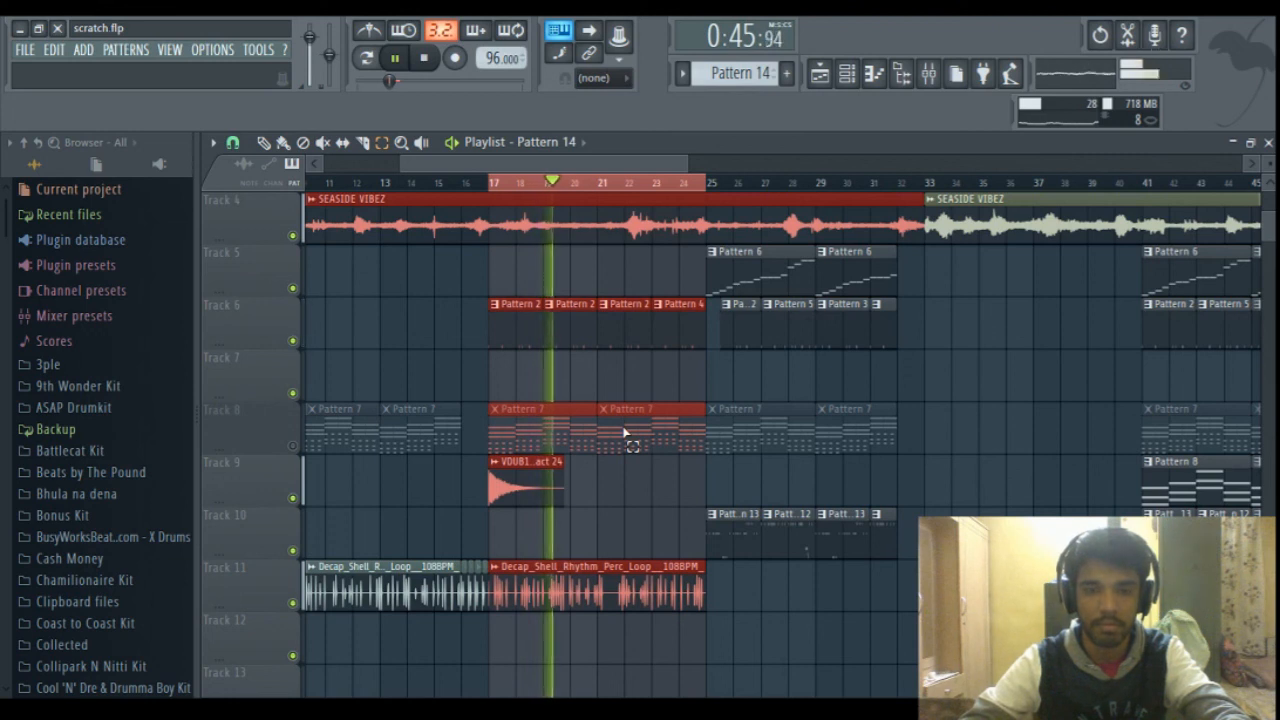
Step: Scroll the Decap_Grittitude_Hihat notes in Pattern 13, then close the piano roll
{"action": "scroll", "scroll_direction": "down", "scroll_amount": 3}
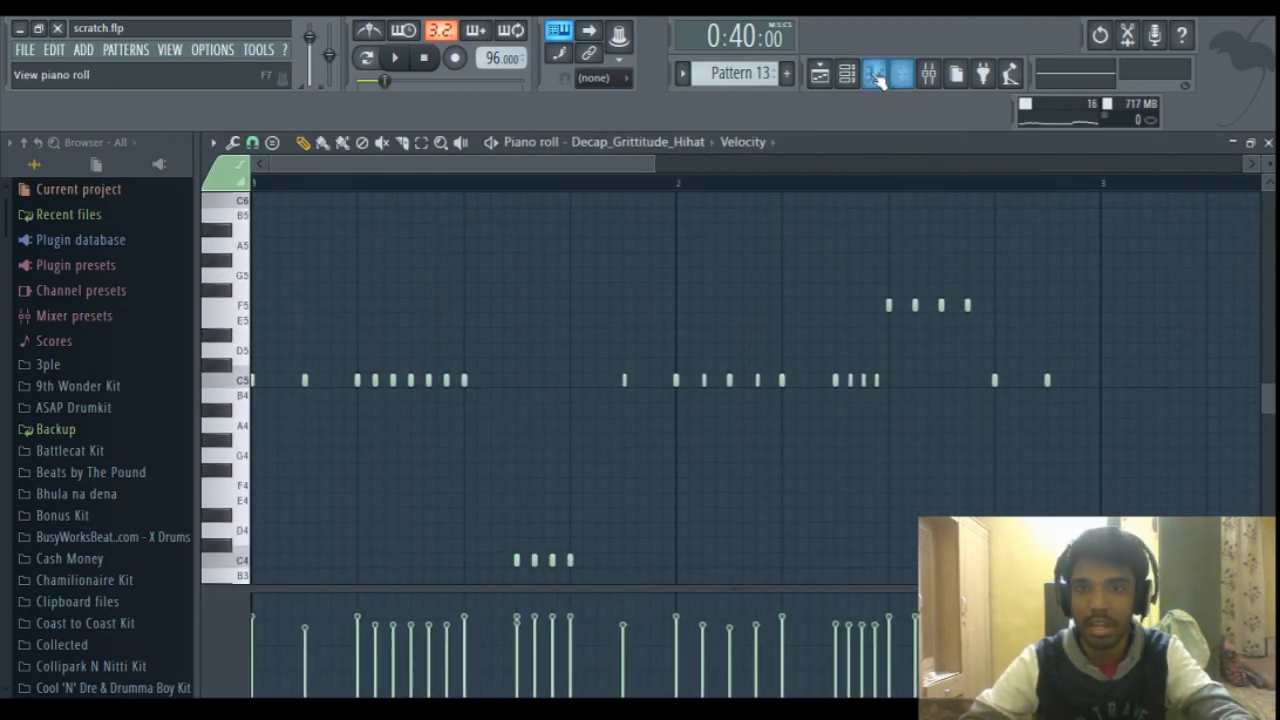
{"action": "left_click", "coordinate": [847, 73]}
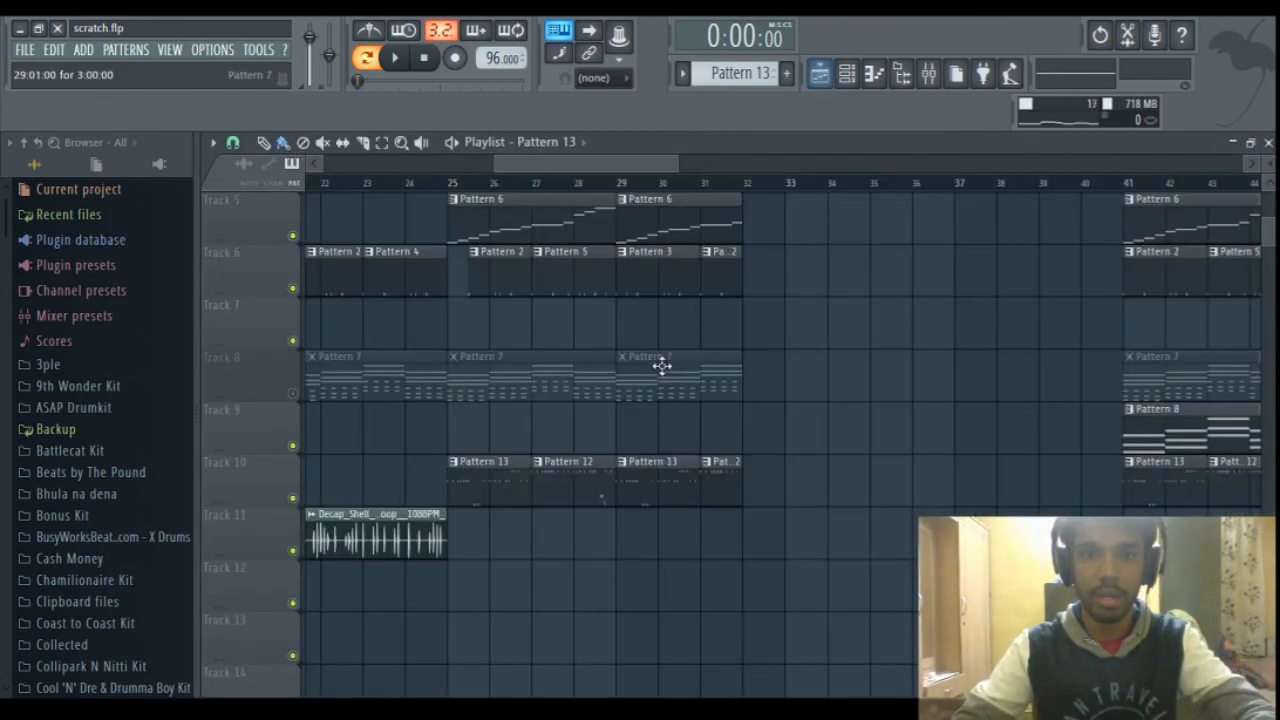
{"action": "scroll", "scroll_direction": "down", "scroll_amount": 3}
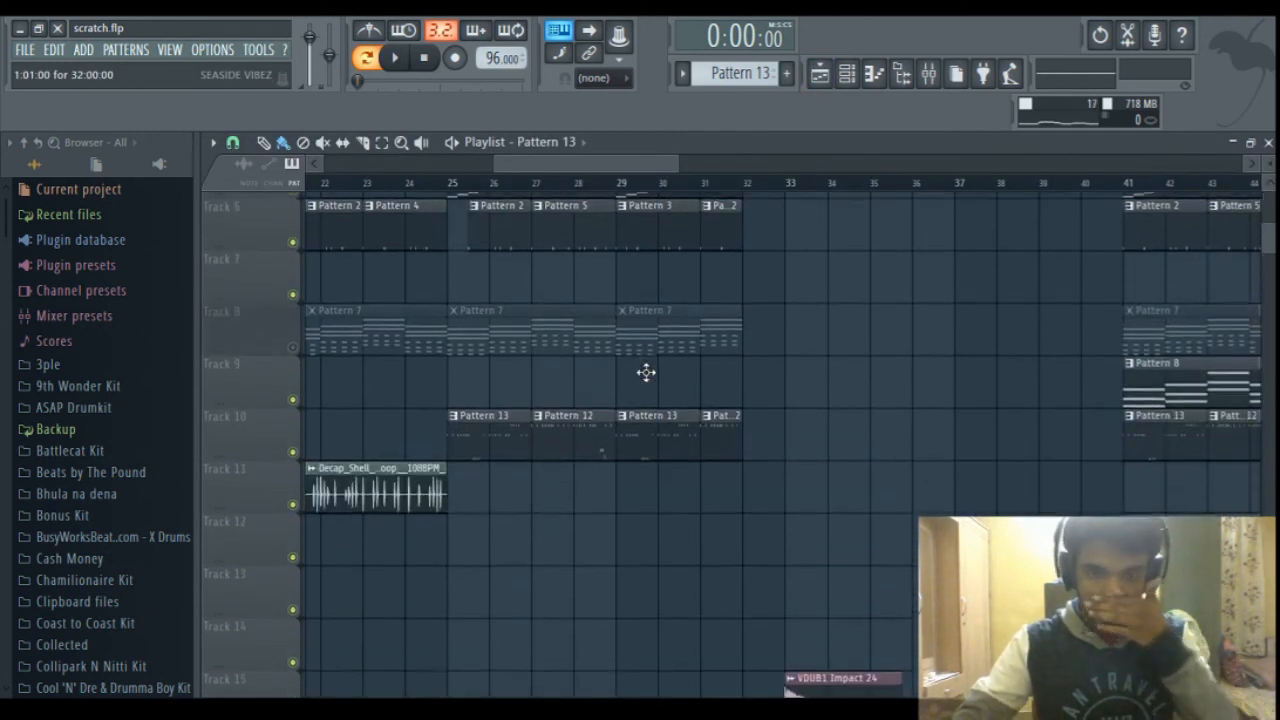
{"action": "scroll", "scroll_direction": "down", "scroll_amount": 3}
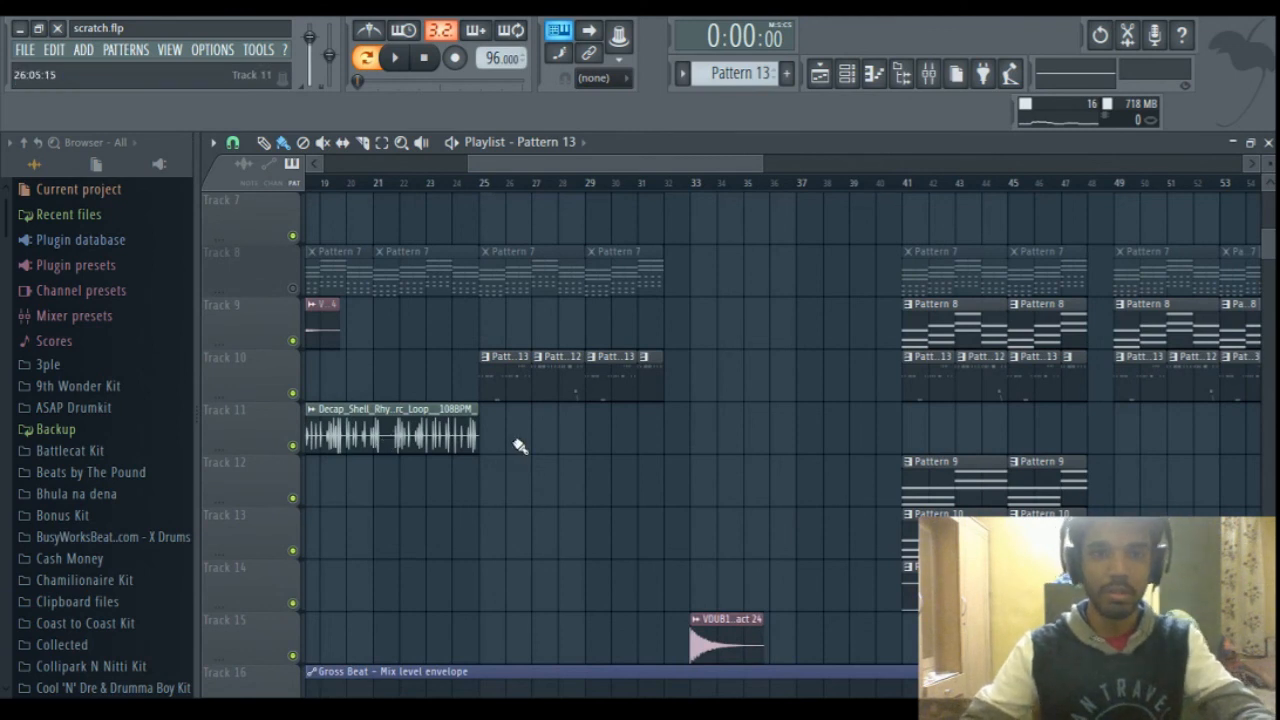
{"action": "scroll", "scroll_direction": "up", "scroll_amount": 3}
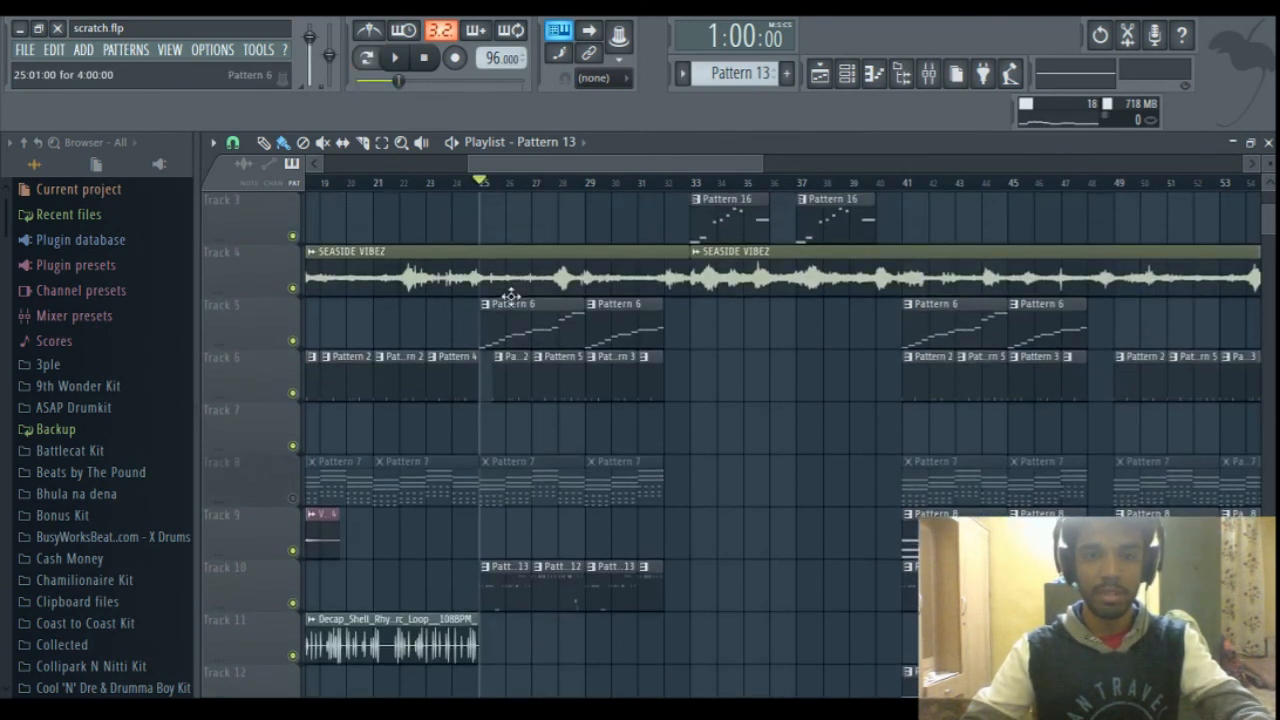
{"action": "scroll", "scroll_direction": "down", "scroll_amount": 3}
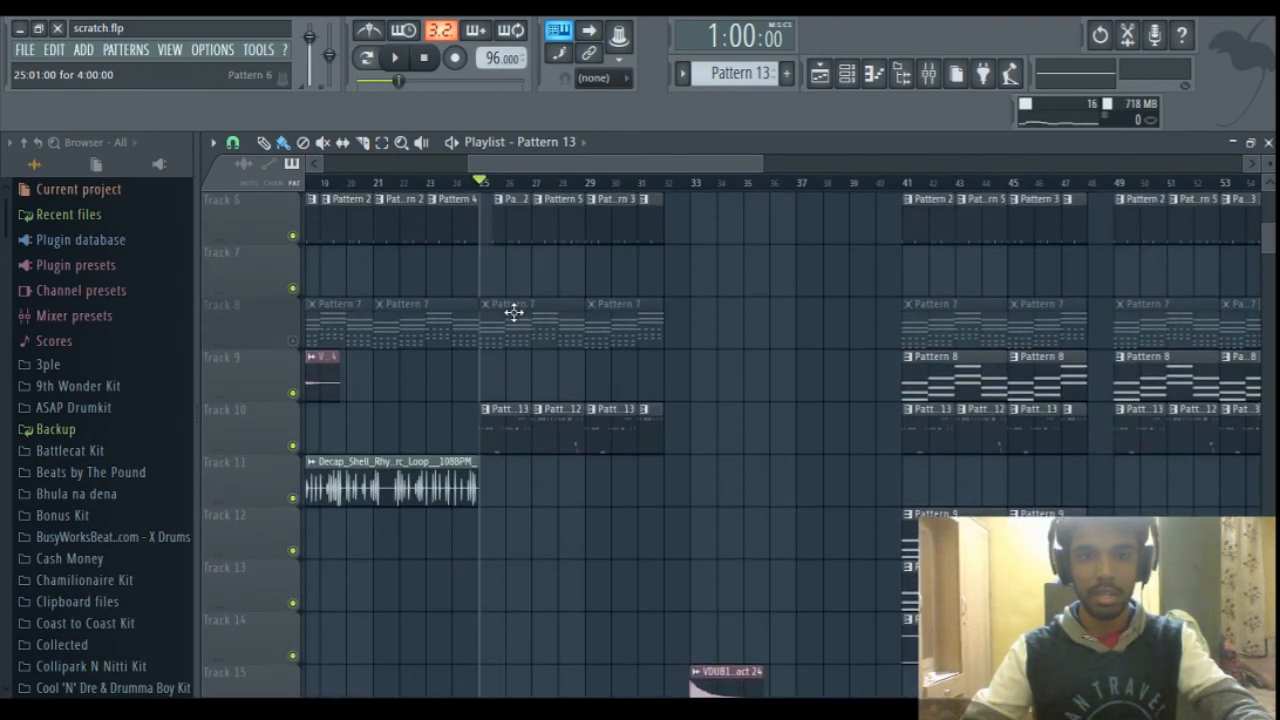
{"action": "scroll", "scroll_direction": "up", "scroll_amount": 3}
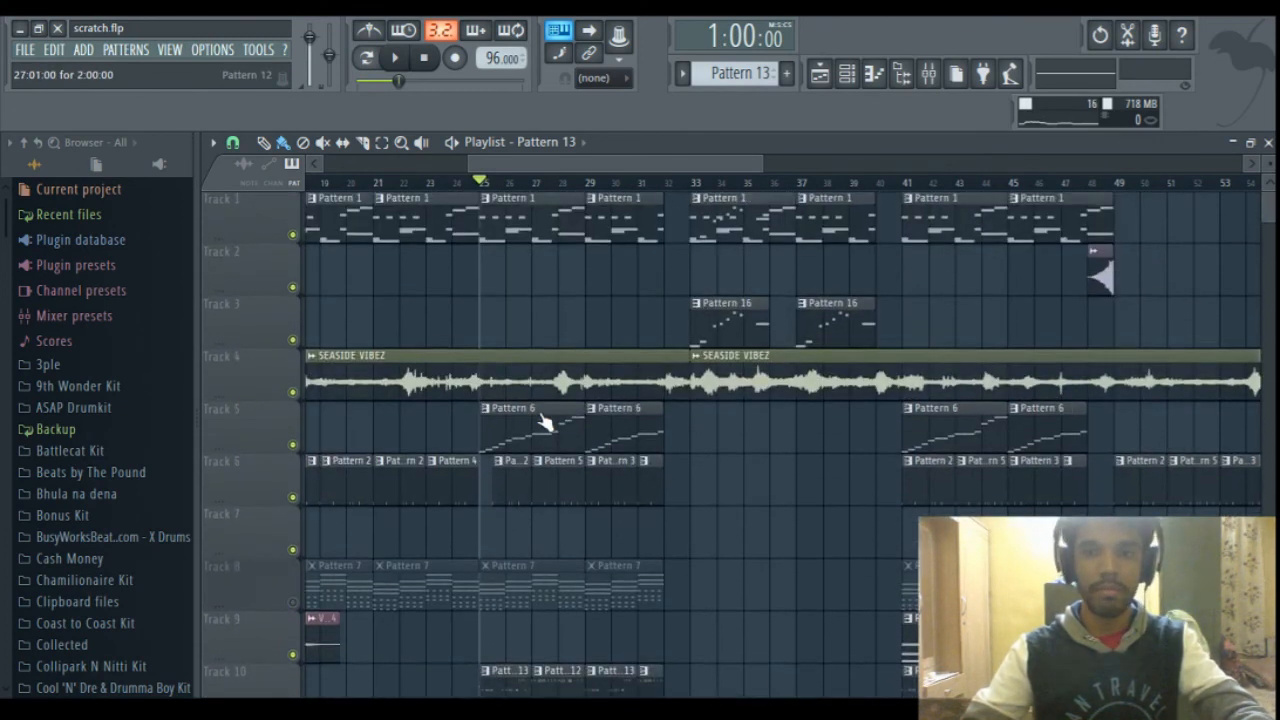
{"action": "scroll", "scroll_direction": "down", "scroll_amount": 3}
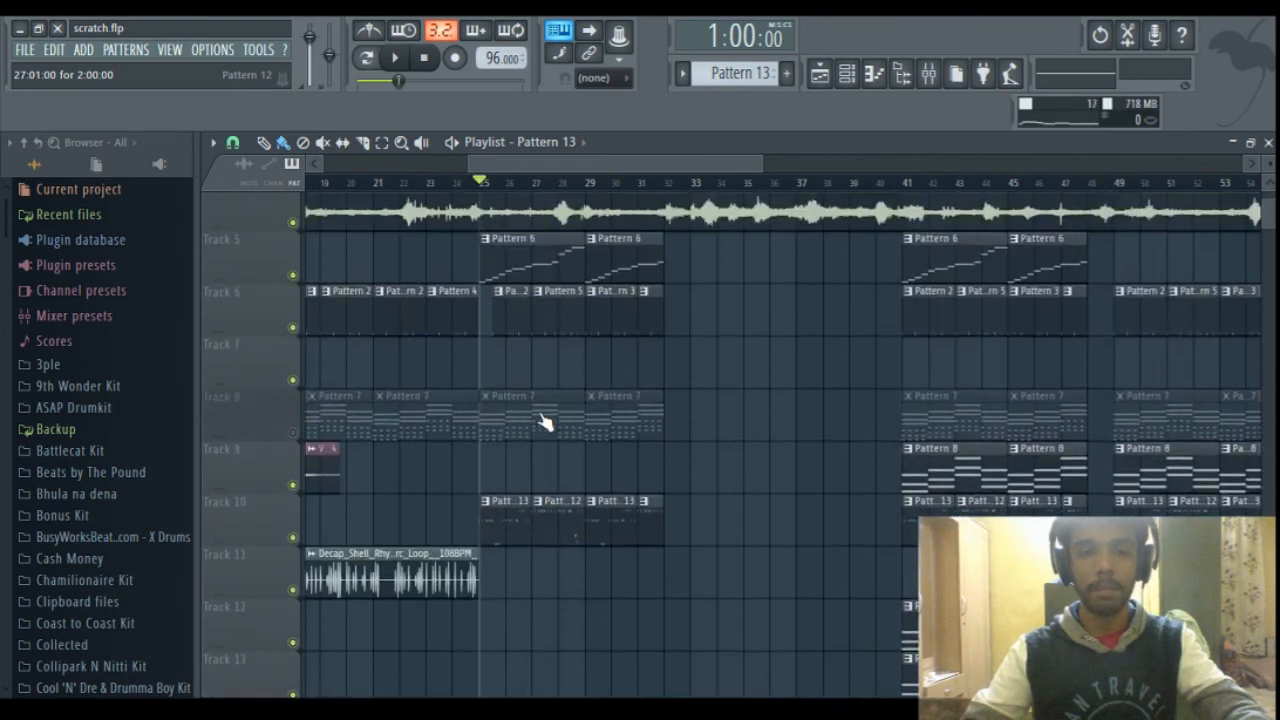
{"action": "scroll", "scroll_direction": "up", "scroll_amount": 3}
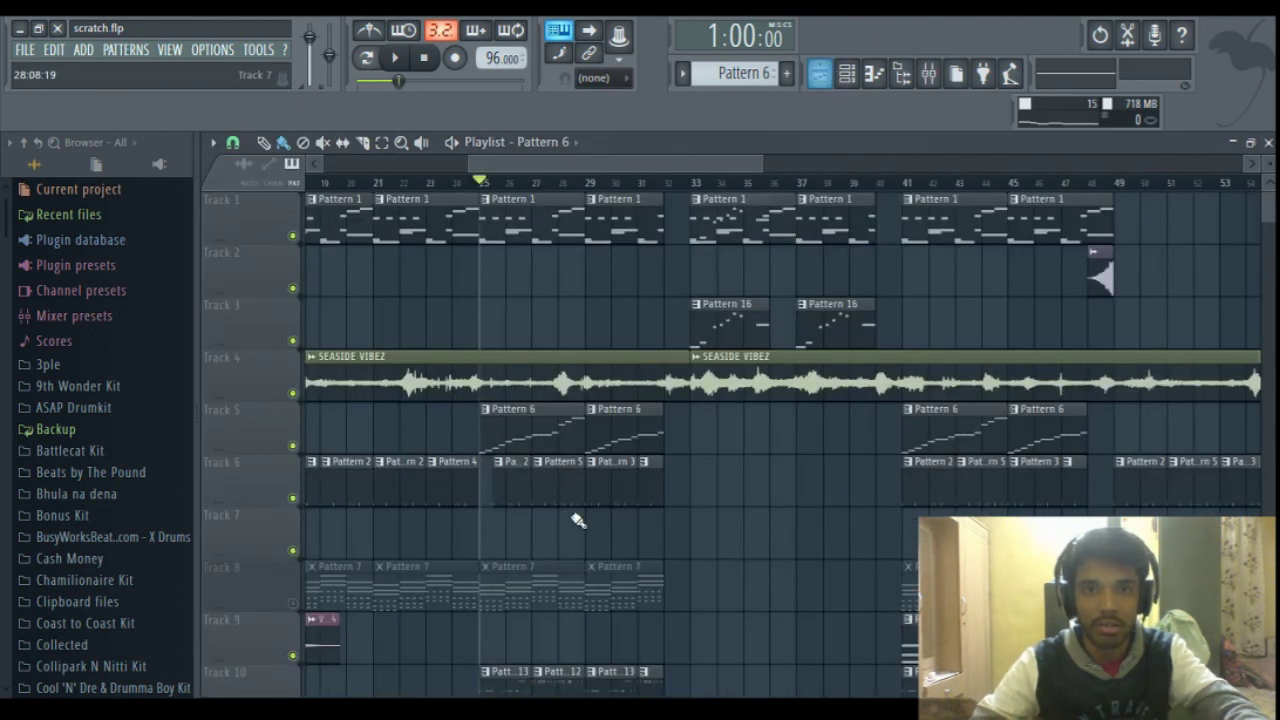
{"action": "mouse_move", "coordinate": [538, 268]}
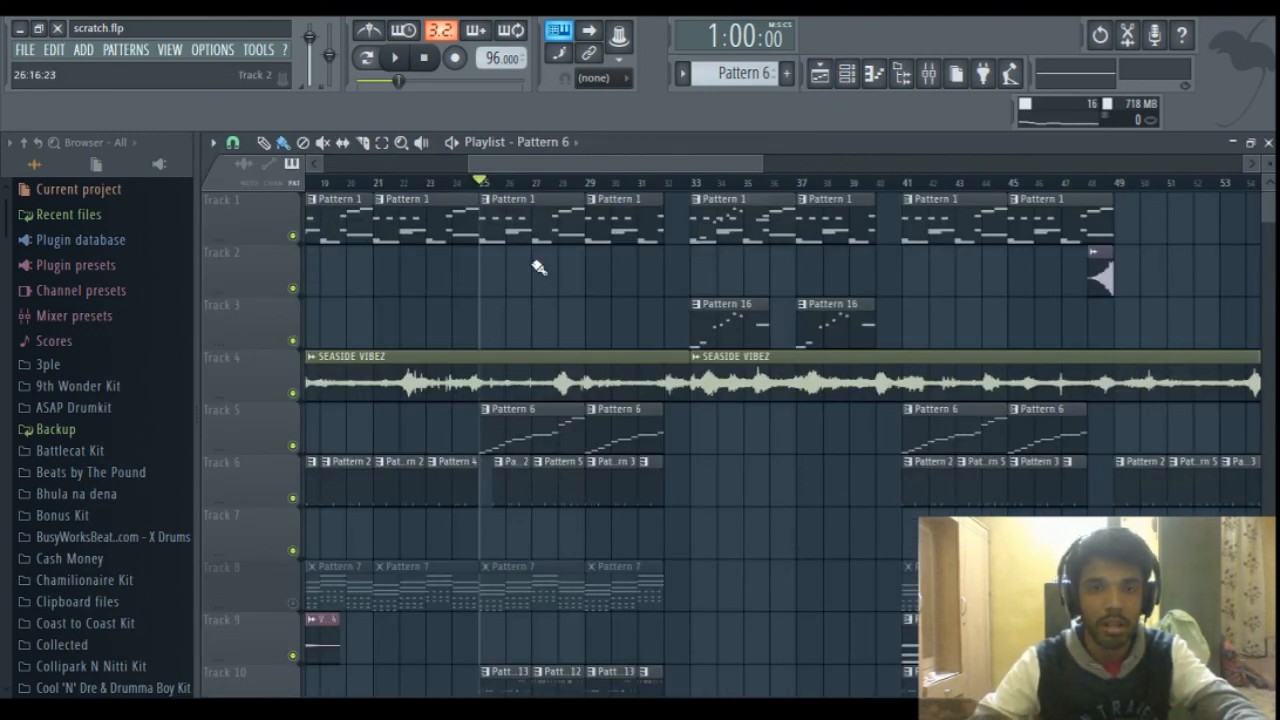
{"action": "left_click", "coordinate": [425, 182]}
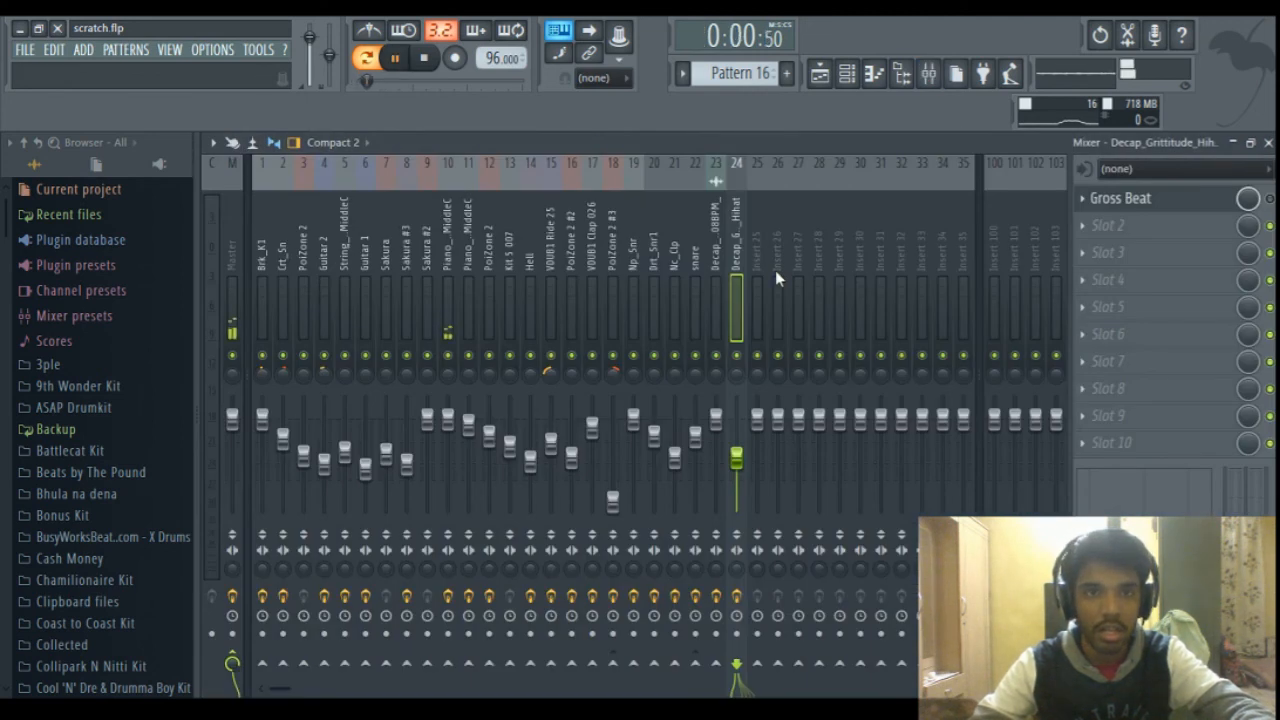
Step: Check and close the piano insert's Fruity Parametric EQ 2, then return to the Playlist
{"action": "left_click", "coordinate": [447, 300]}
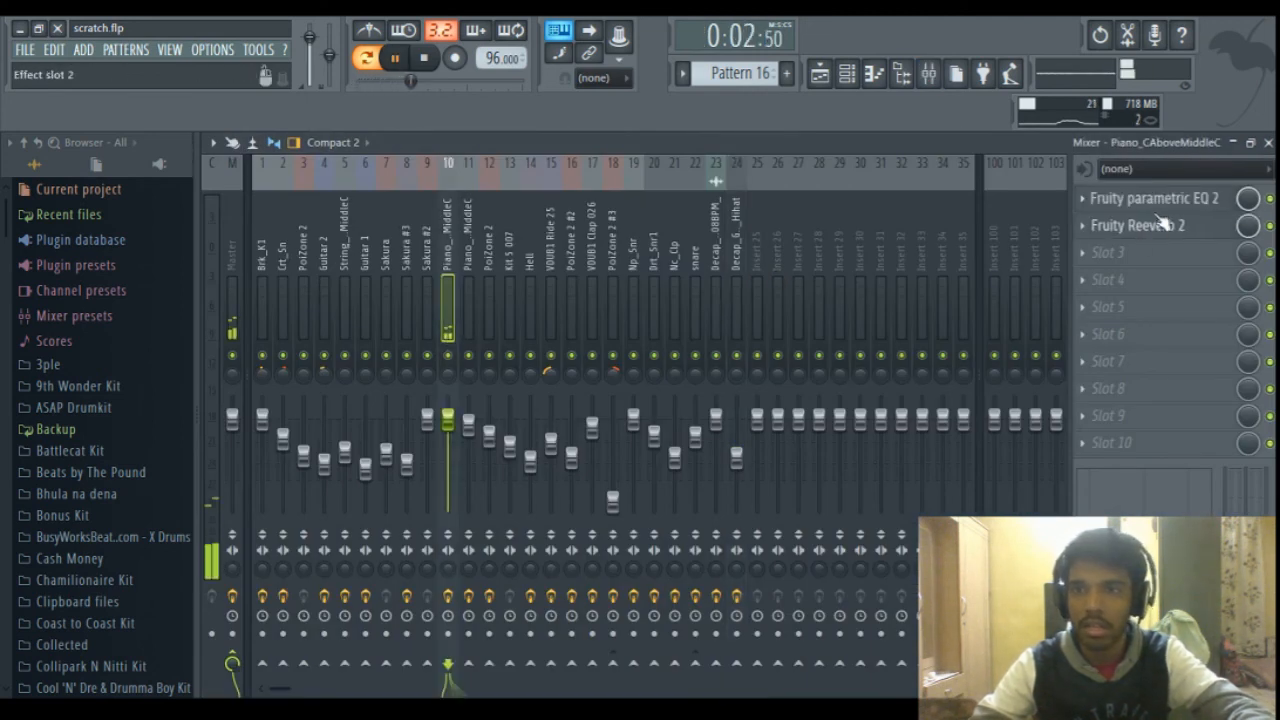
{"action": "left_click", "coordinate": [1154, 198]}
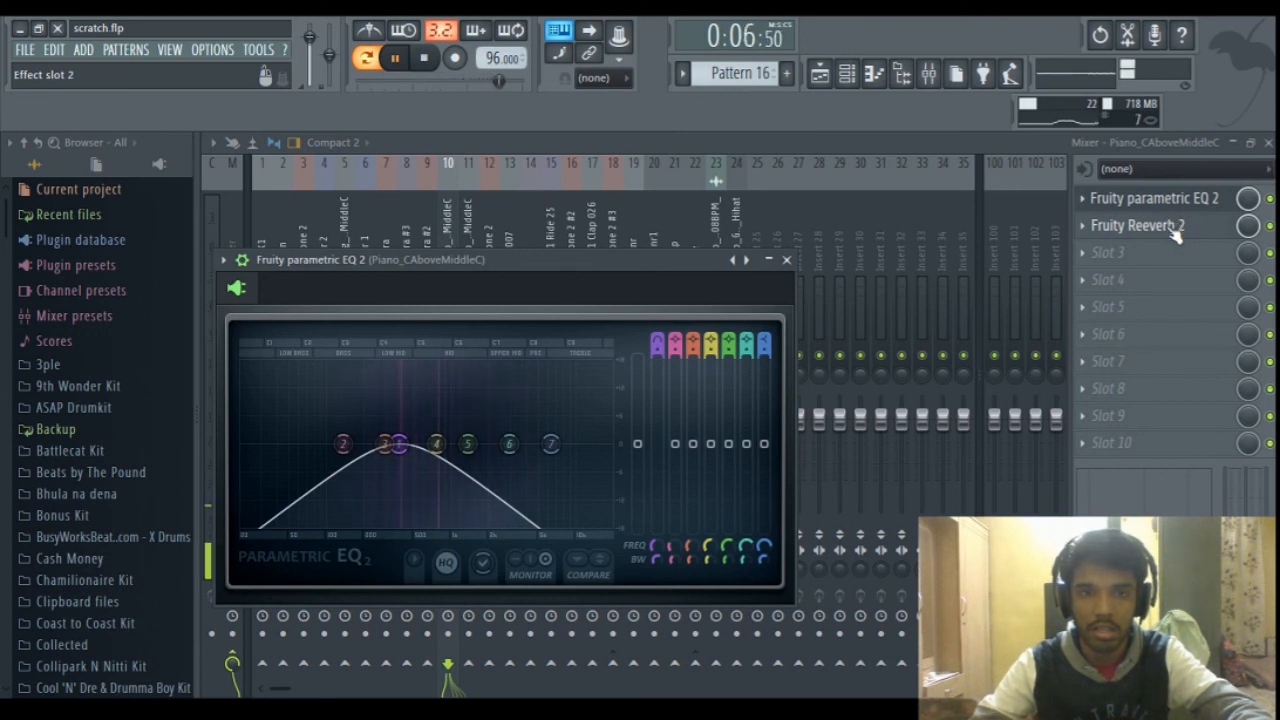
{"action": "left_click", "coordinate": [1136, 225]}
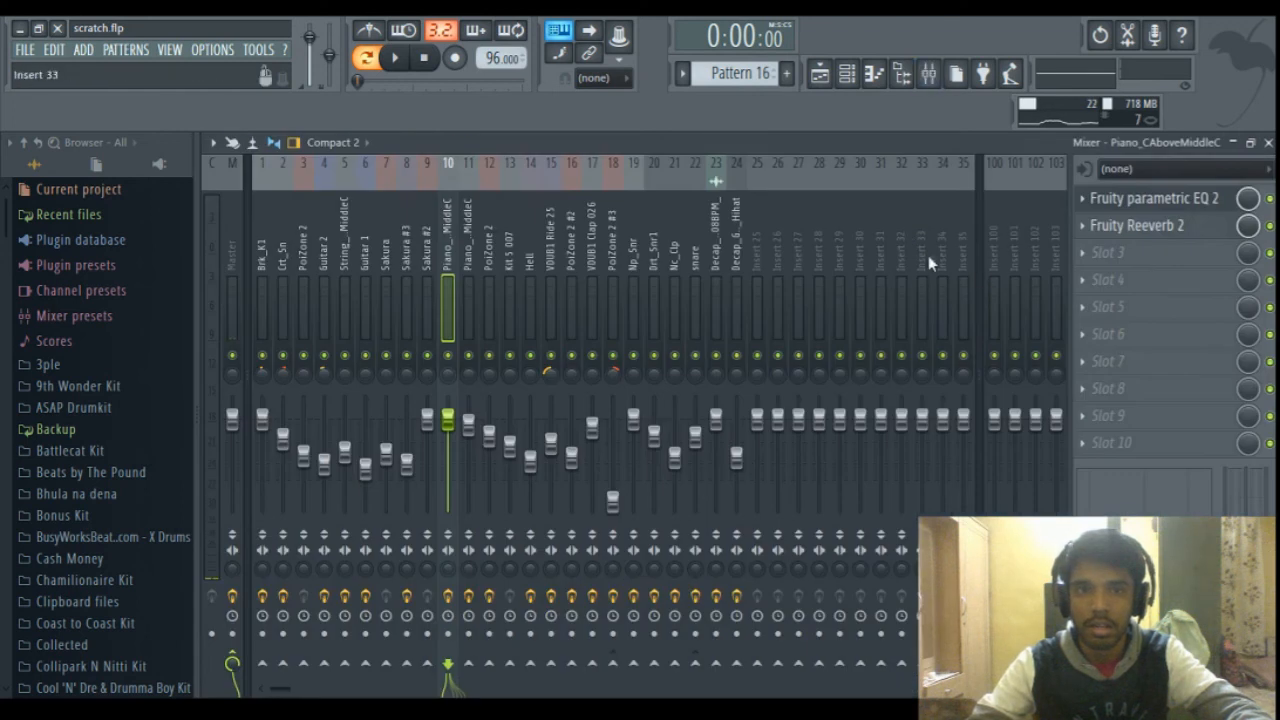
{"action": "left_click", "coordinate": [1154, 198]}
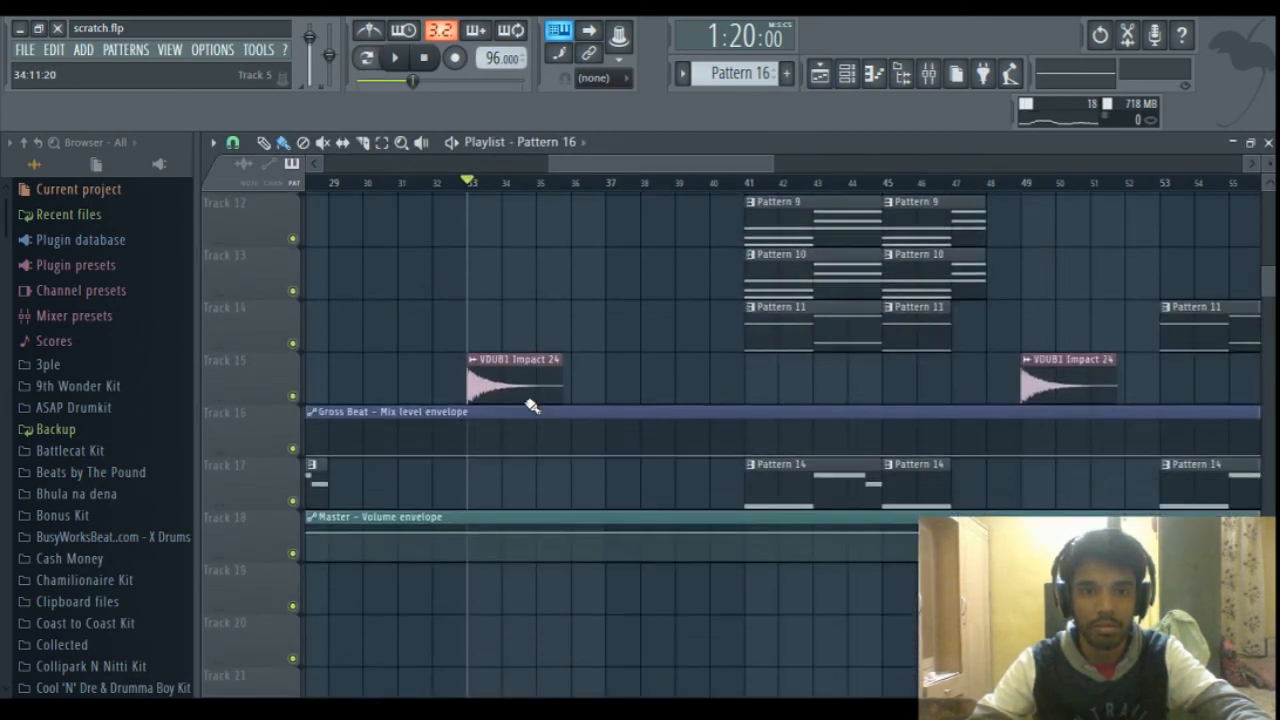
{"action": "scroll", "scroll_direction": "up", "scroll_amount": 3}
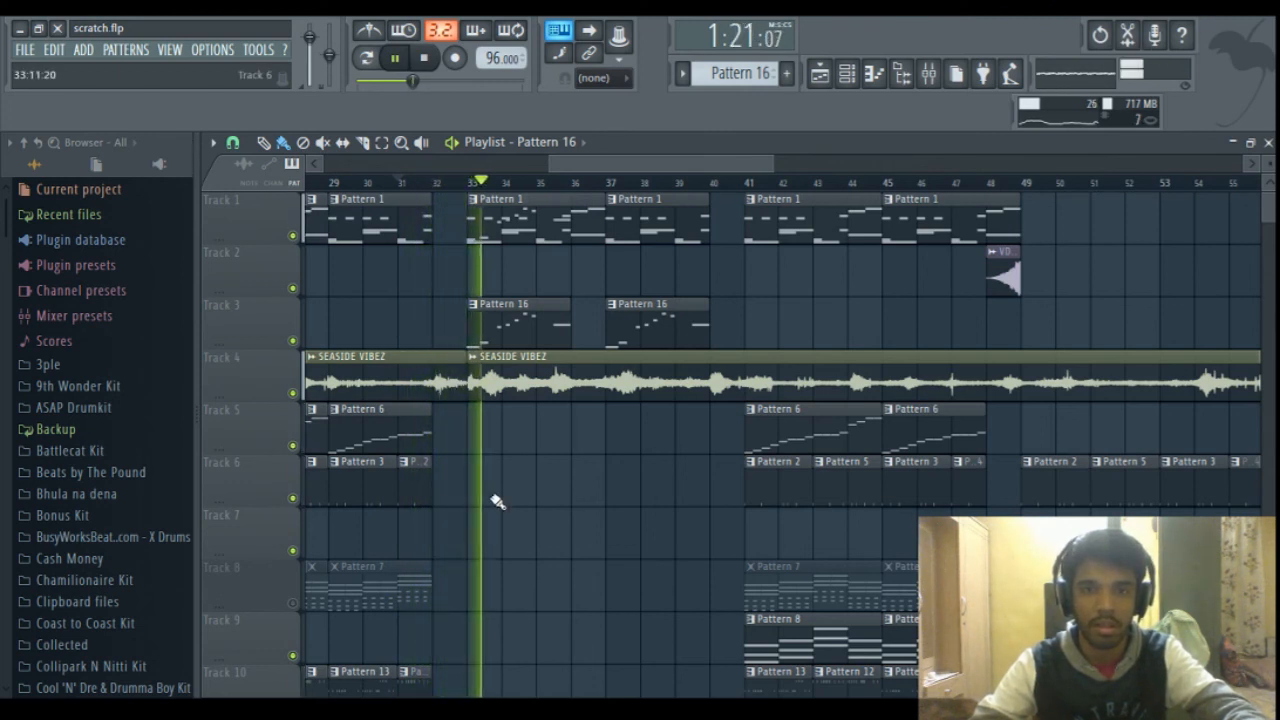
{"action": "scroll", "scroll_direction": "down", "scroll_amount": 3}
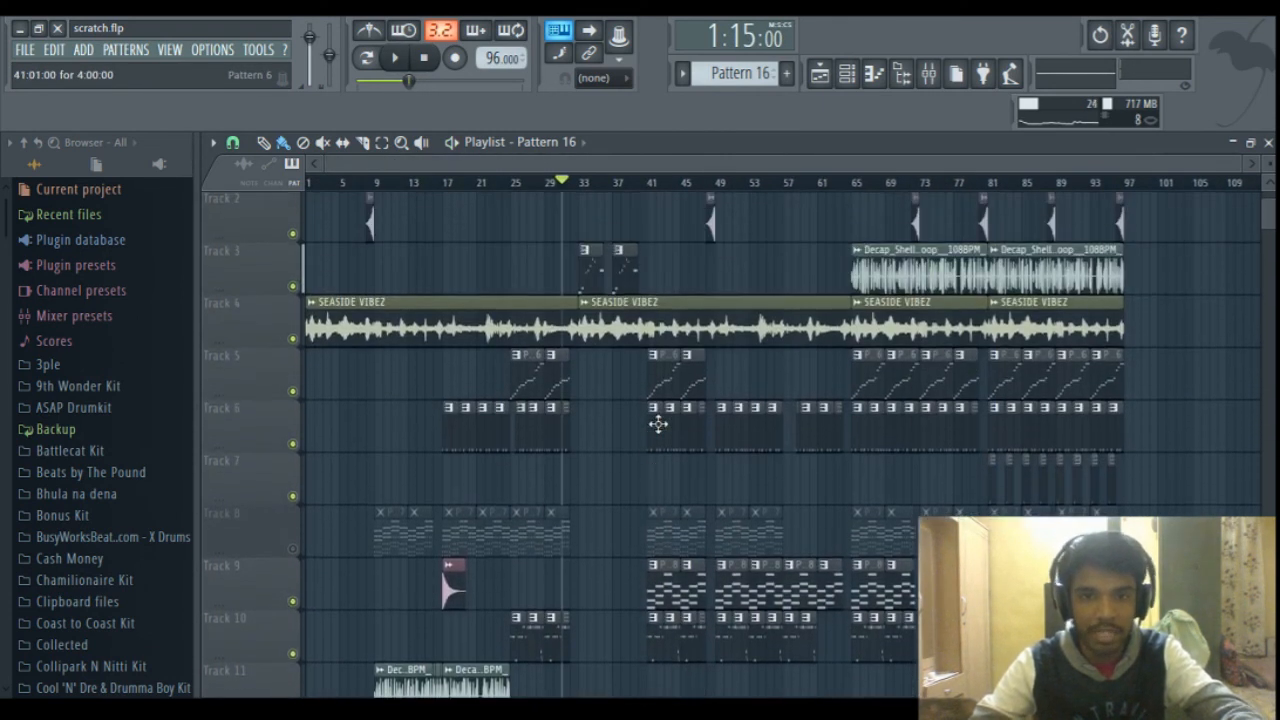
{"action": "scroll", "scroll_direction": "up", "scroll_amount": 3}
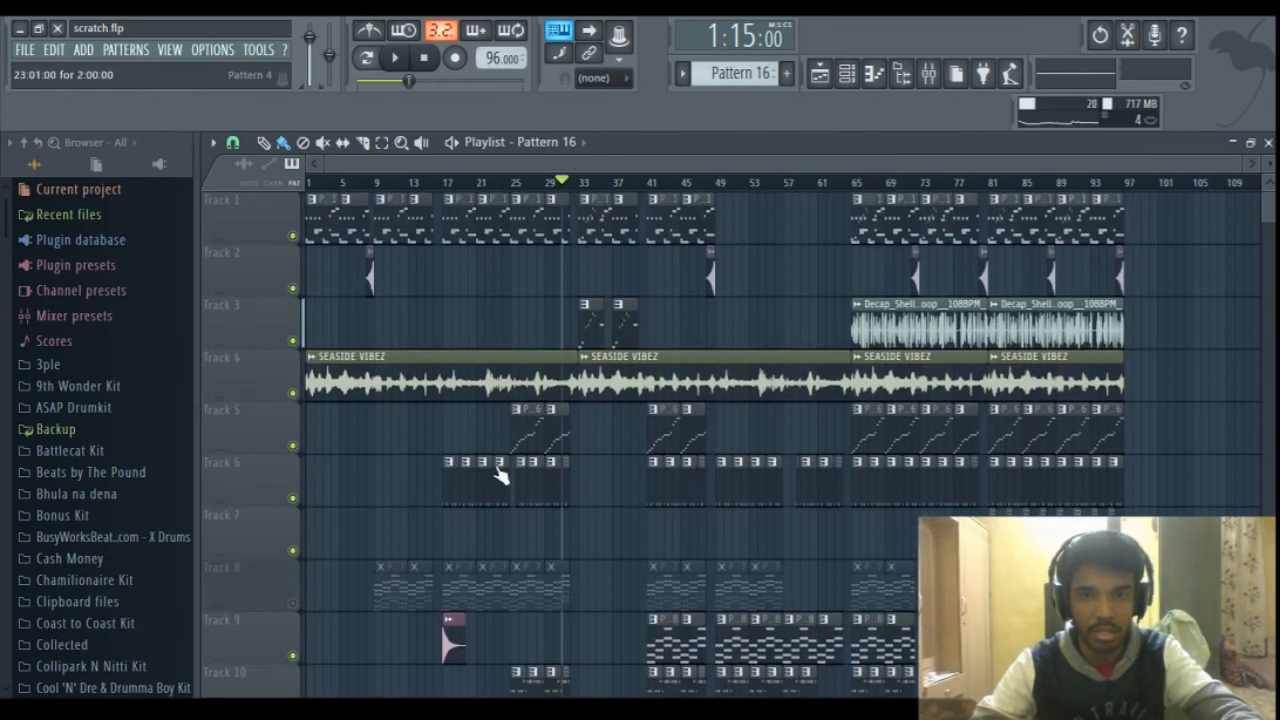
{"action": "scroll", "scroll_direction": "down", "scroll_amount": 3}
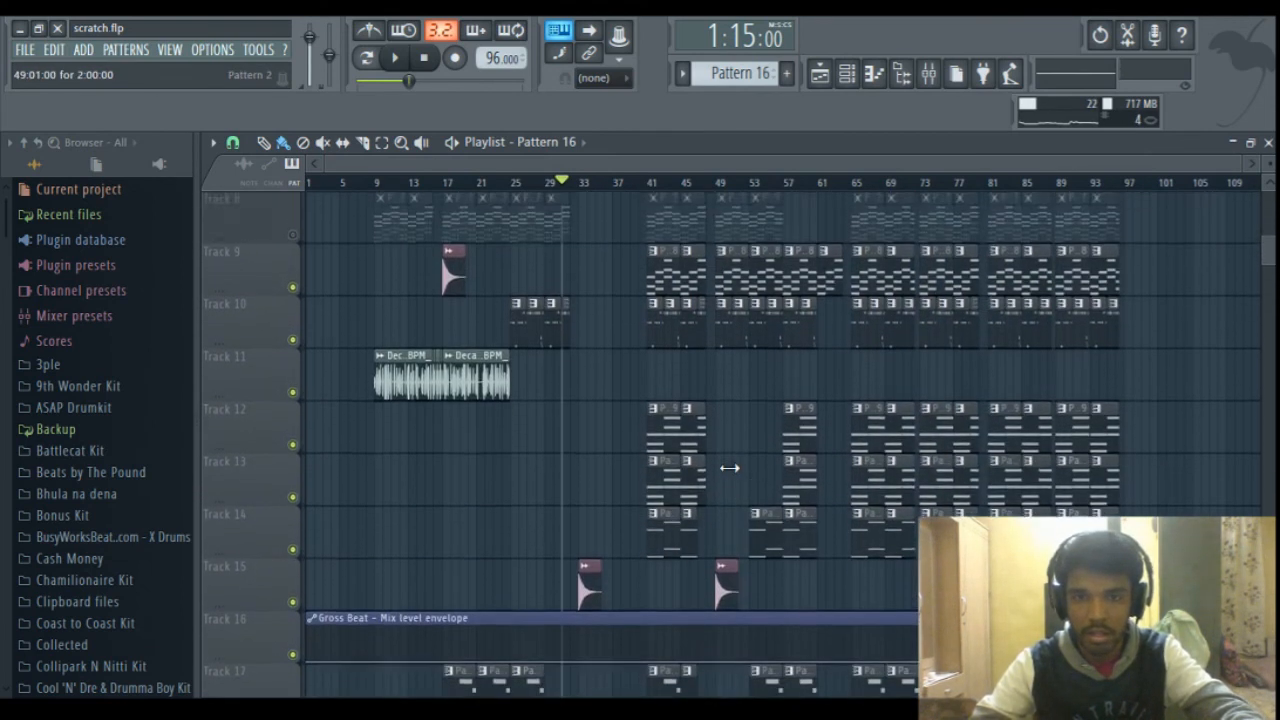
{"action": "scroll", "scroll_direction": "up", "scroll_amount": 3}
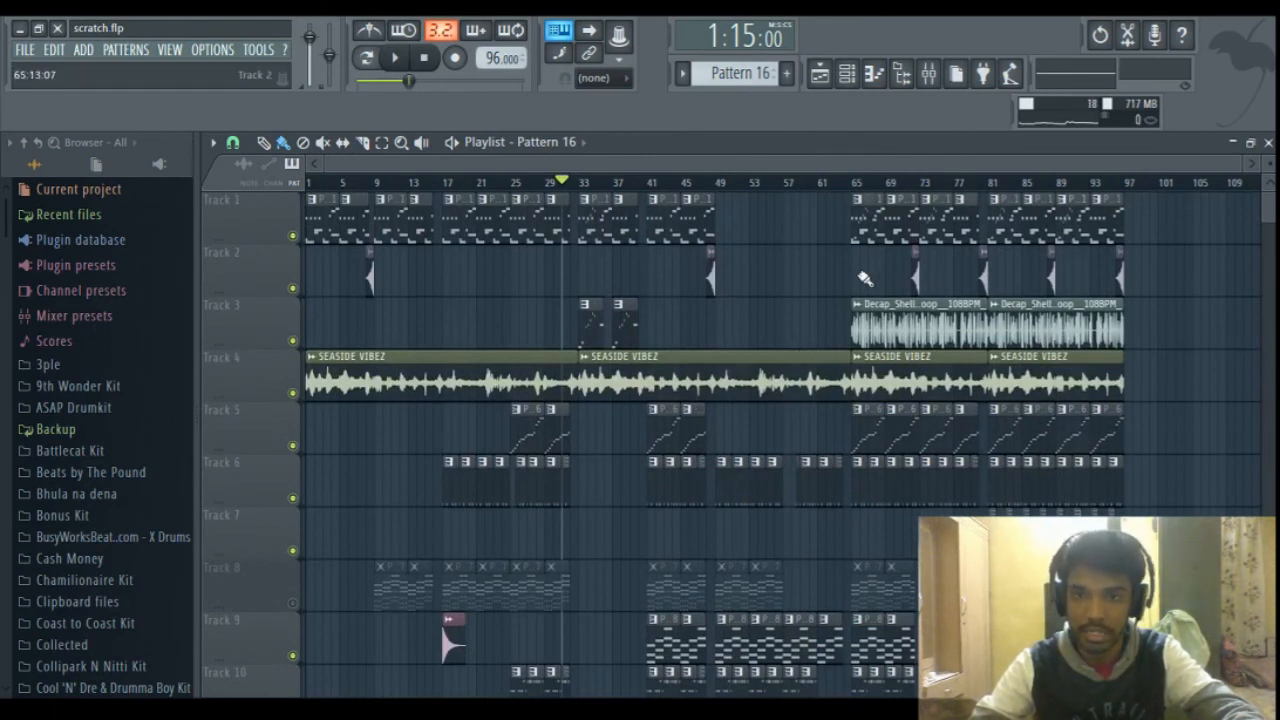
{"action": "scroll", "scroll_direction": "down", "scroll_amount": 3}
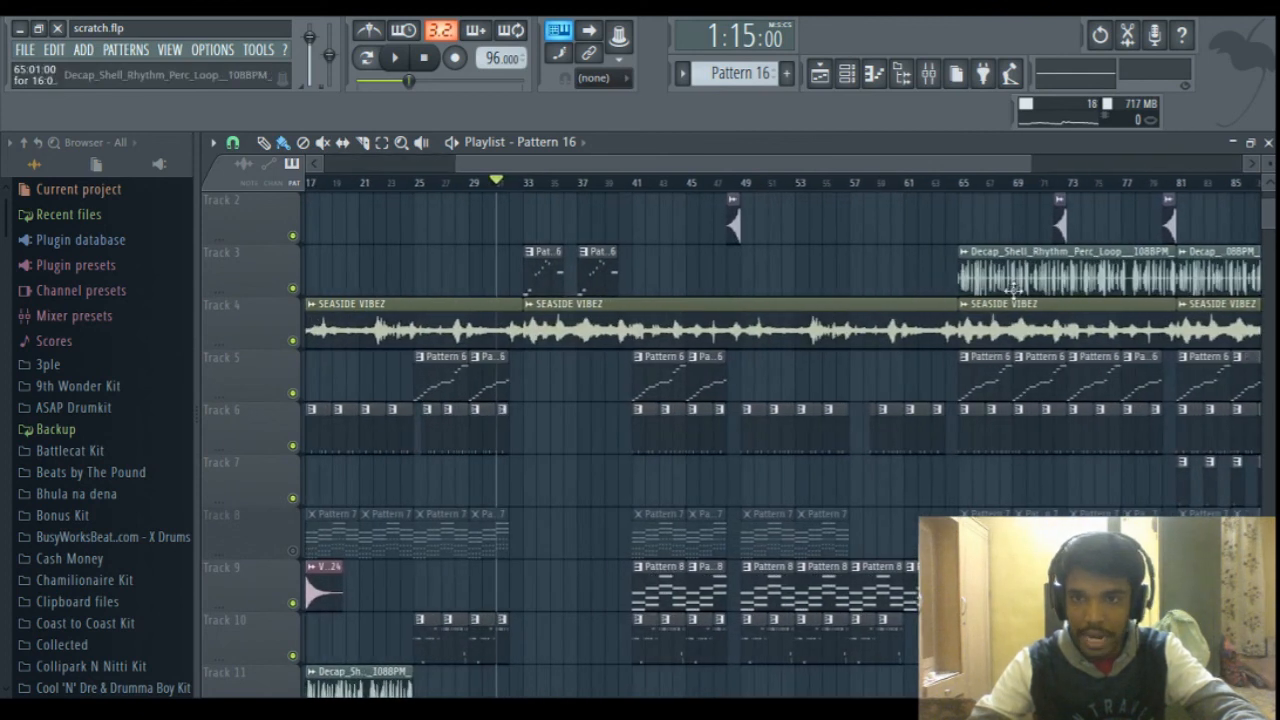
{"action": "scroll", "scroll_direction": "down", "scroll_amount": 3}
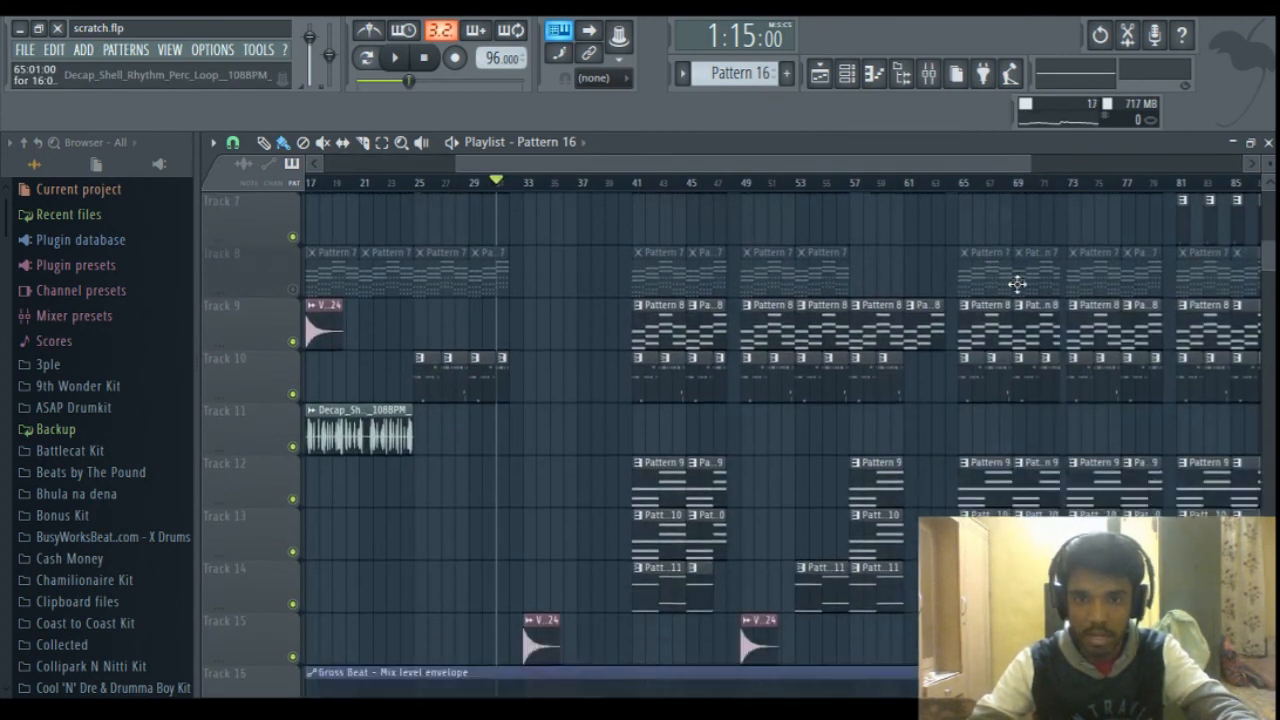
{"action": "scroll", "scroll_direction": "up", "scroll_amount": 3}
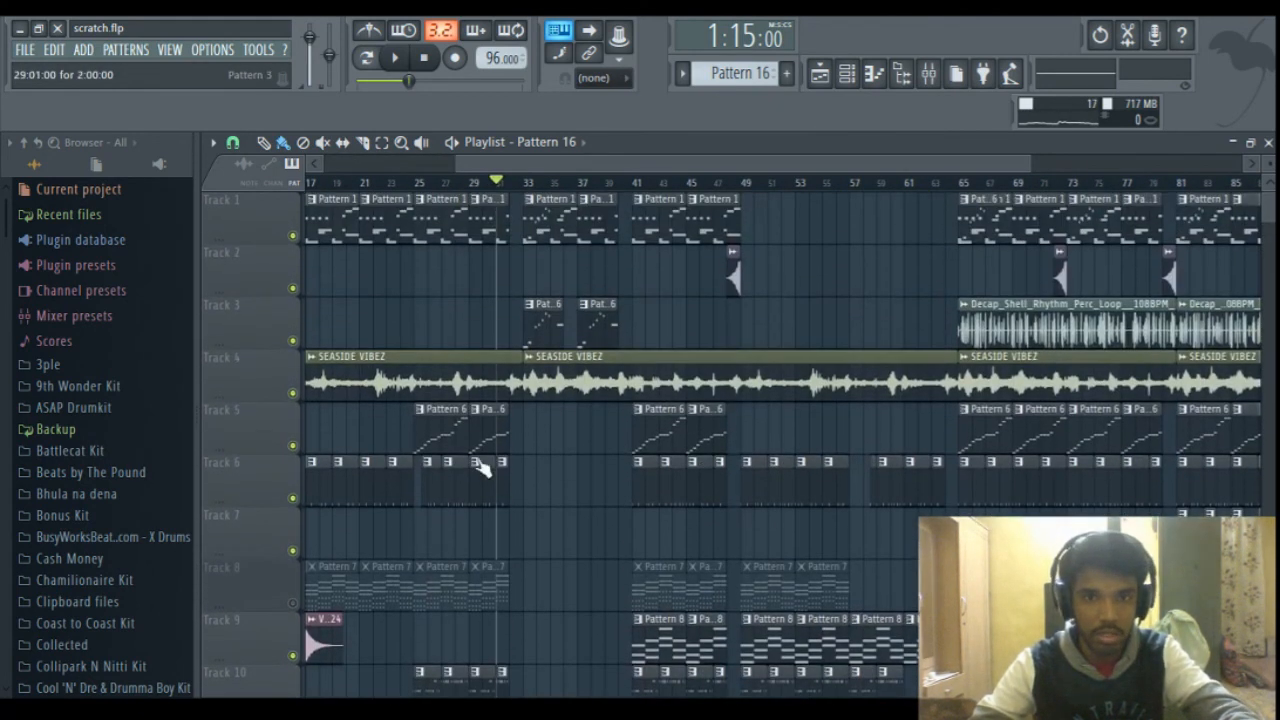
{"action": "scroll", "scroll_direction": "down", "scroll_amount": 3}
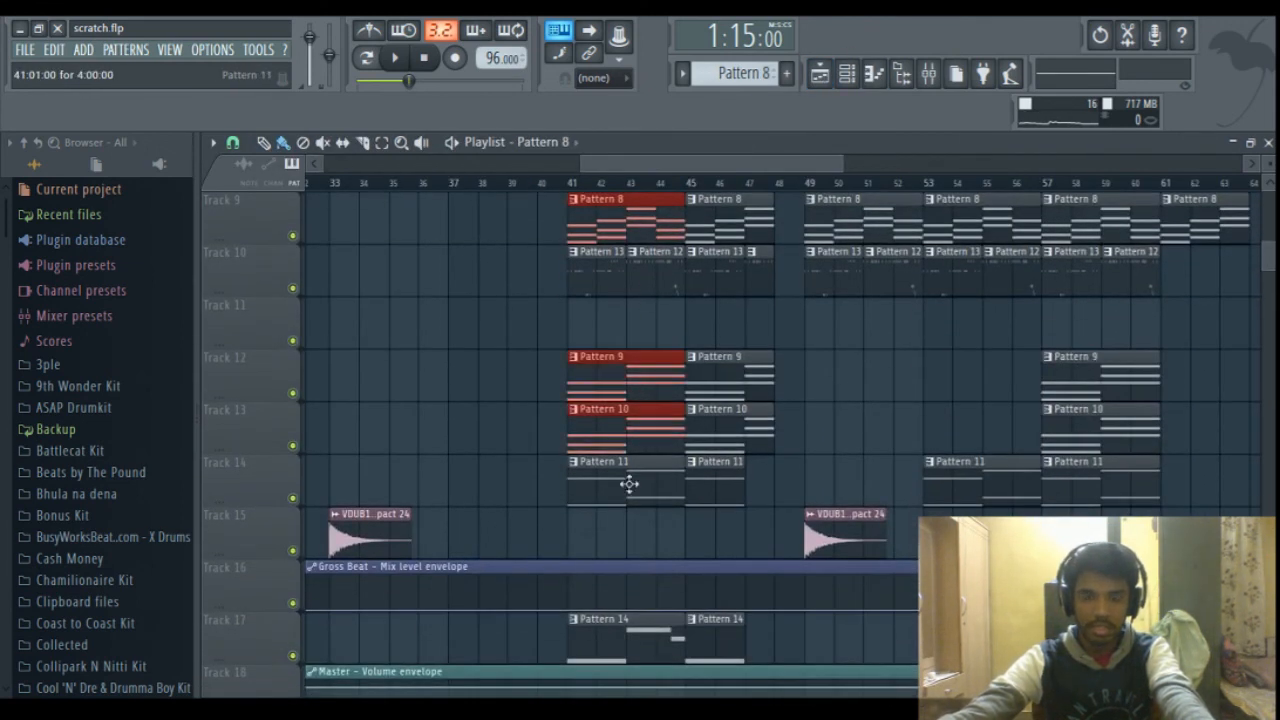
{"action": "scroll", "scroll_direction": "up", "scroll_amount": 3}
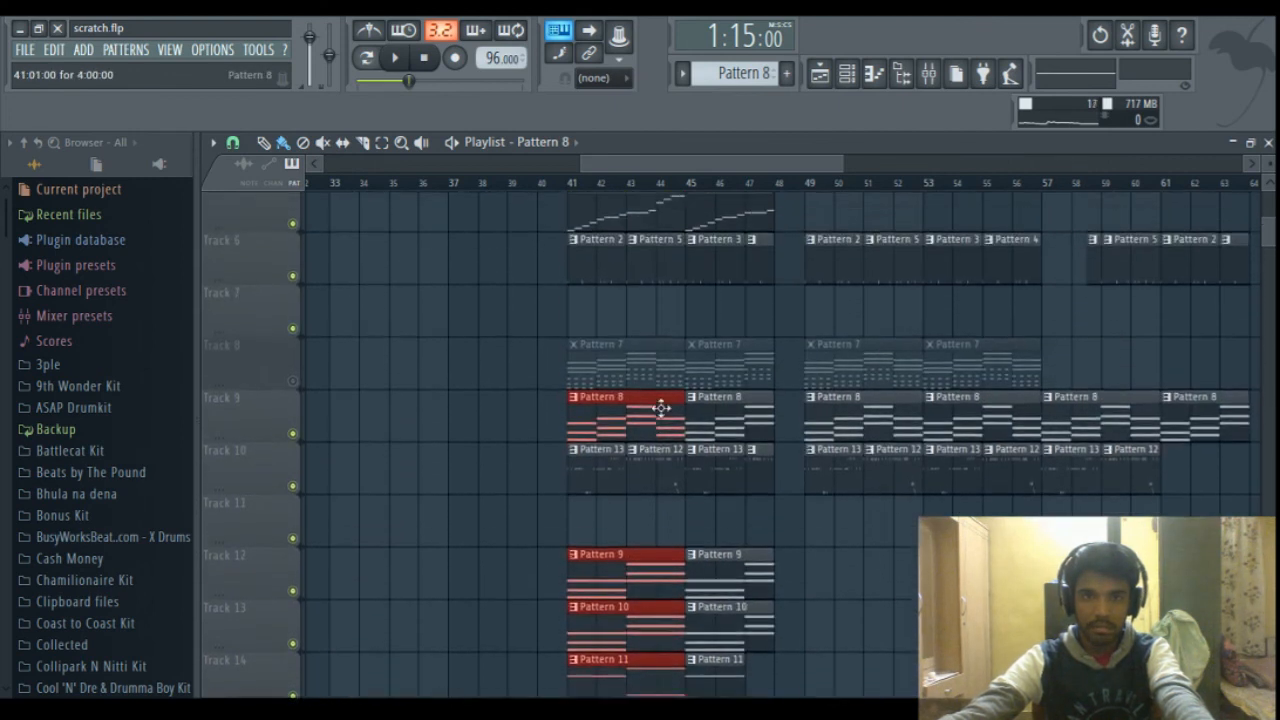
{"action": "scroll", "scroll_direction": "down", "scroll_amount": 3}
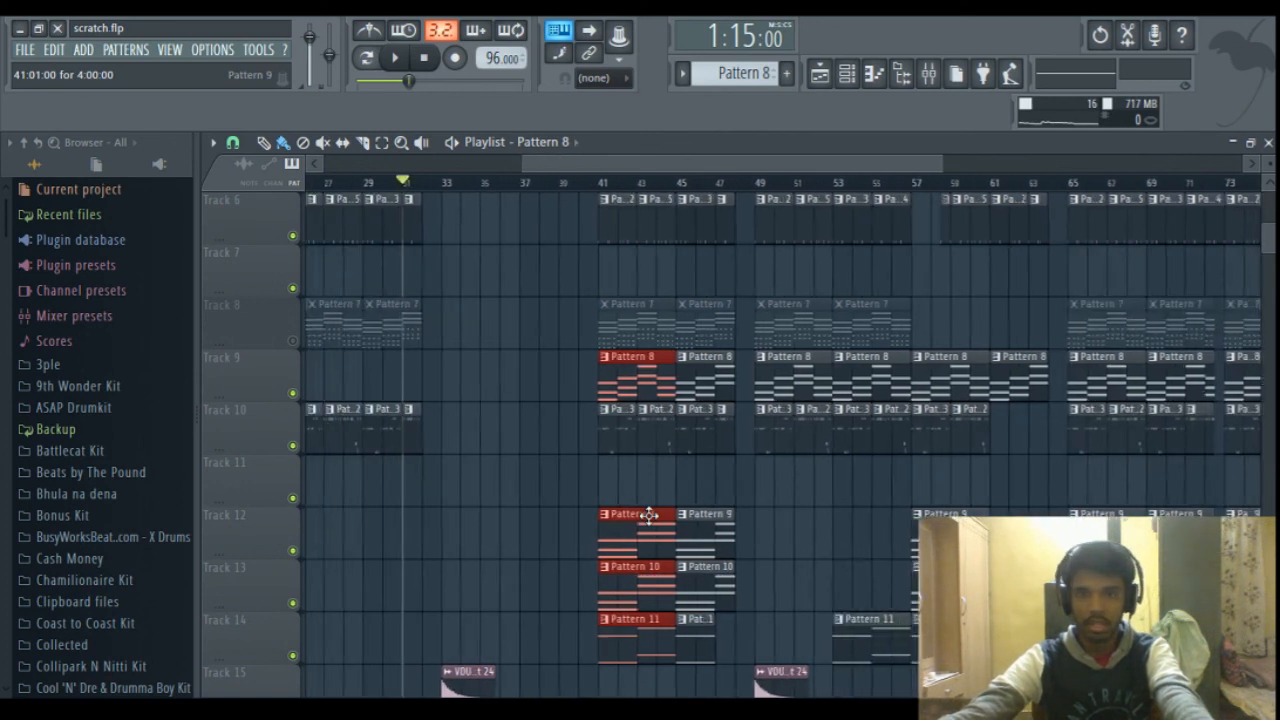
{"action": "scroll", "scroll_direction": "up", "scroll_amount": 3}
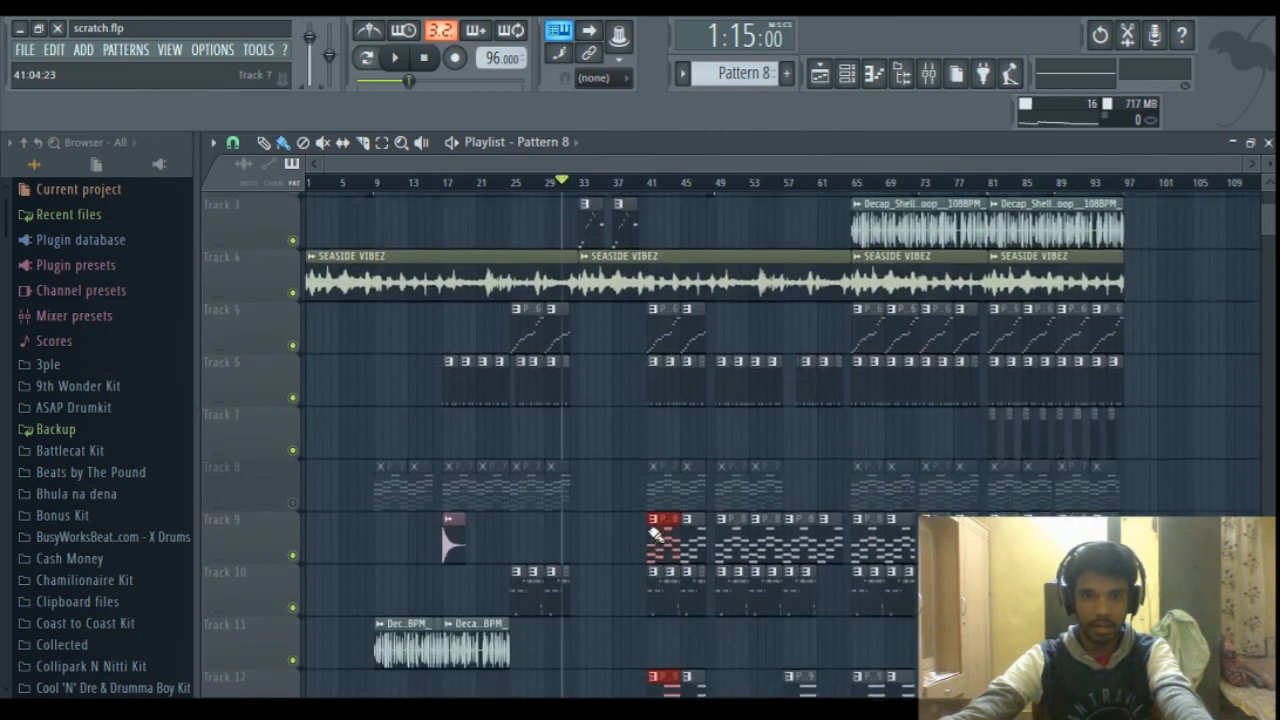
Step: Scroll the piano chord pattern and switch the transport to Pattern mode
{"action": "scroll", "scroll_direction": "down", "scroll_amount": 3}
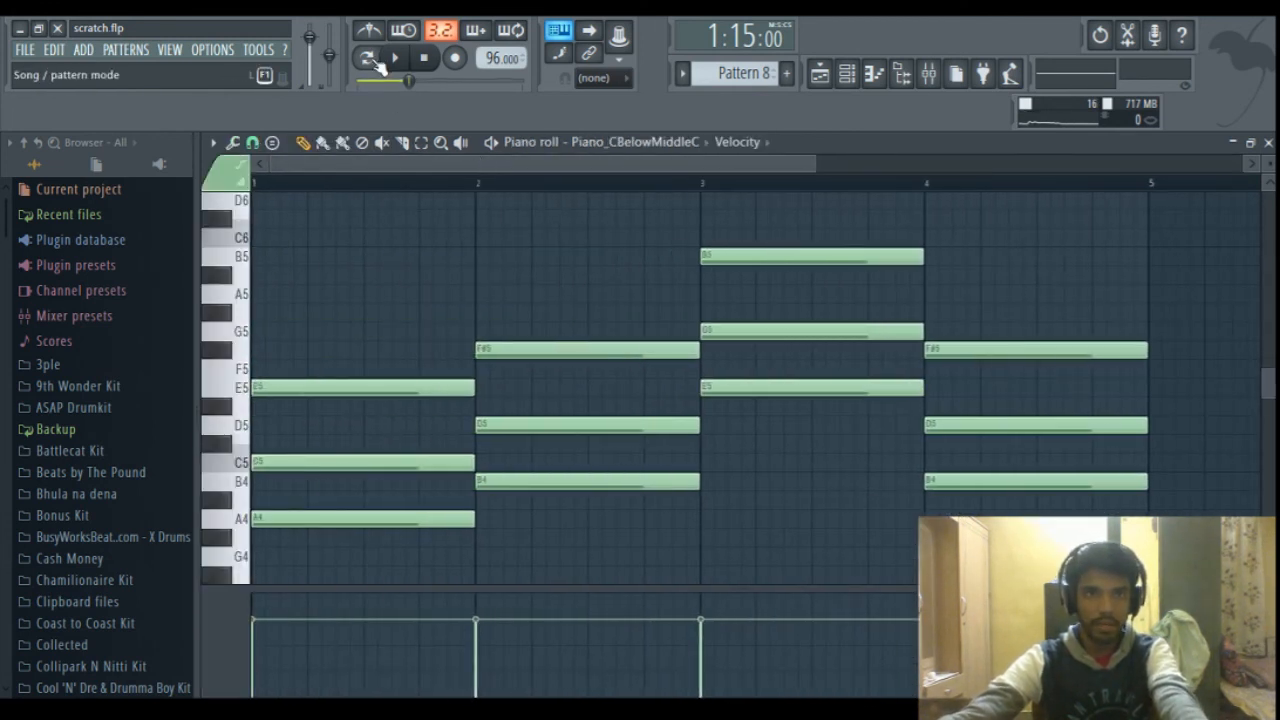
{"action": "left_click", "coordinate": [366, 57]}
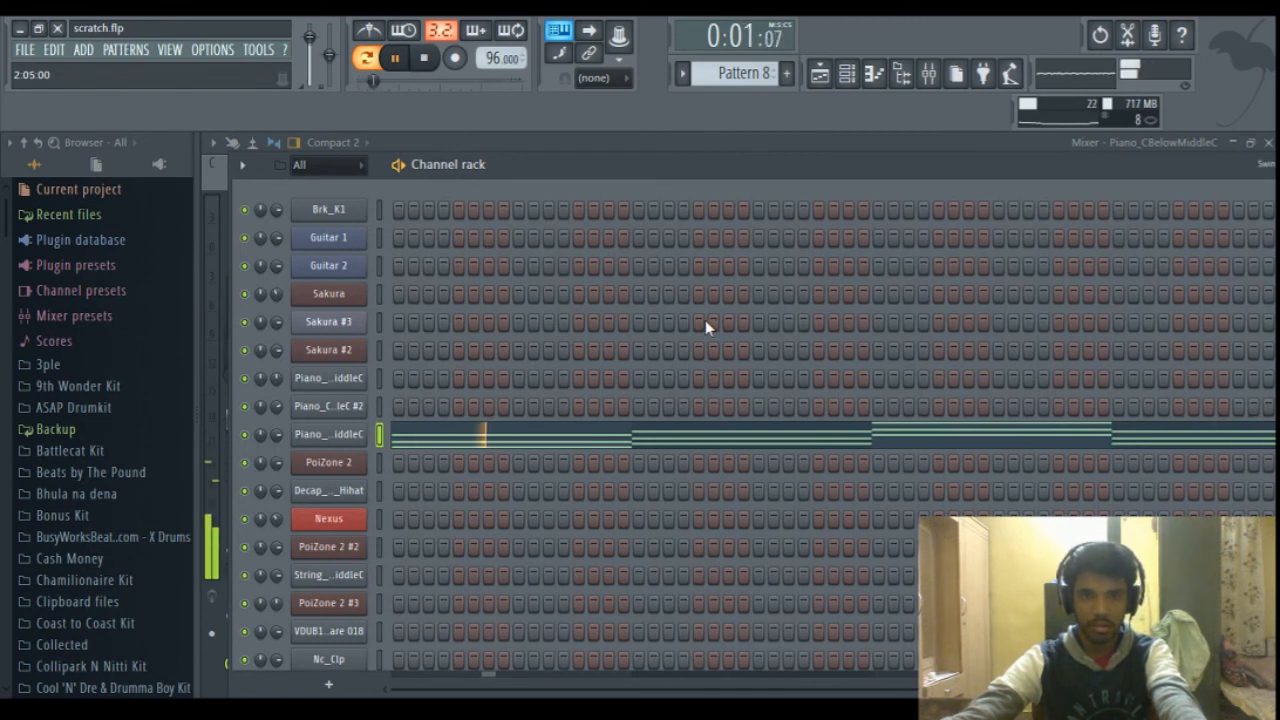
Step: View Pattern 9's PoiZone 2 chords and insert EQ, ending on Pattern 10's strings
{"action": "left_click", "coordinate": [847, 73]}
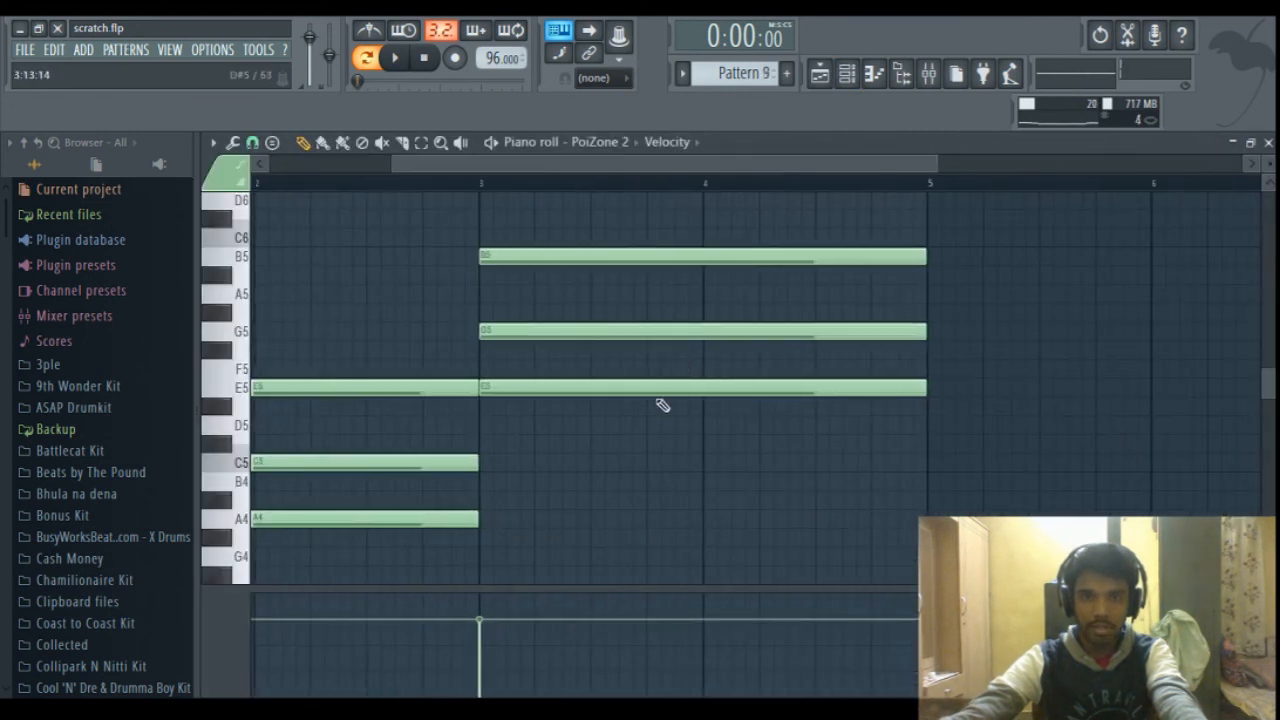
{"action": "left_click", "coordinate": [848, 73]}
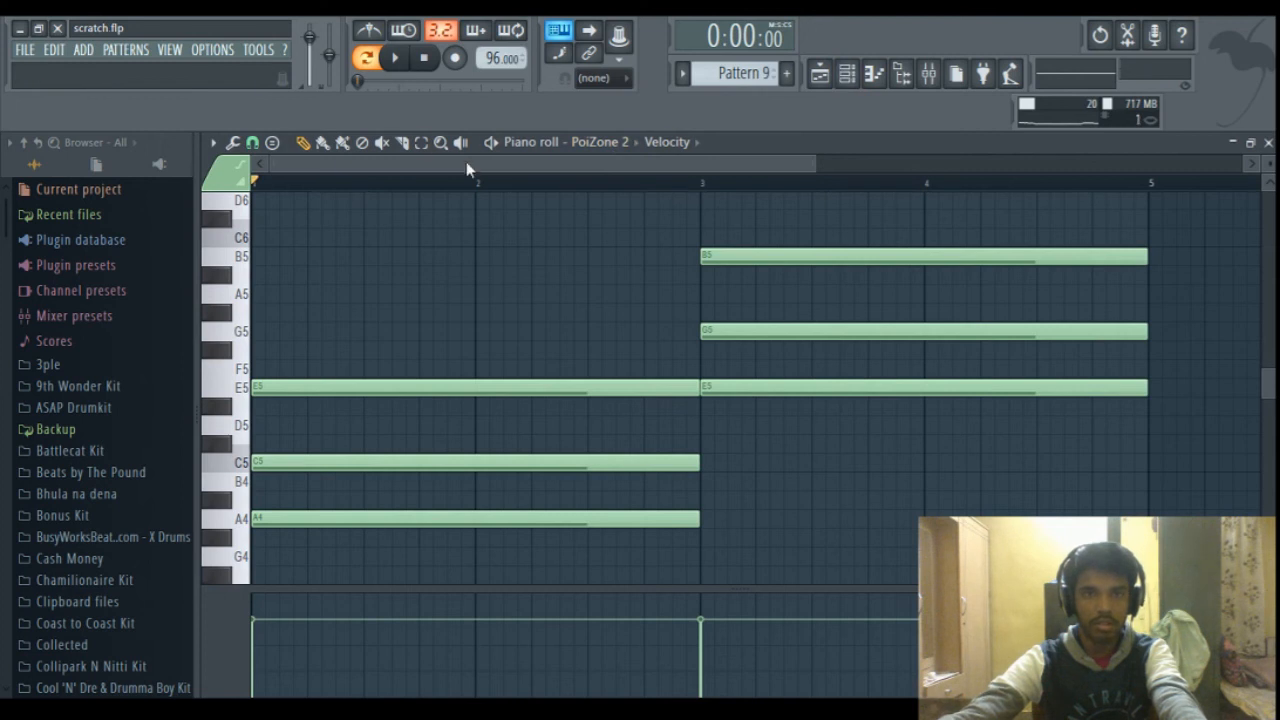
{"action": "mouse_move", "coordinate": [580, 272]}
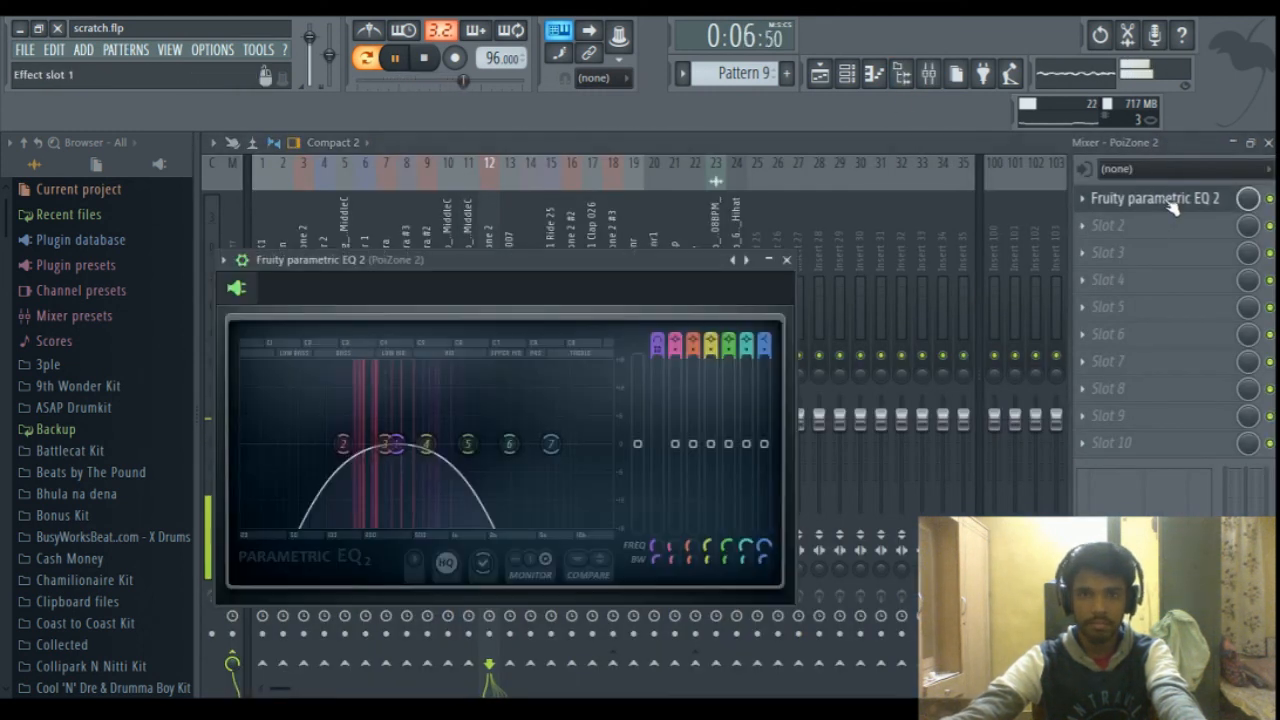
{"action": "left_click", "coordinate": [847, 73]}
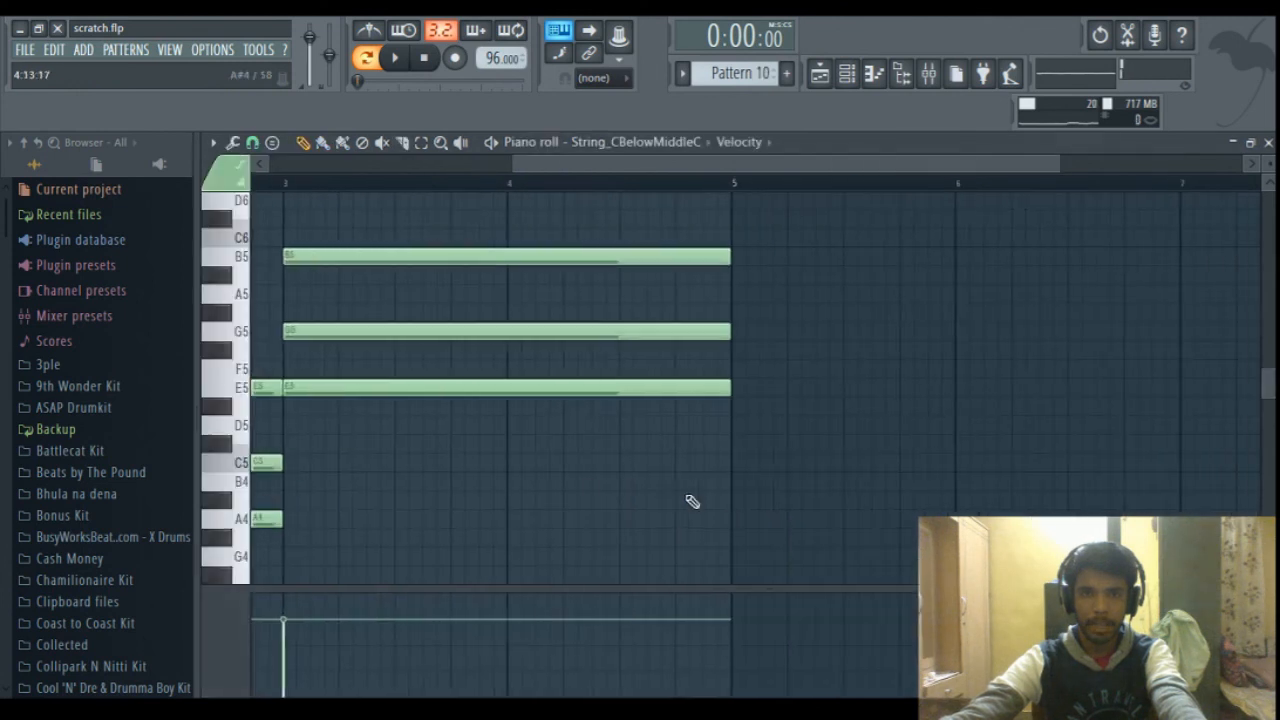
Step: Play and stop Pattern 10's string chords in the piano roll
{"action": "left_click", "coordinate": [847, 73]}
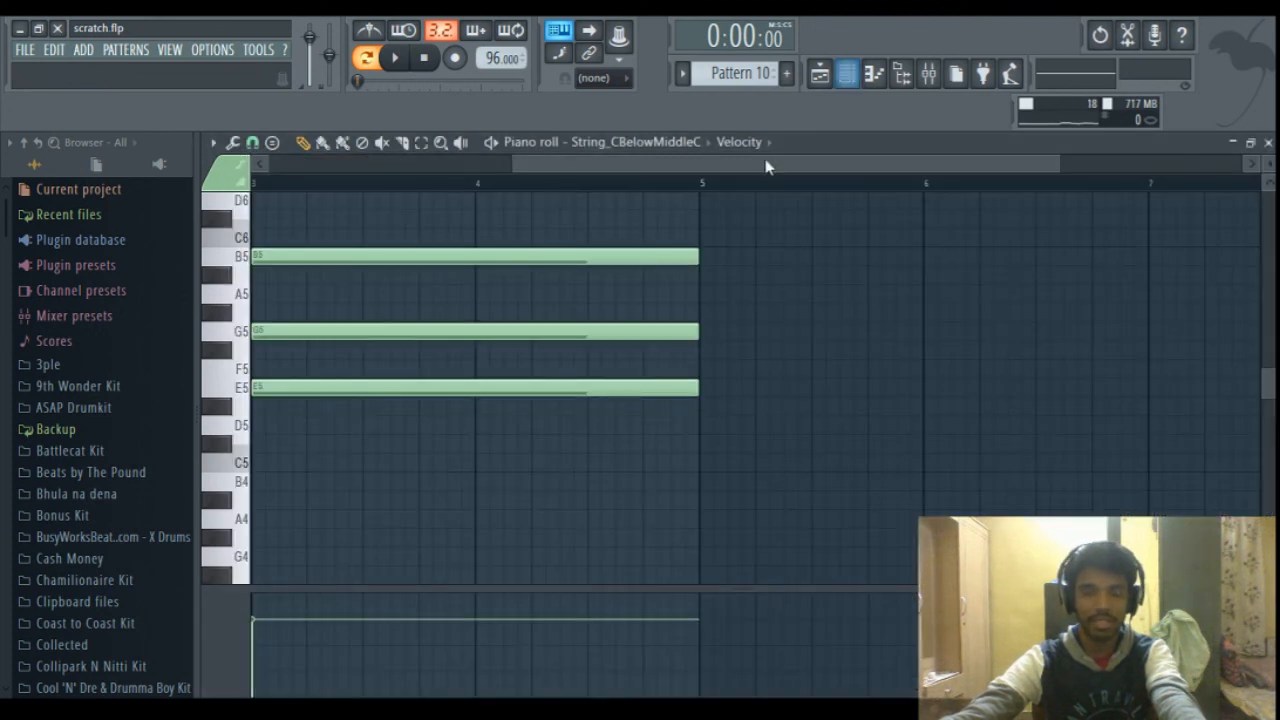
{"action": "left_click", "coordinate": [394, 57]}
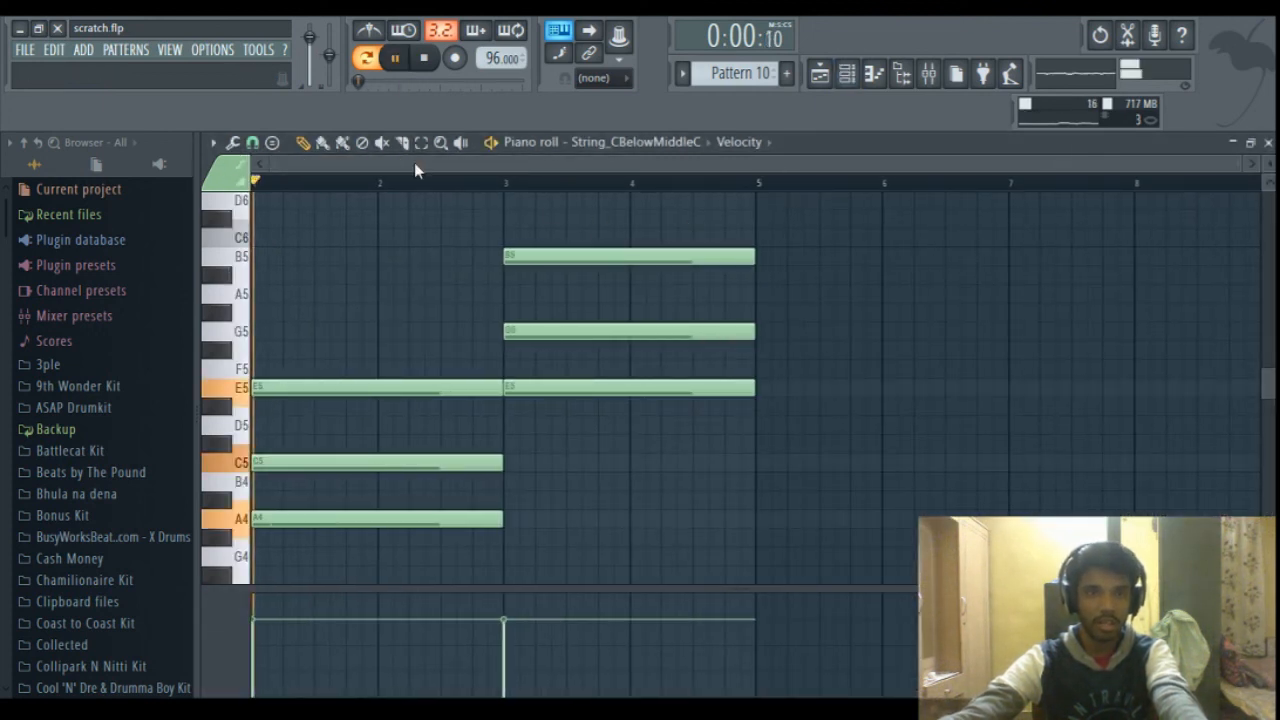
{"action": "left_click", "coordinate": [394, 57]}
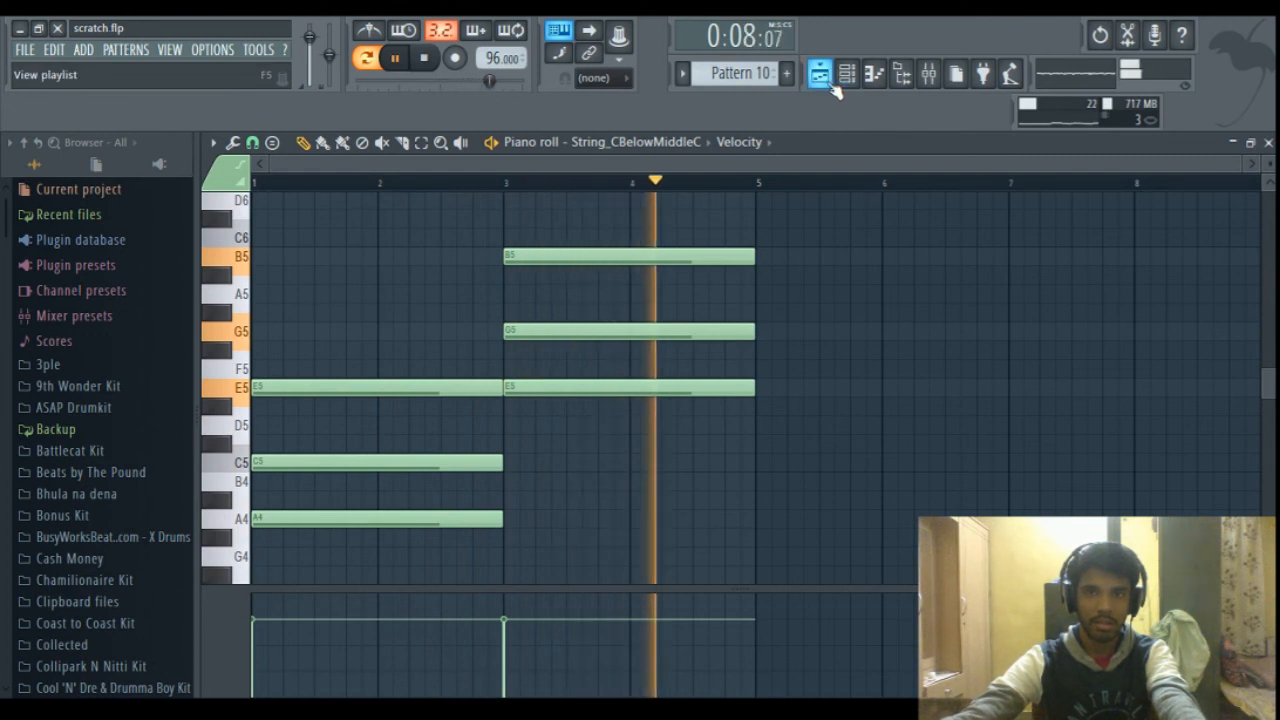
{"action": "left_click", "coordinate": [423, 57]}
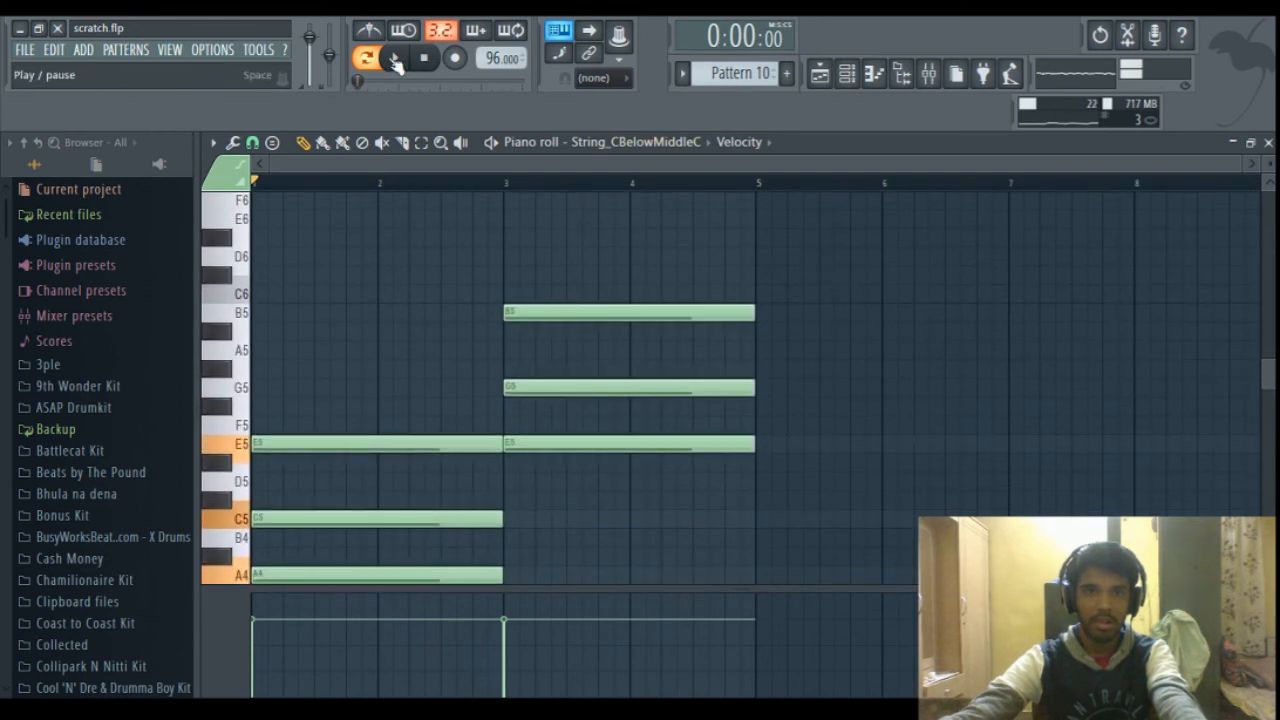
{"action": "left_click", "coordinate": [394, 57]}
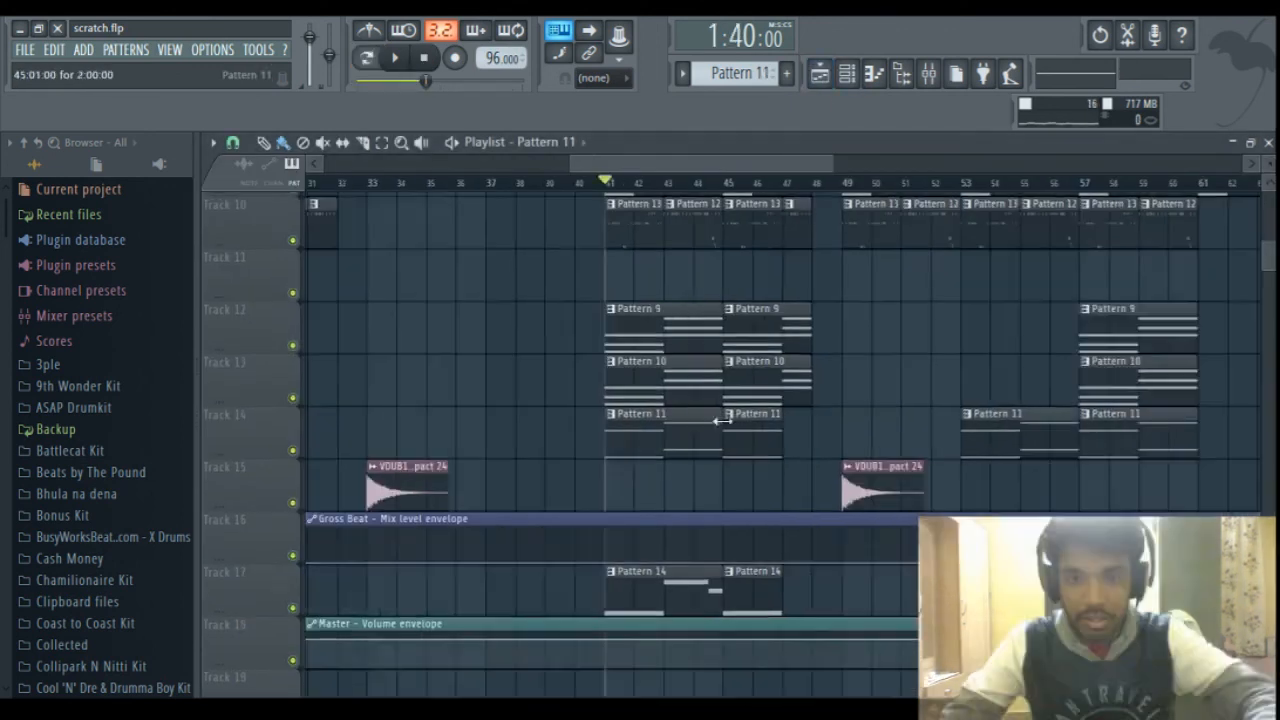
{"action": "scroll", "scroll_direction": "up", "scroll_amount": 3}
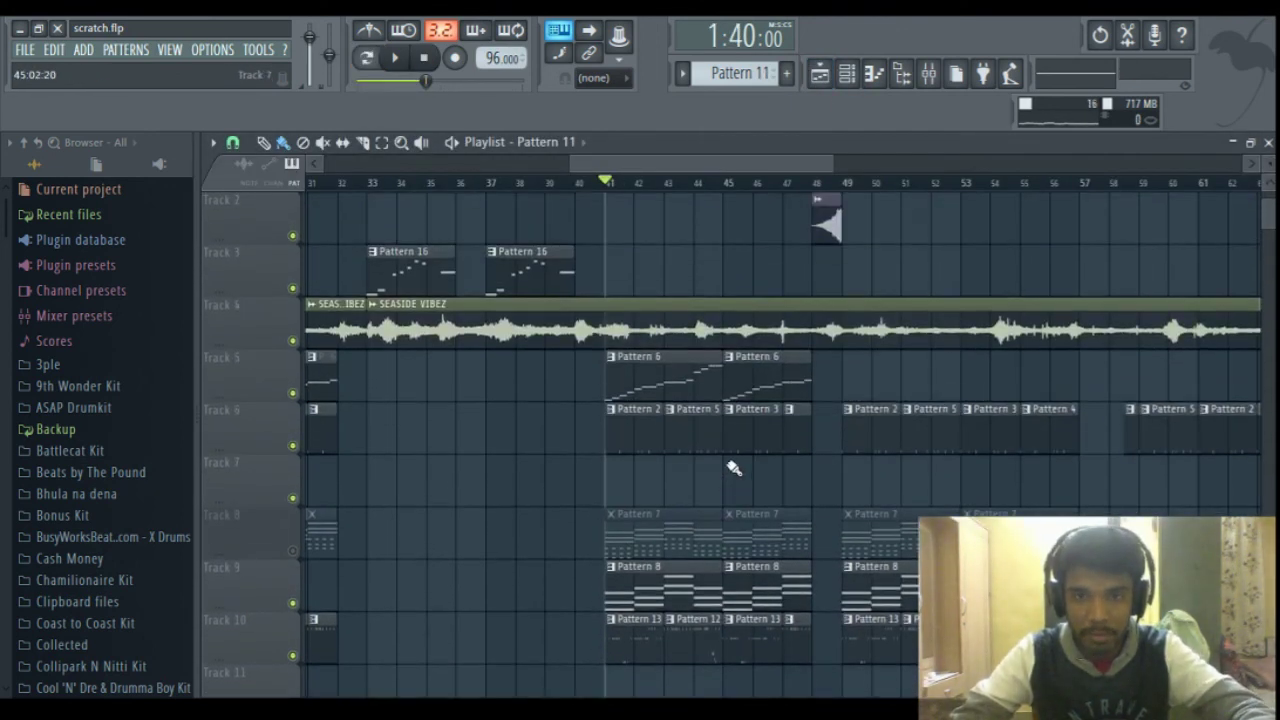
{"action": "scroll", "scroll_direction": "up", "scroll_amount": 3}
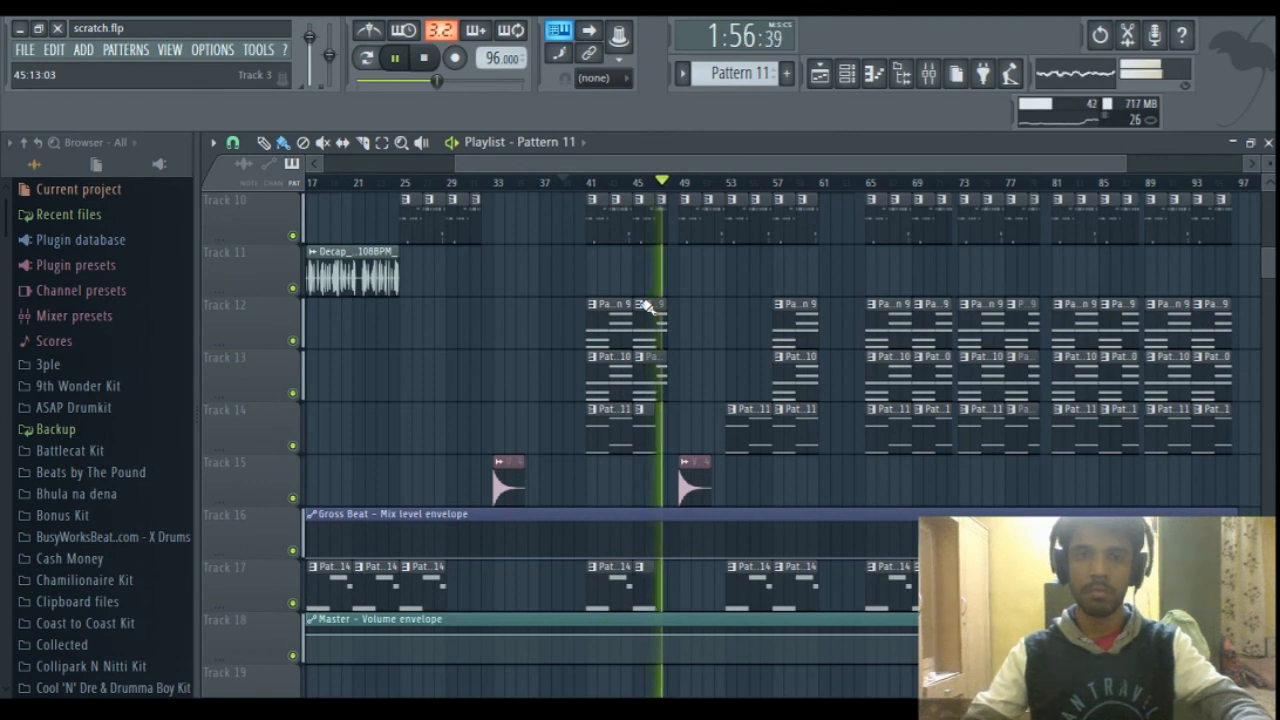
{"action": "scroll", "scroll_direction": "up", "scroll_amount": 3}
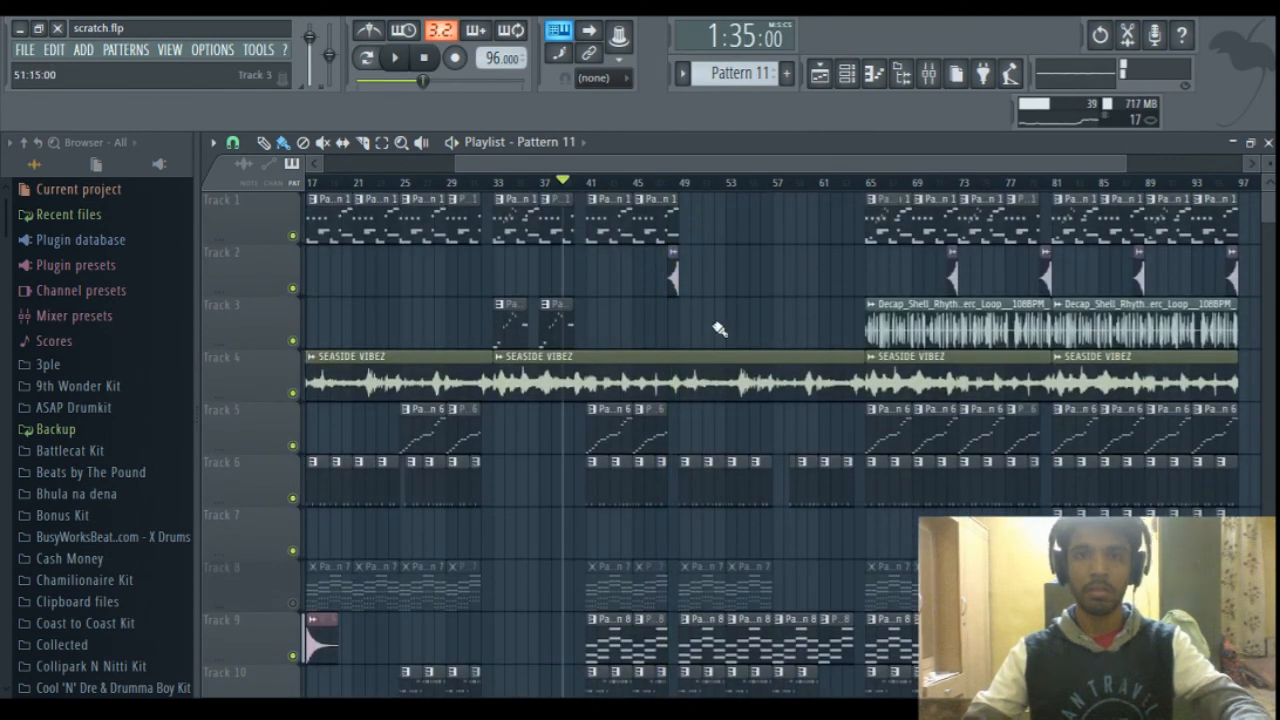
{"action": "scroll", "scroll_direction": "down", "scroll_amount": 3}
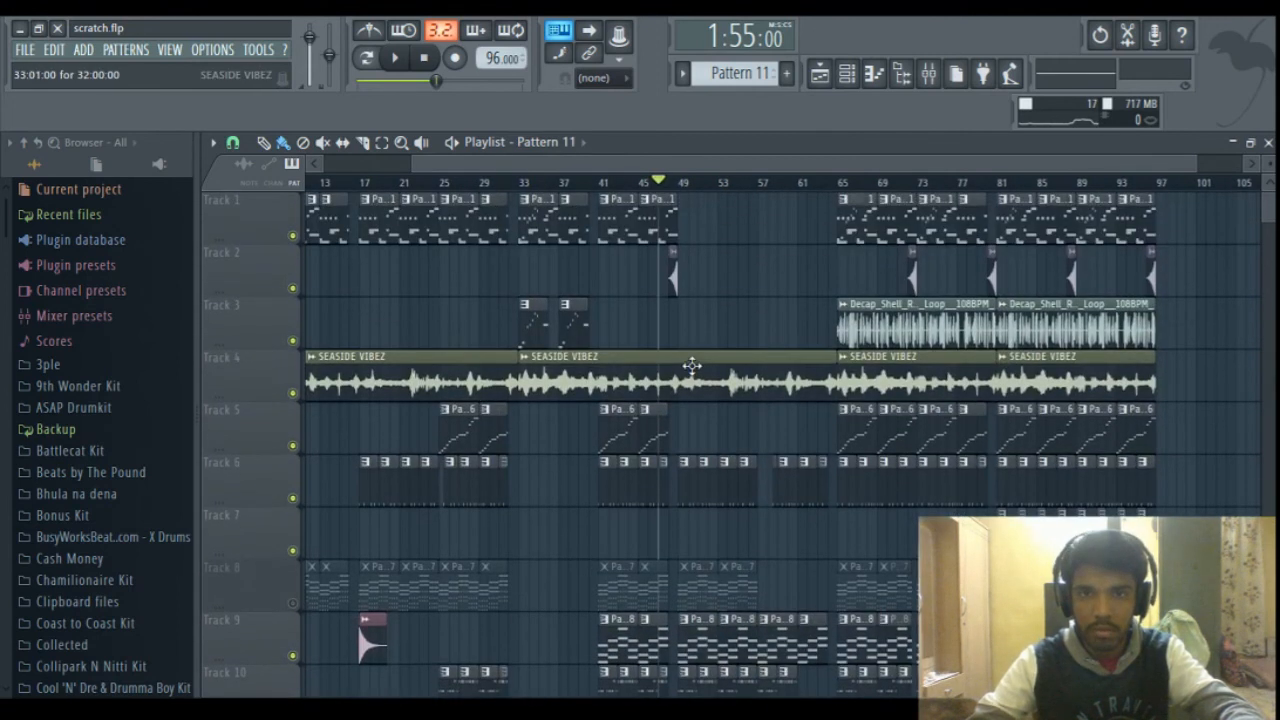
{"action": "scroll", "scroll_direction": "down", "scroll_amount": 3}
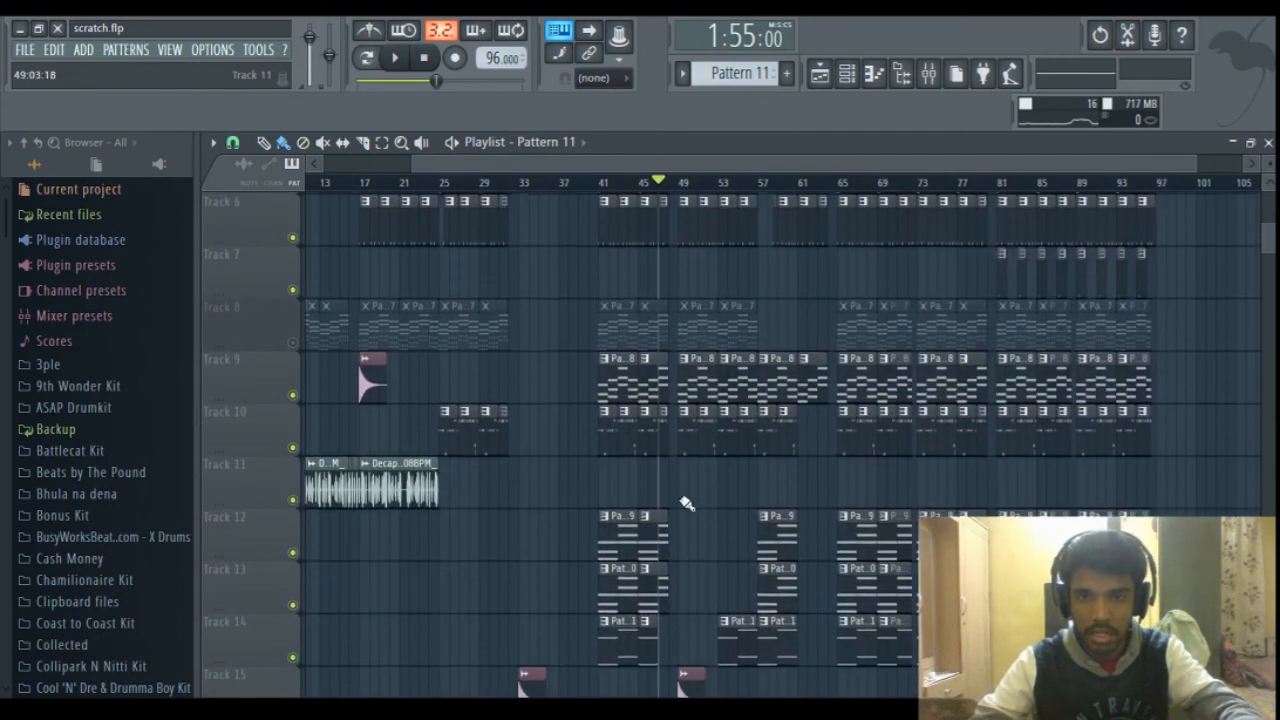
{"action": "scroll", "scroll_direction": "down", "scroll_amount": 3}
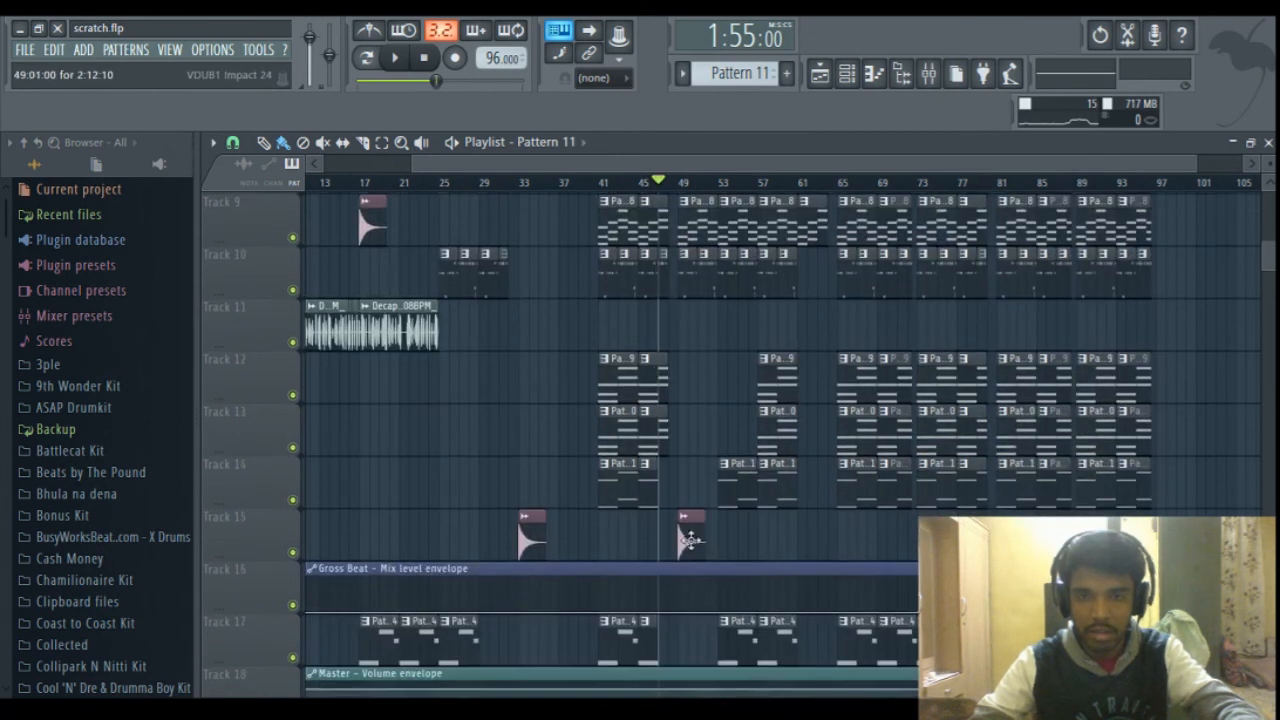
{"action": "scroll", "scroll_direction": "up", "scroll_amount": 3}
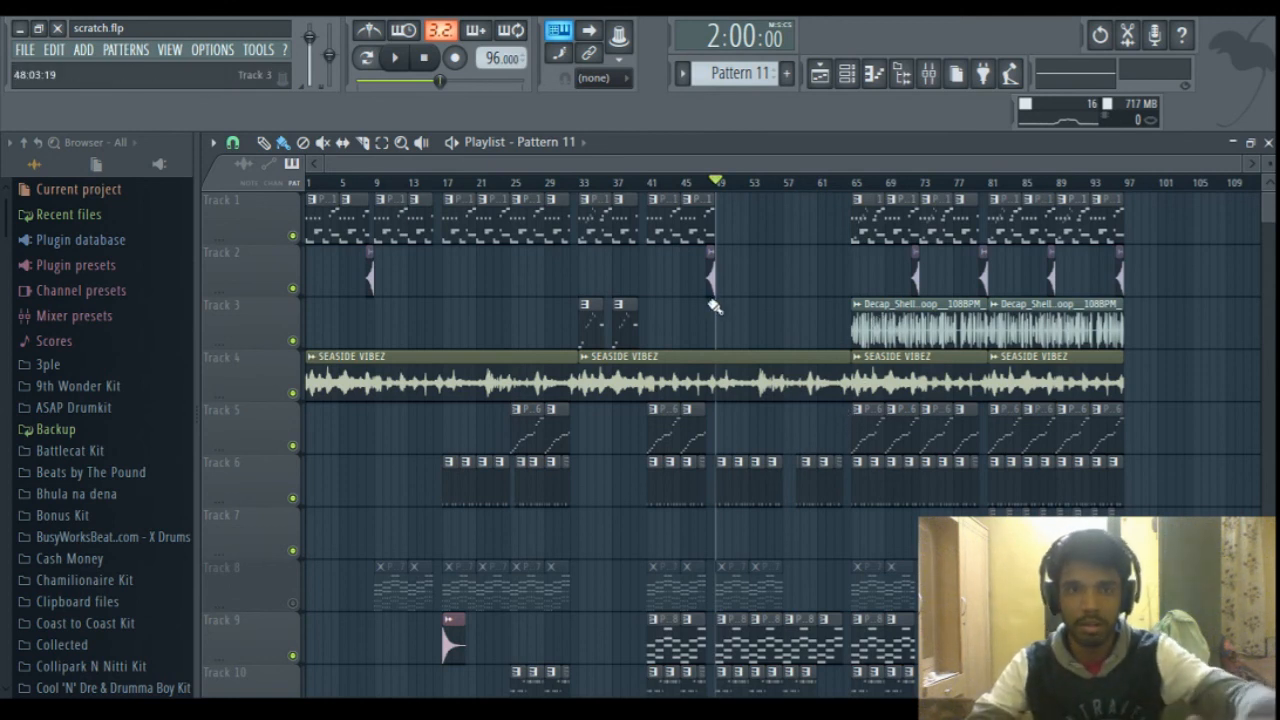
{"action": "scroll", "scroll_direction": "down", "scroll_amount": 3}
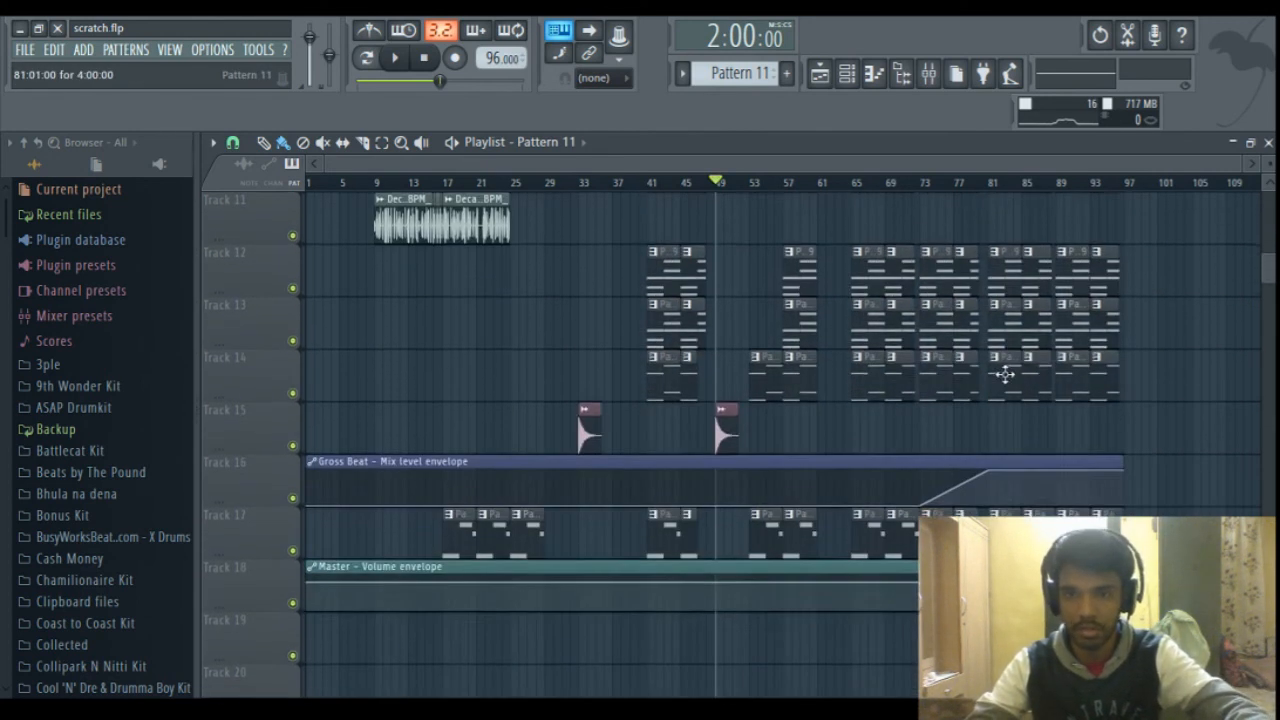
{"action": "scroll", "scroll_direction": "up", "scroll_amount": 3}
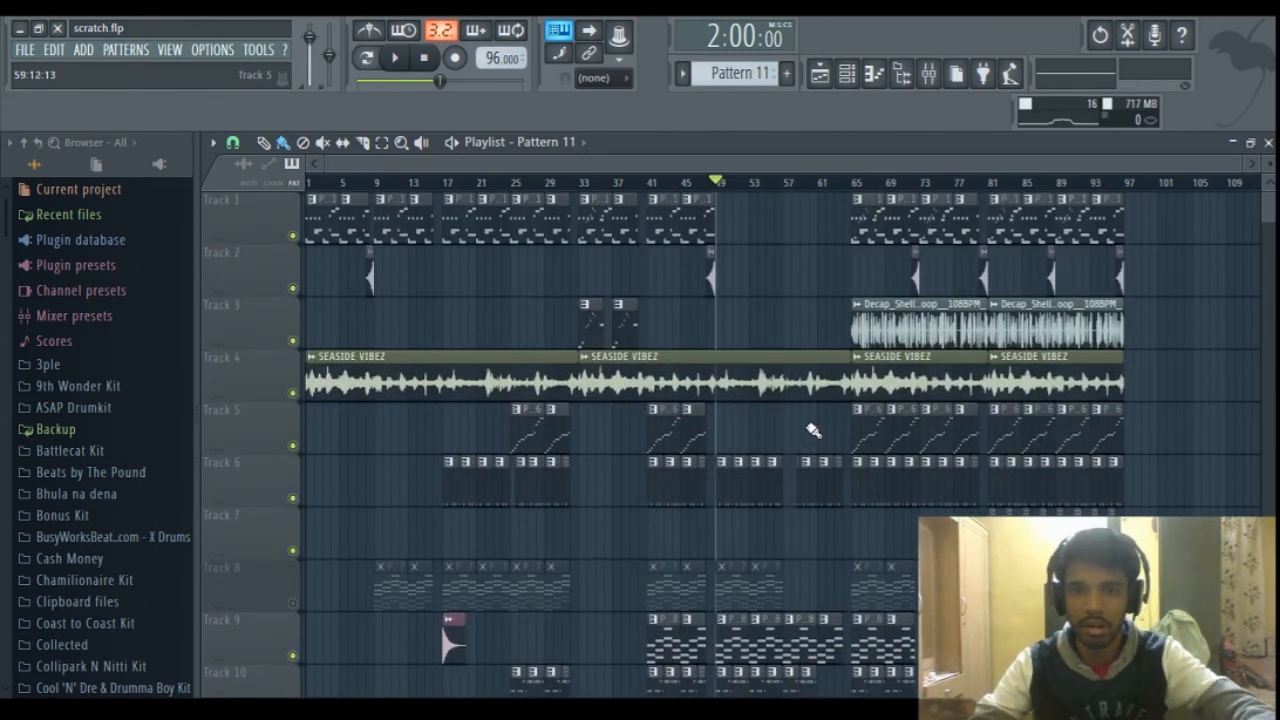
{"action": "left_click", "coordinate": [393, 57]}
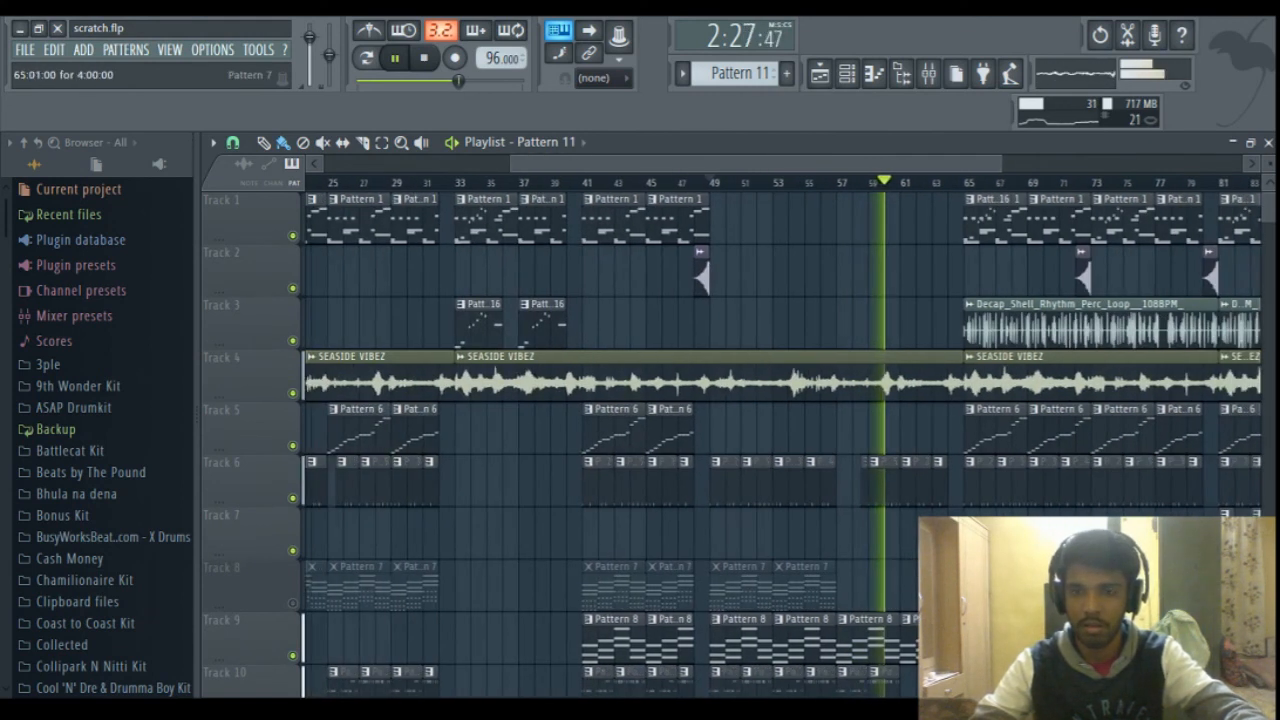
{"action": "scroll", "scroll_direction": "down", "scroll_amount": 3}
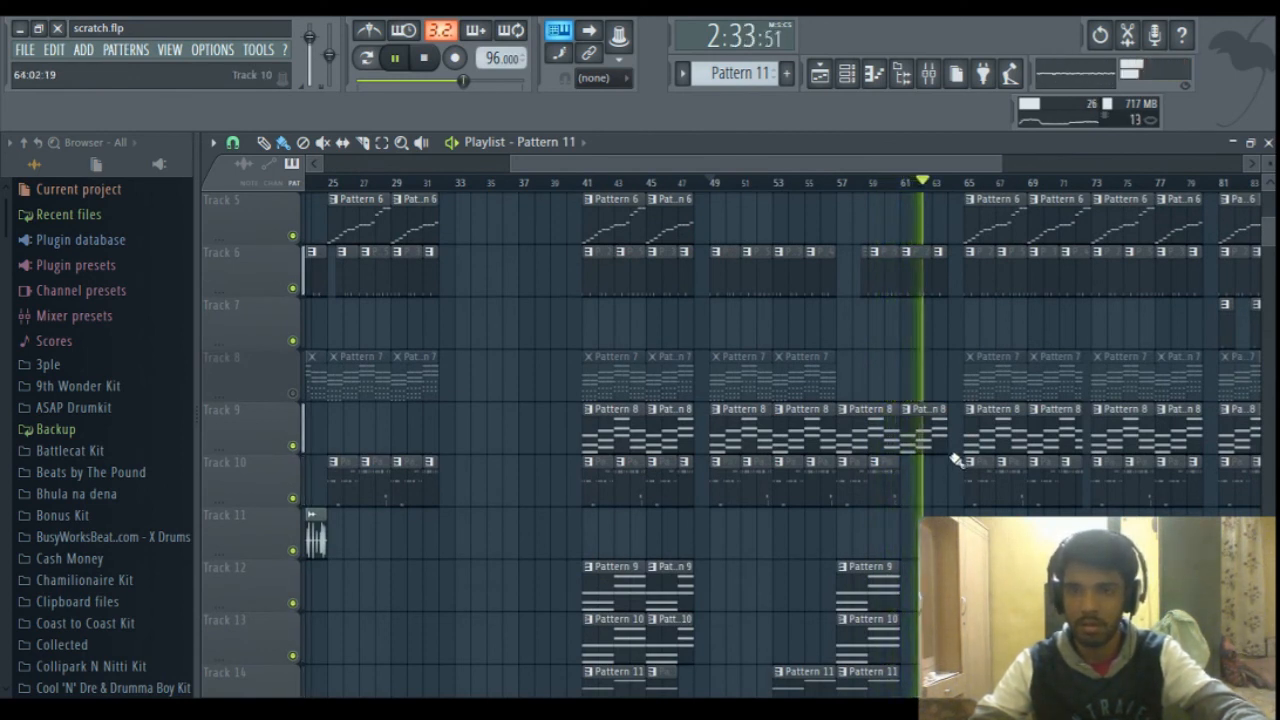
{"action": "left_click", "coordinate": [424, 57]}
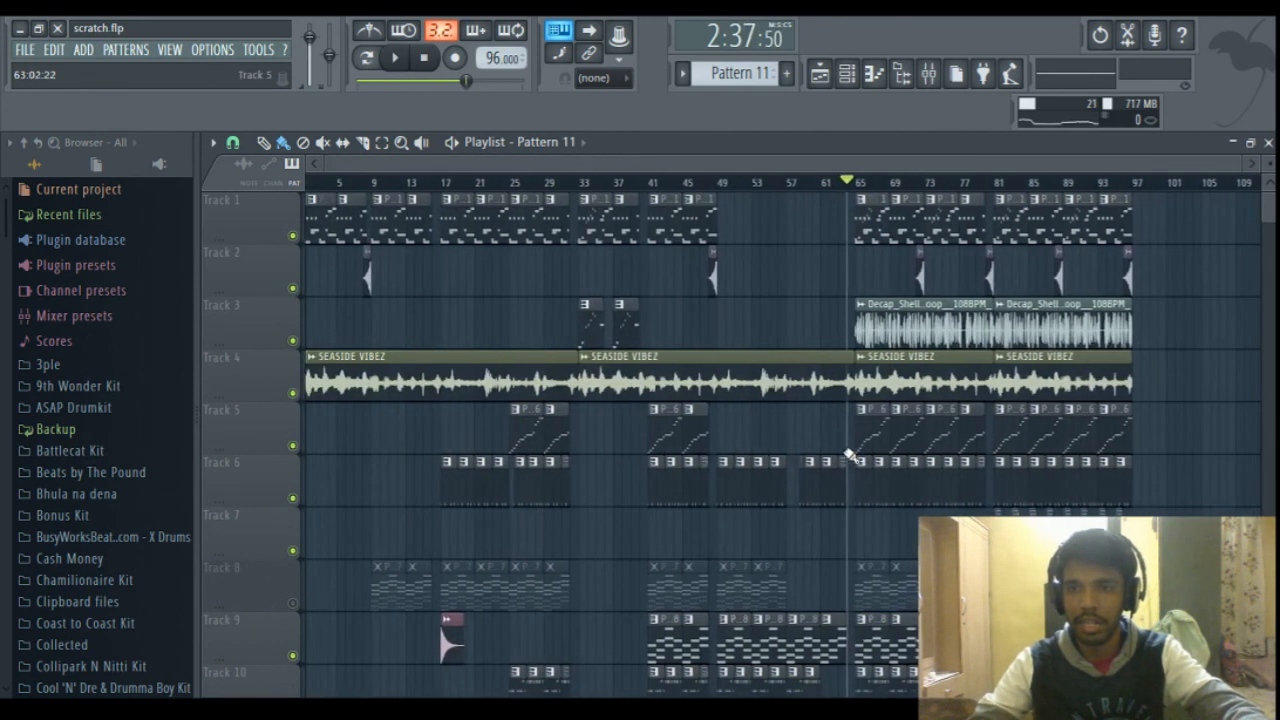
{"action": "scroll", "scroll_direction": "down", "scroll_amount": 3}
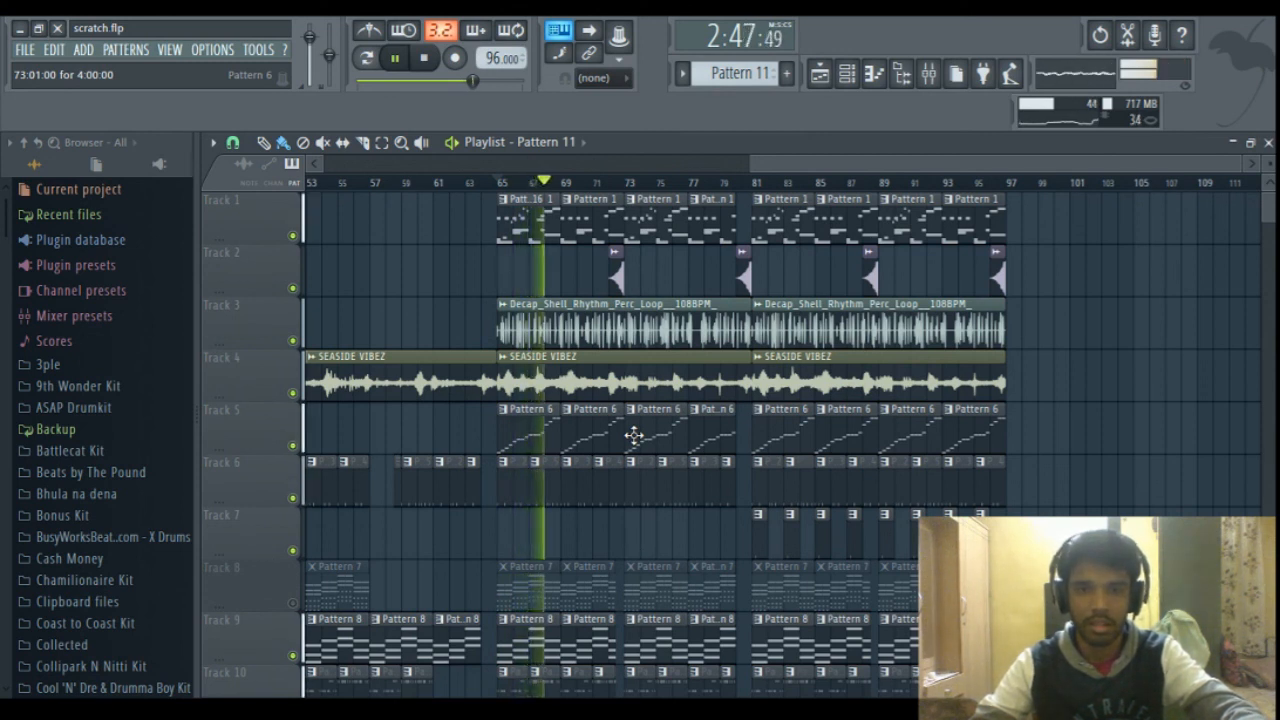
{"action": "scroll", "scroll_direction": "down", "scroll_amount": 3}
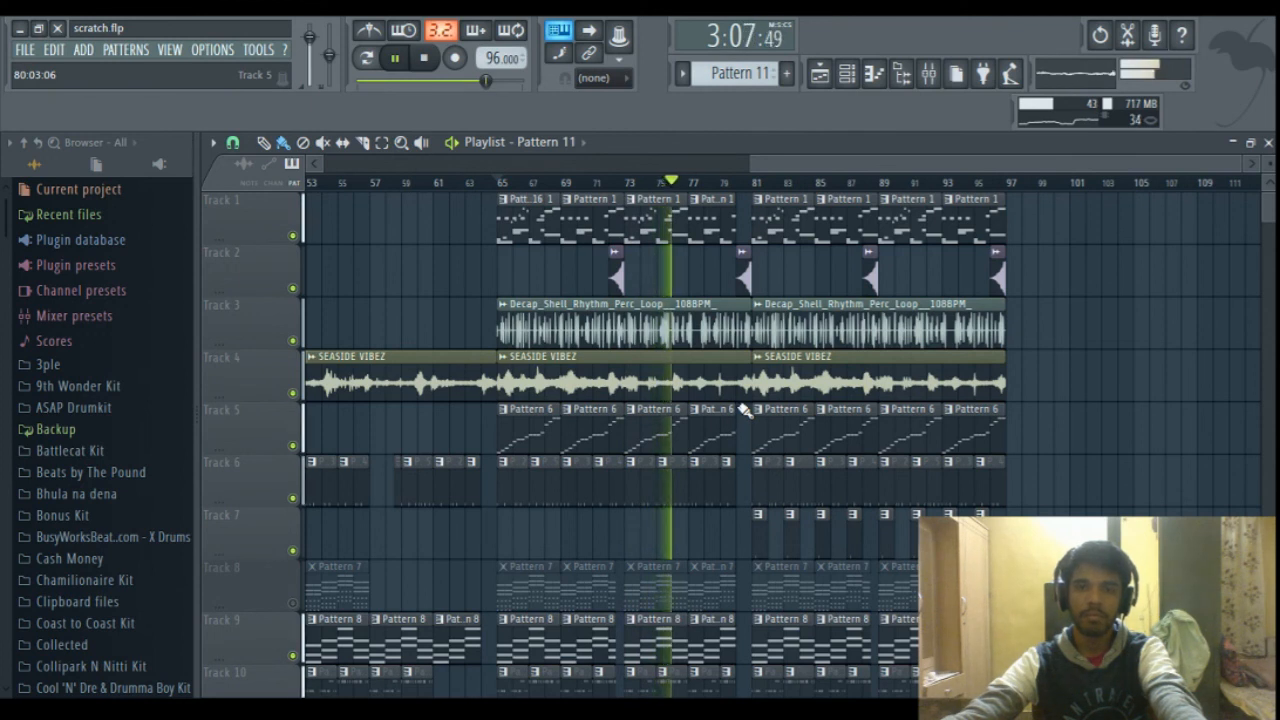
{"action": "scroll", "scroll_direction": "down", "scroll_amount": 3}
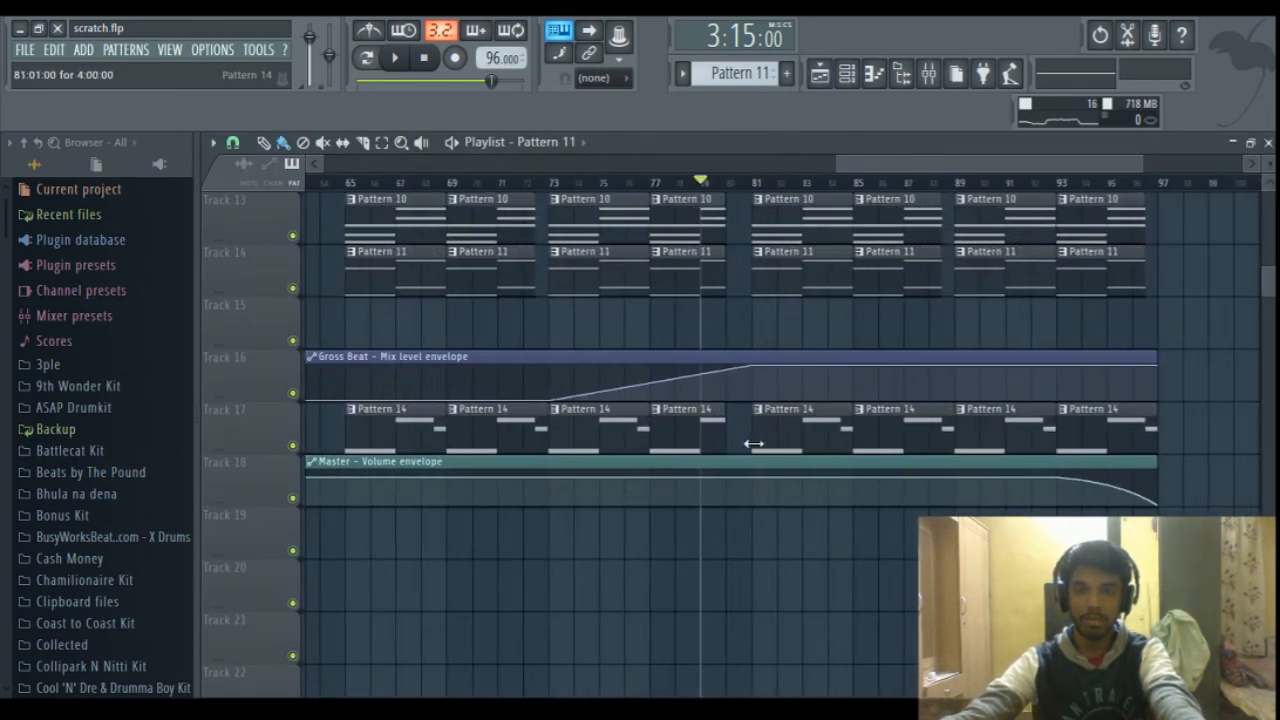
{"action": "scroll", "scroll_direction": "up", "scroll_amount": 3}
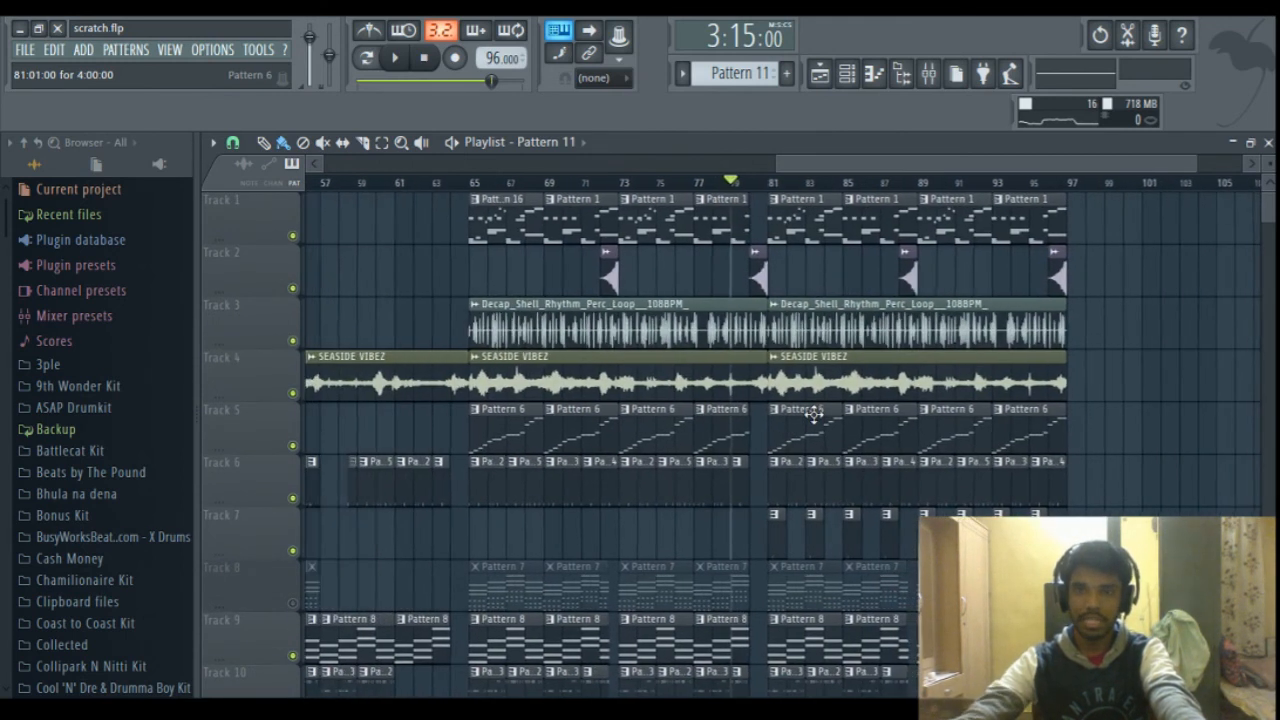
{"action": "scroll", "scroll_direction": "down", "scroll_amount": 3}
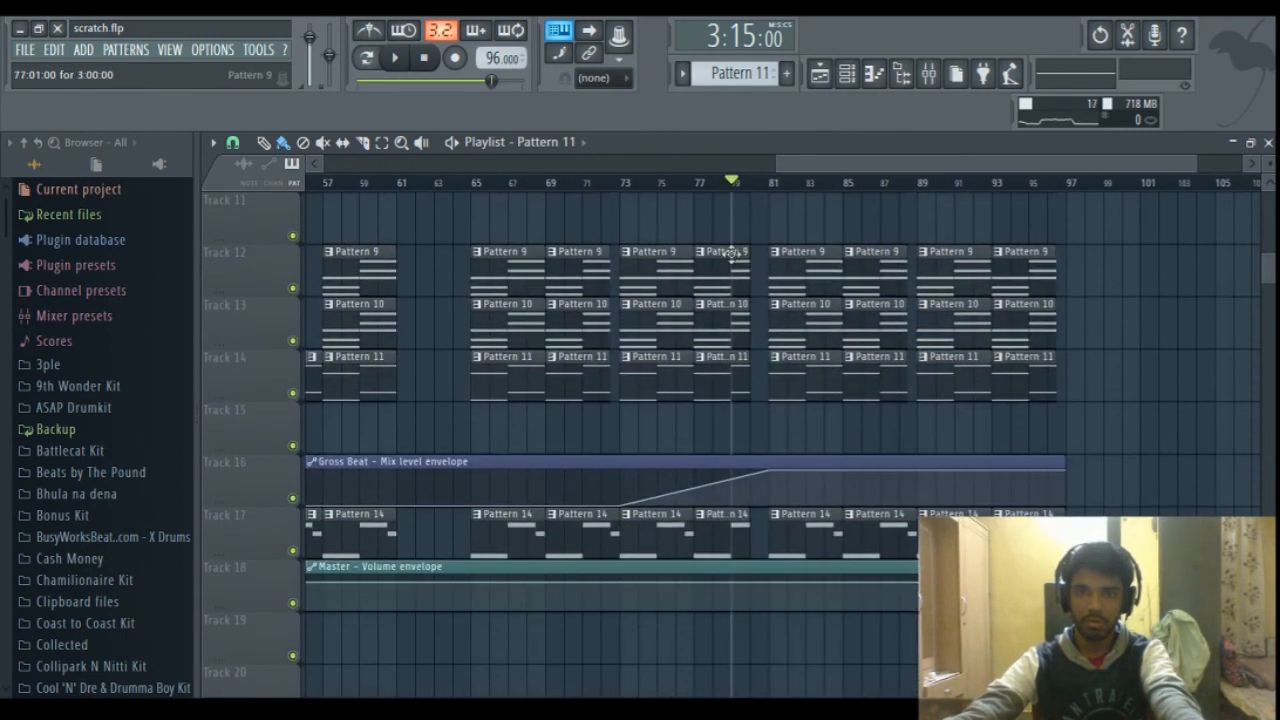
{"action": "left_click", "coordinate": [768, 182]}
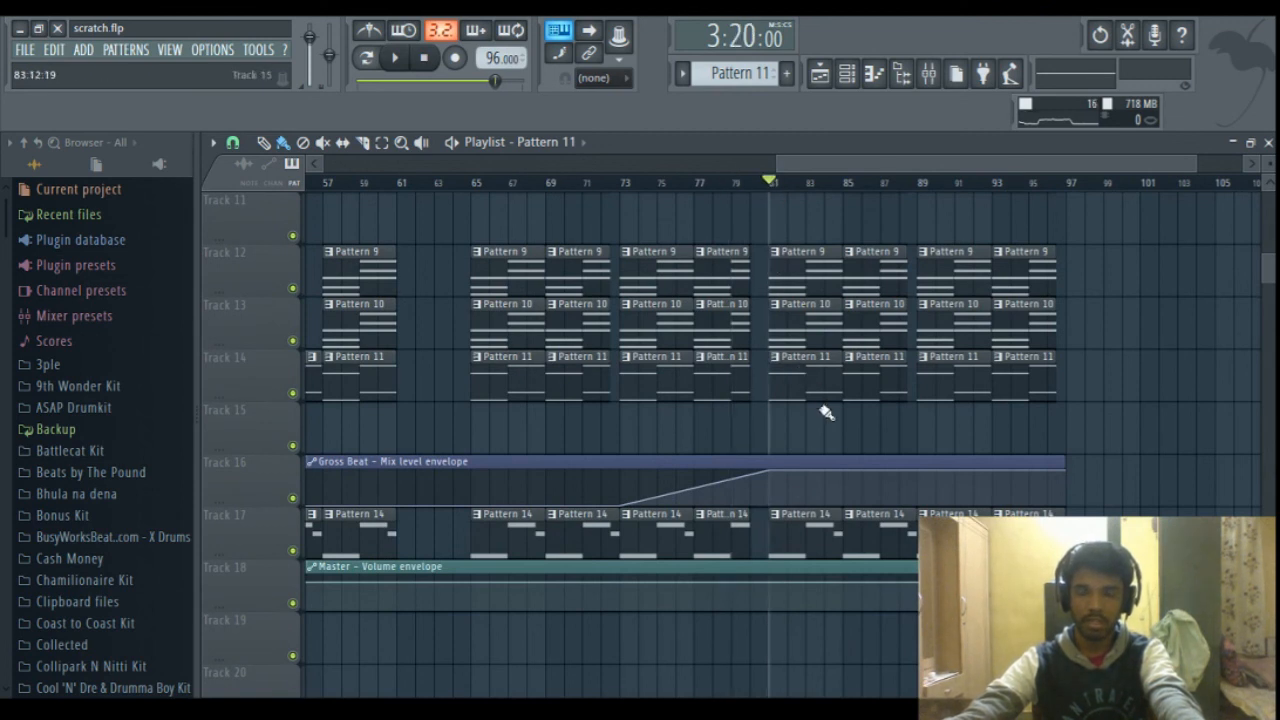
{"action": "left_click", "coordinate": [394, 57]}
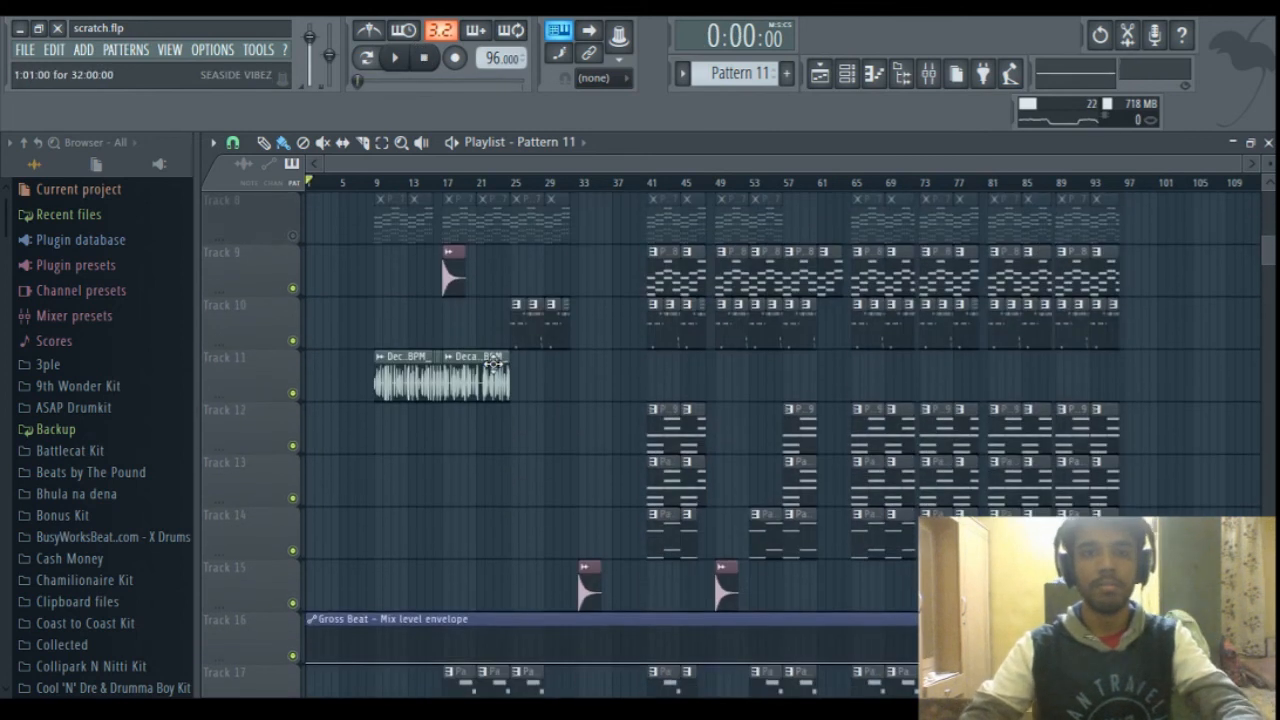
{"action": "scroll", "scroll_direction": "up", "scroll_amount": 3}
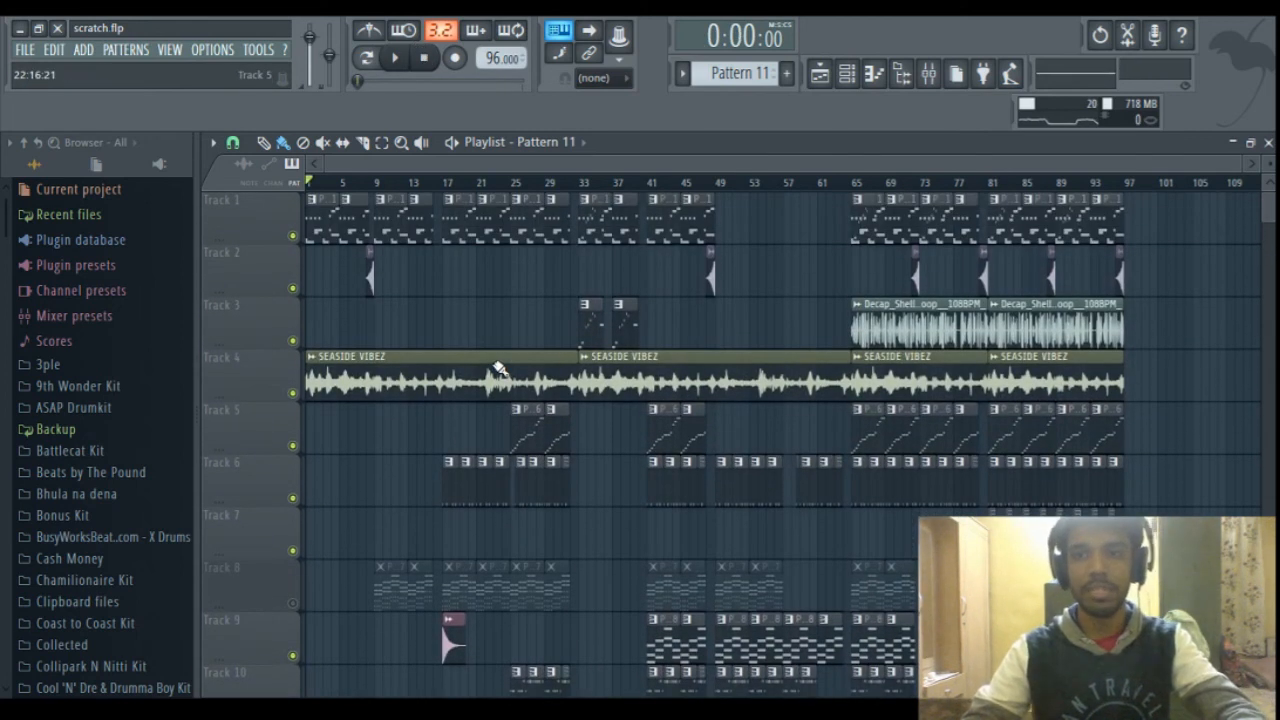
{"action": "scroll", "scroll_direction": "down", "scroll_amount": 3}
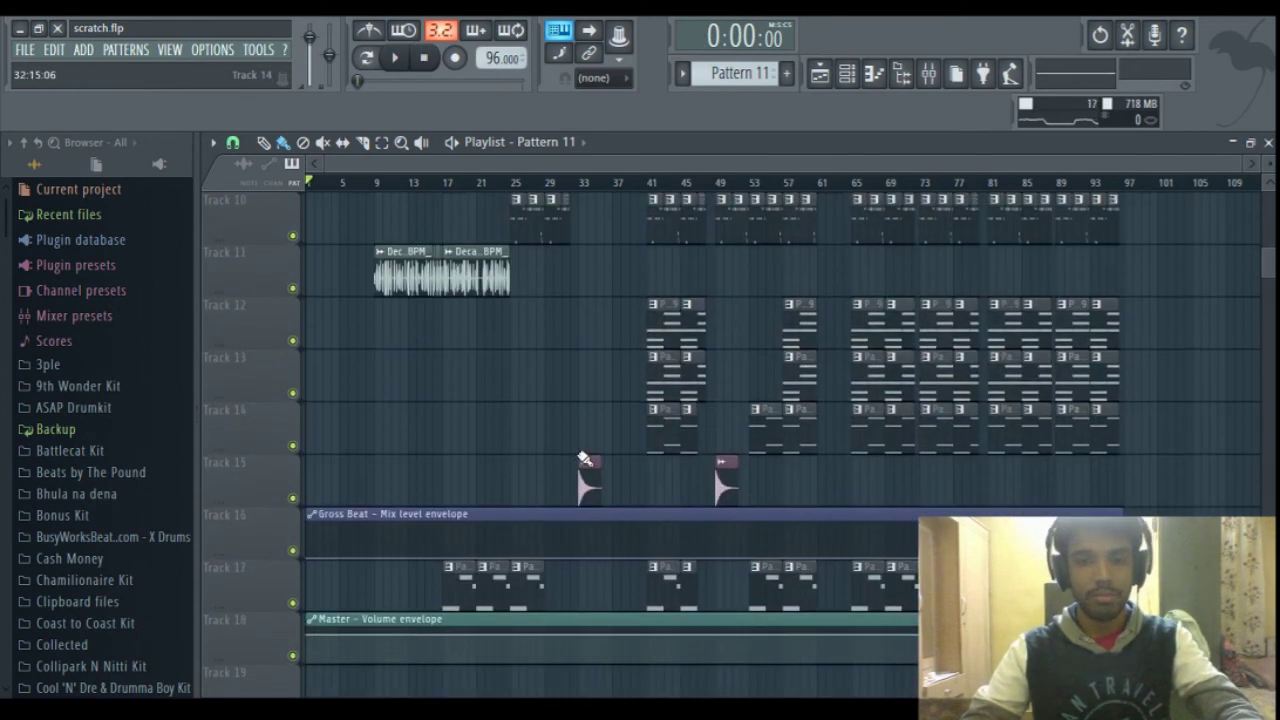
{"action": "scroll", "scroll_direction": "up", "scroll_amount": 3}
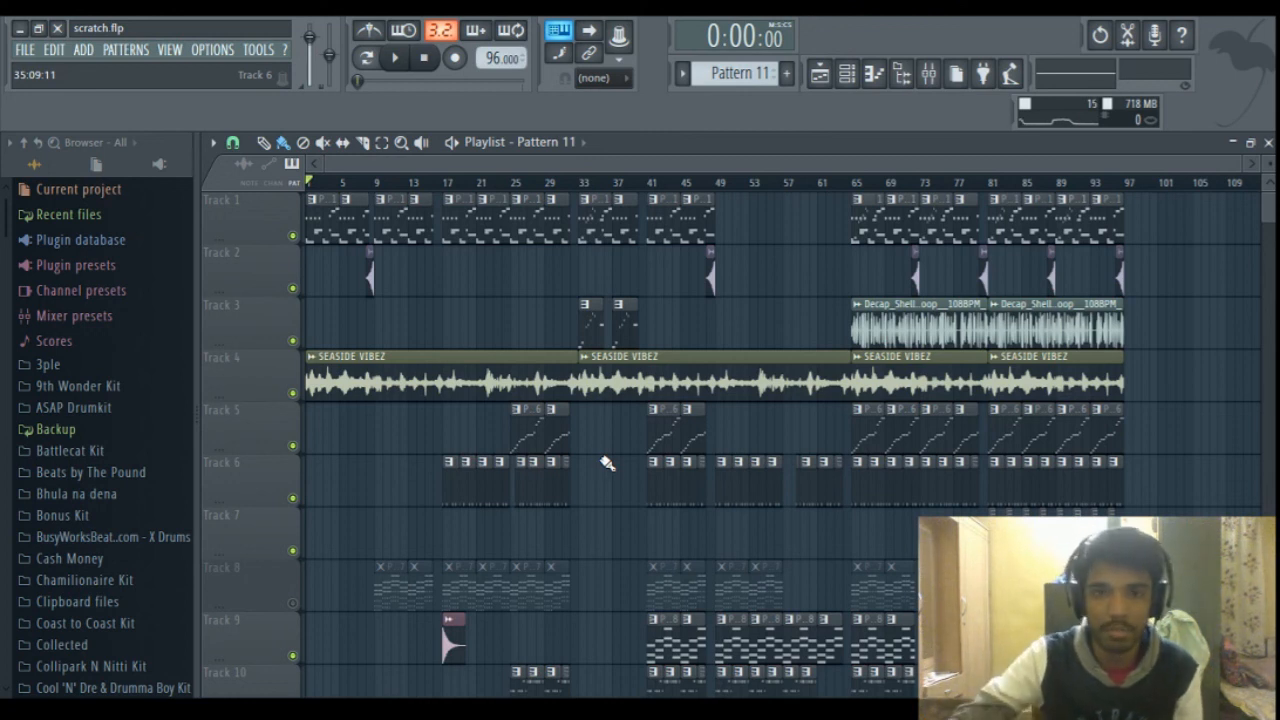
{"action": "scroll", "scroll_direction": "down", "scroll_amount": 3}
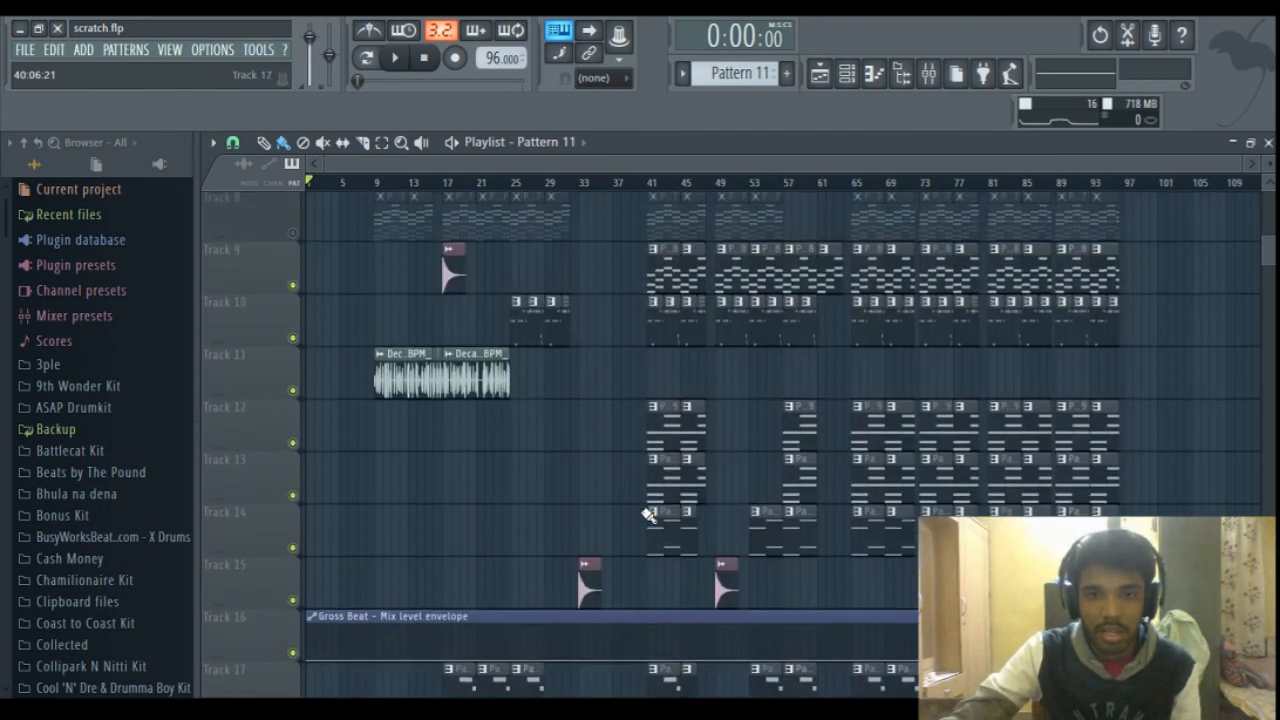